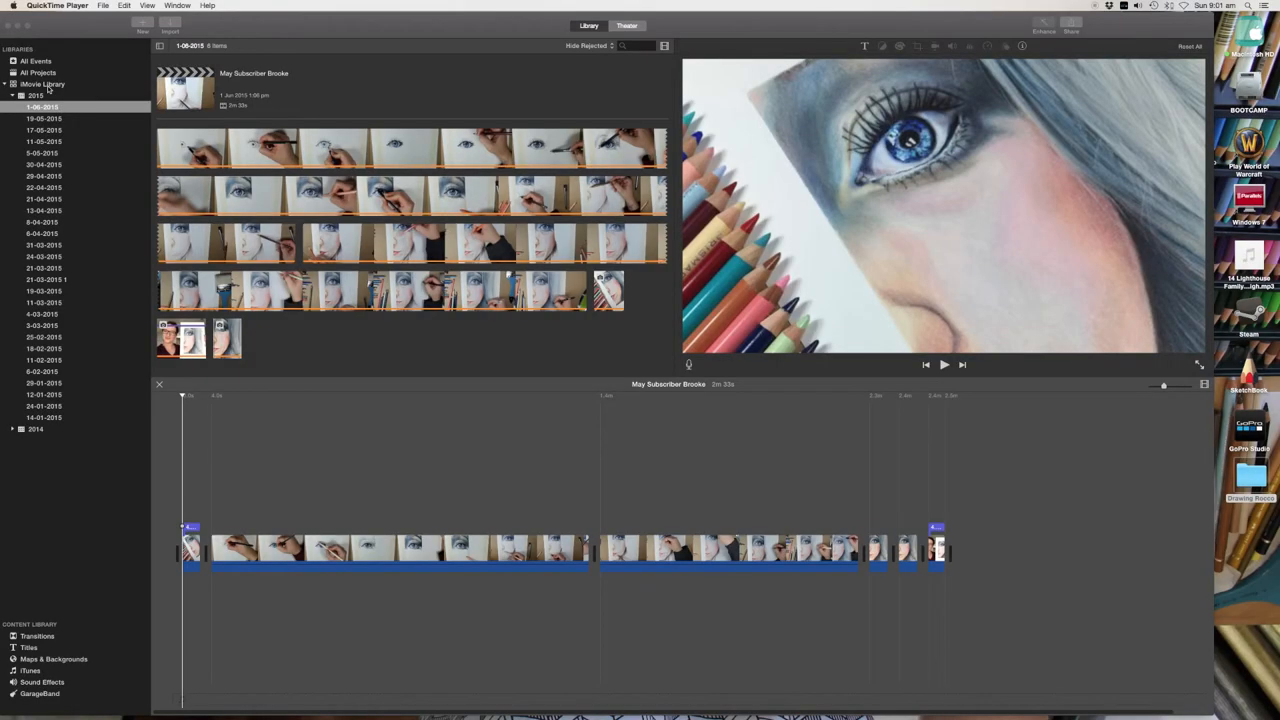
Step: Create a new theme-free movie from the library event and name it 'Drawing Rocco'
right_click(42, 84)
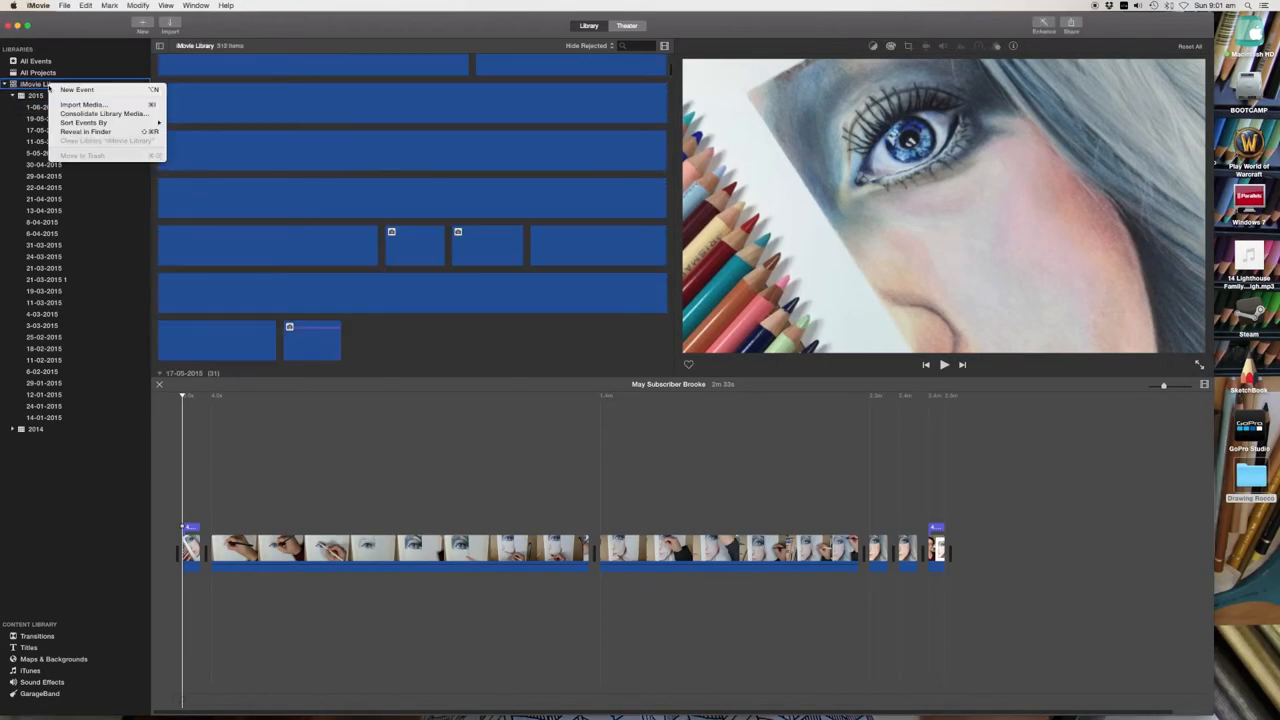
click(76, 88)
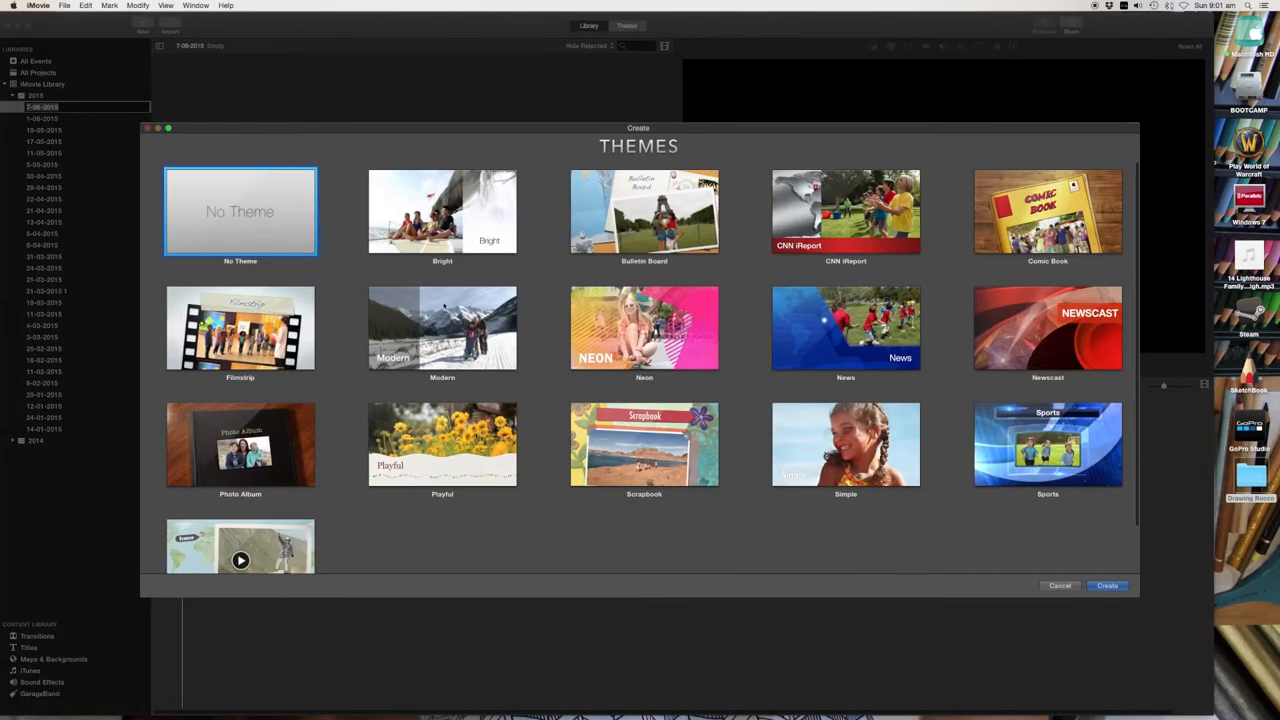
click(1108, 584)
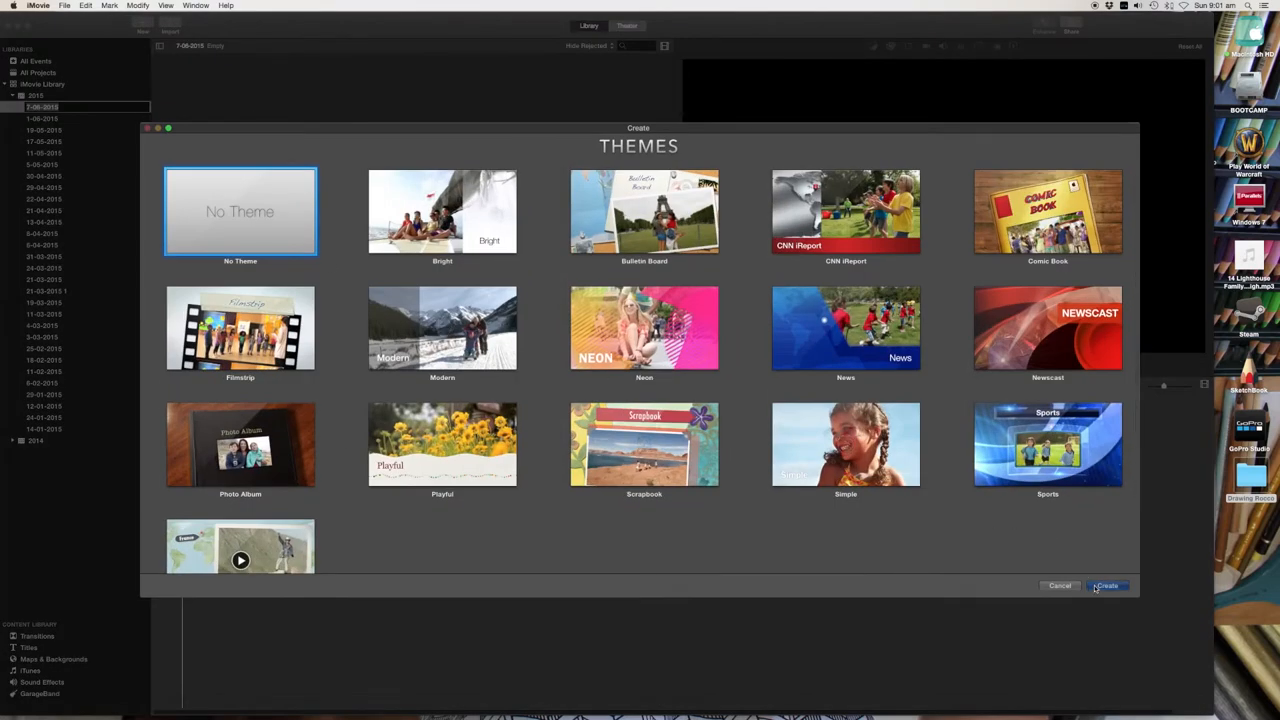
click(1106, 584)
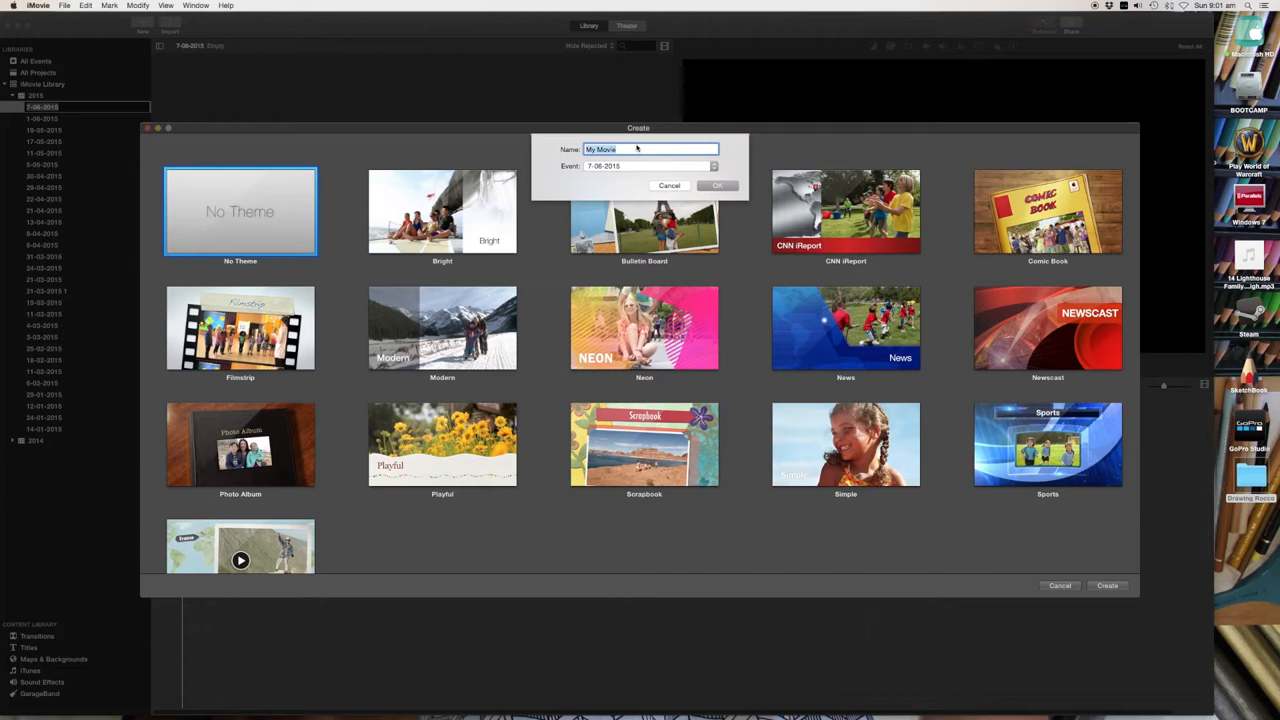
mouse_move(636, 148)
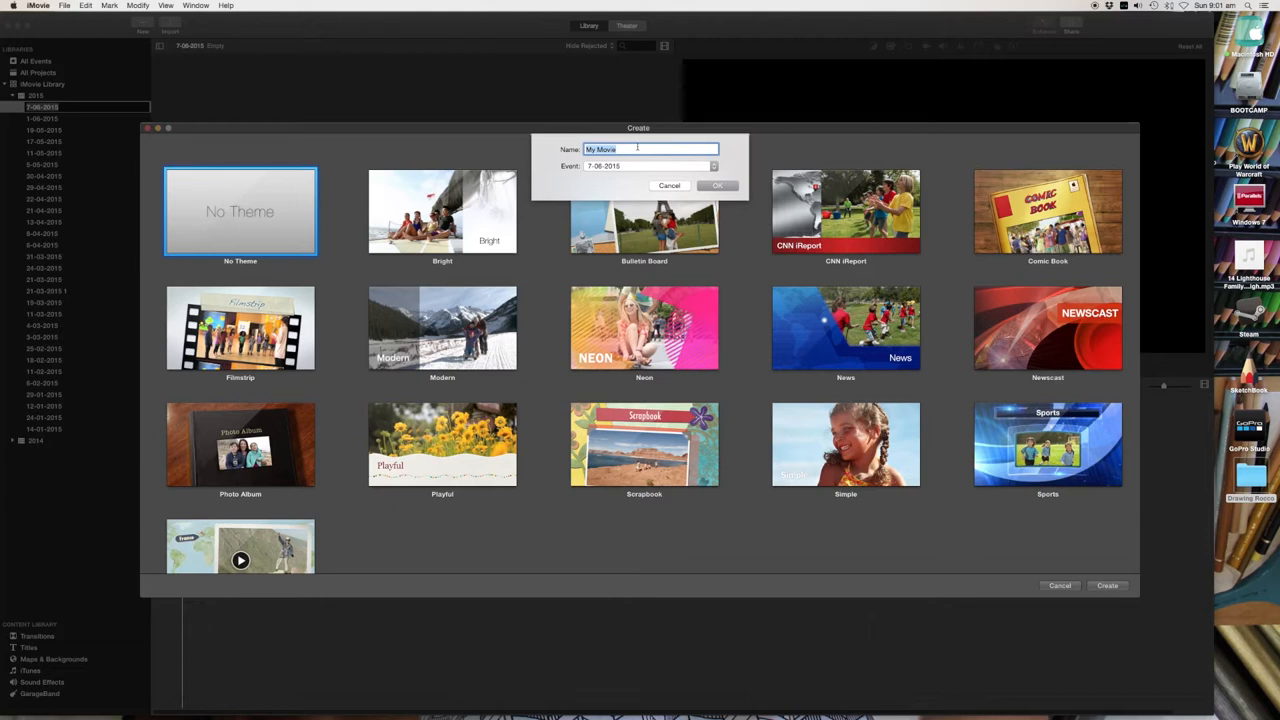
text(Drawing Rocco)
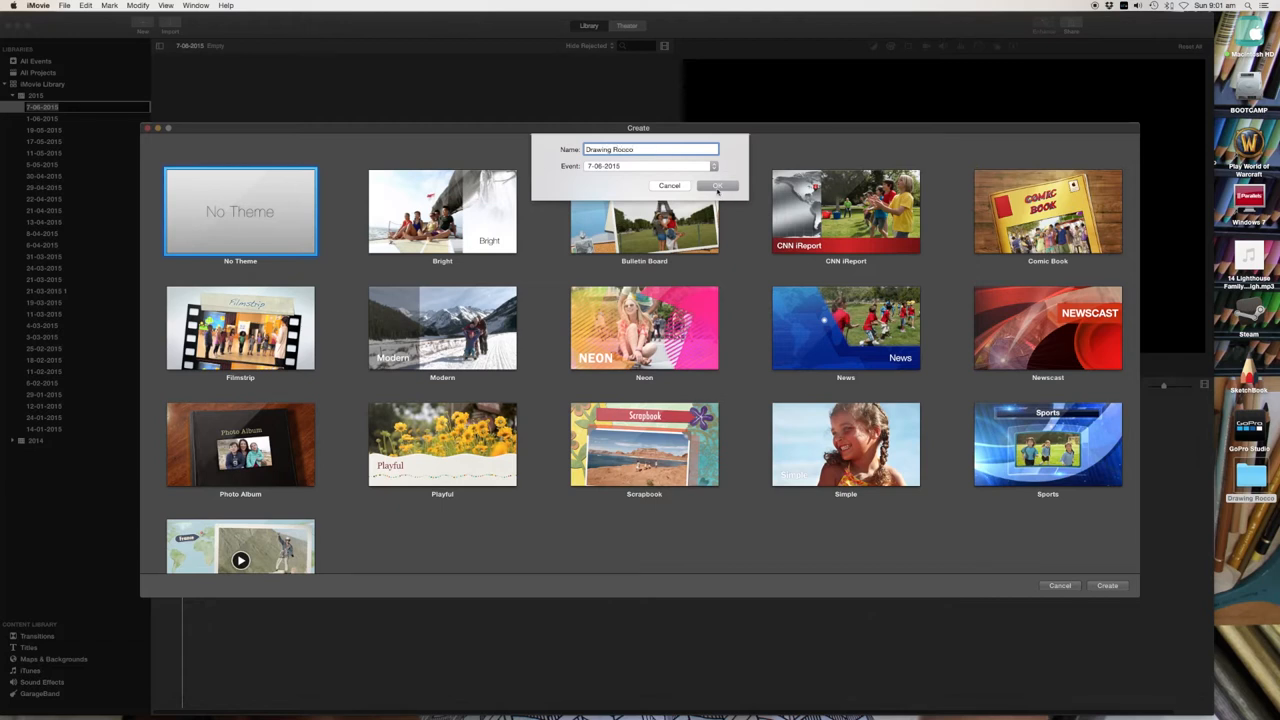
click(716, 184)
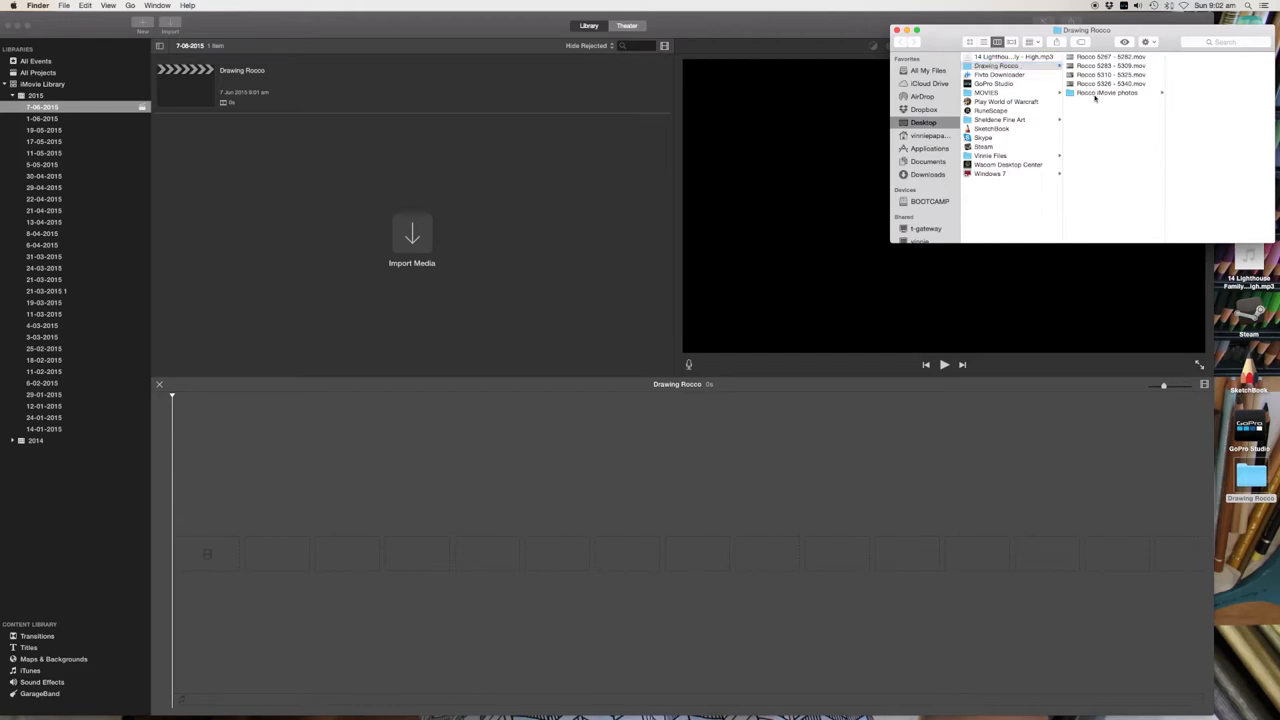
Step: Add the drawing video clips from the Drawing Rocco folder to the timeline
click(1108, 94)
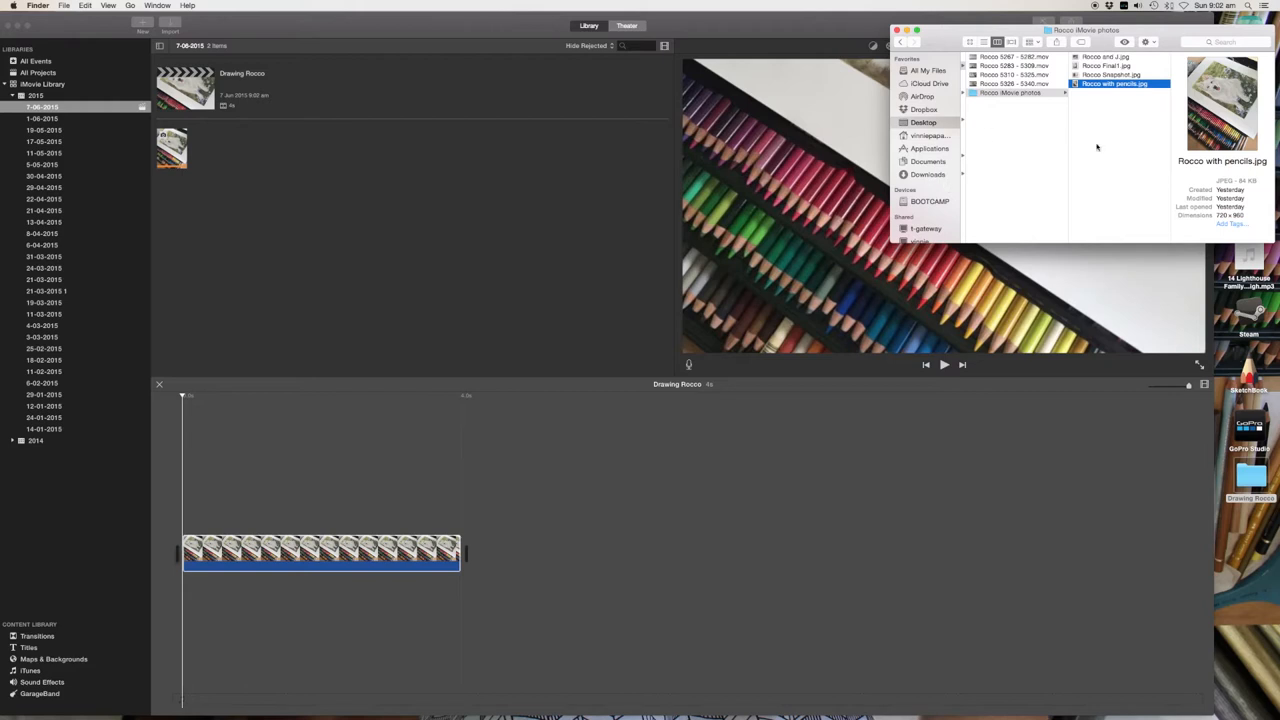
click(1010, 56)
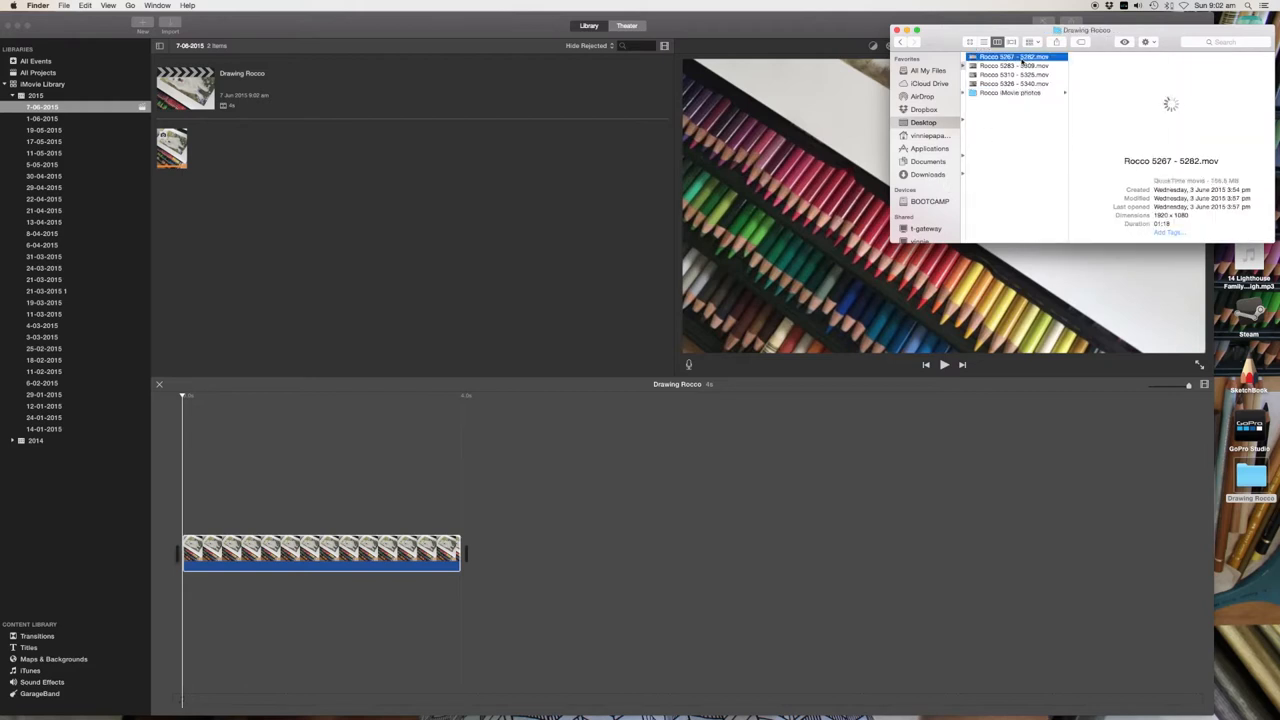
click(1014, 84)
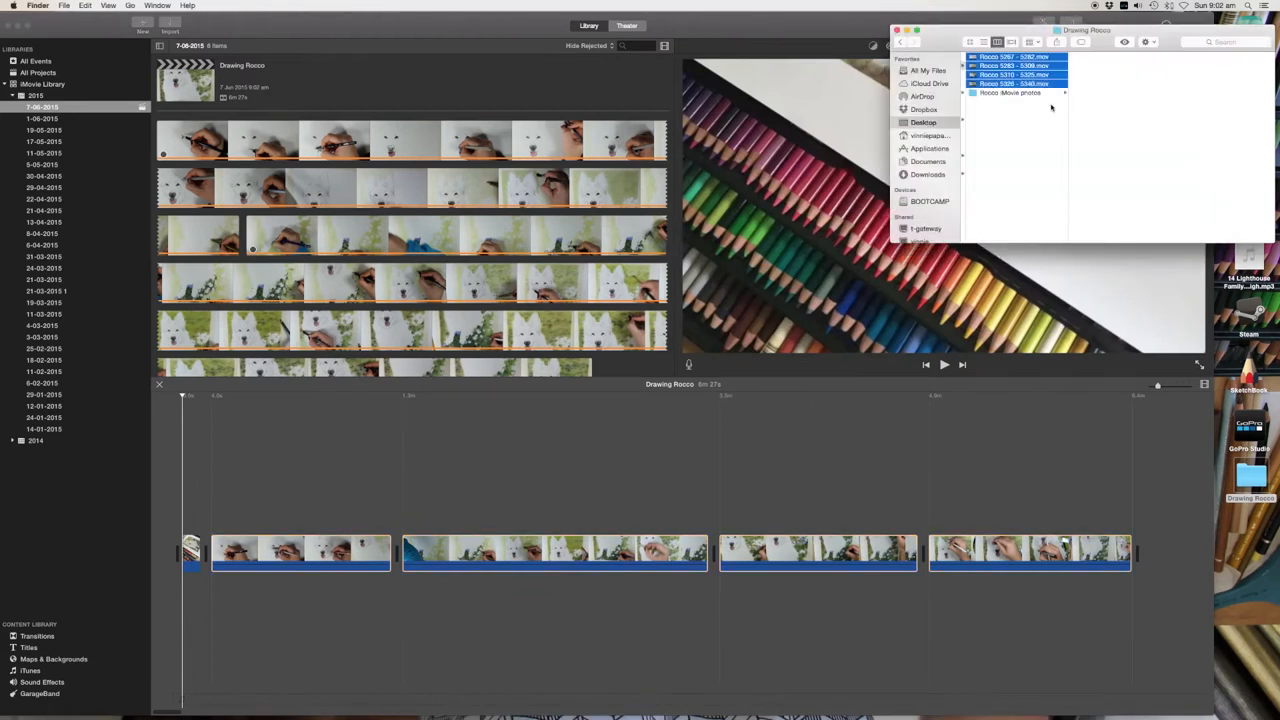
Step: Add the final Rocco photo and the Rocco snapshot photo, then return to the movie editor
click(1010, 94)
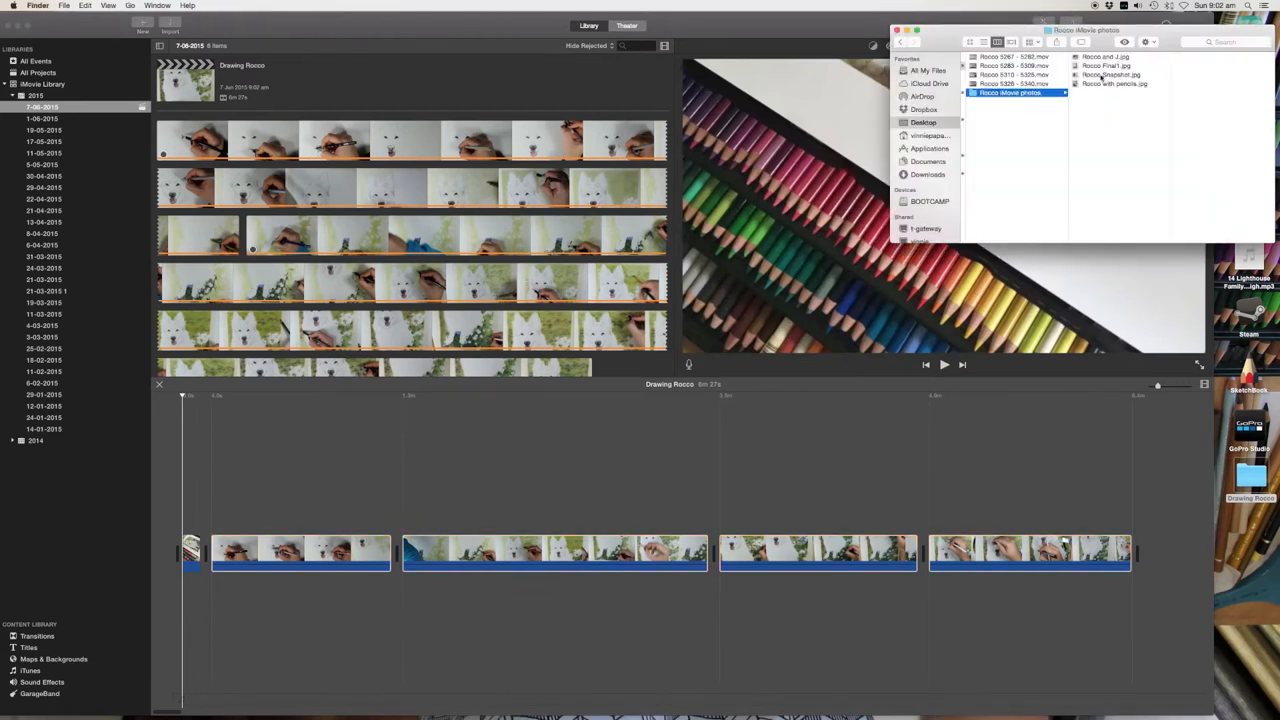
click(1104, 64)
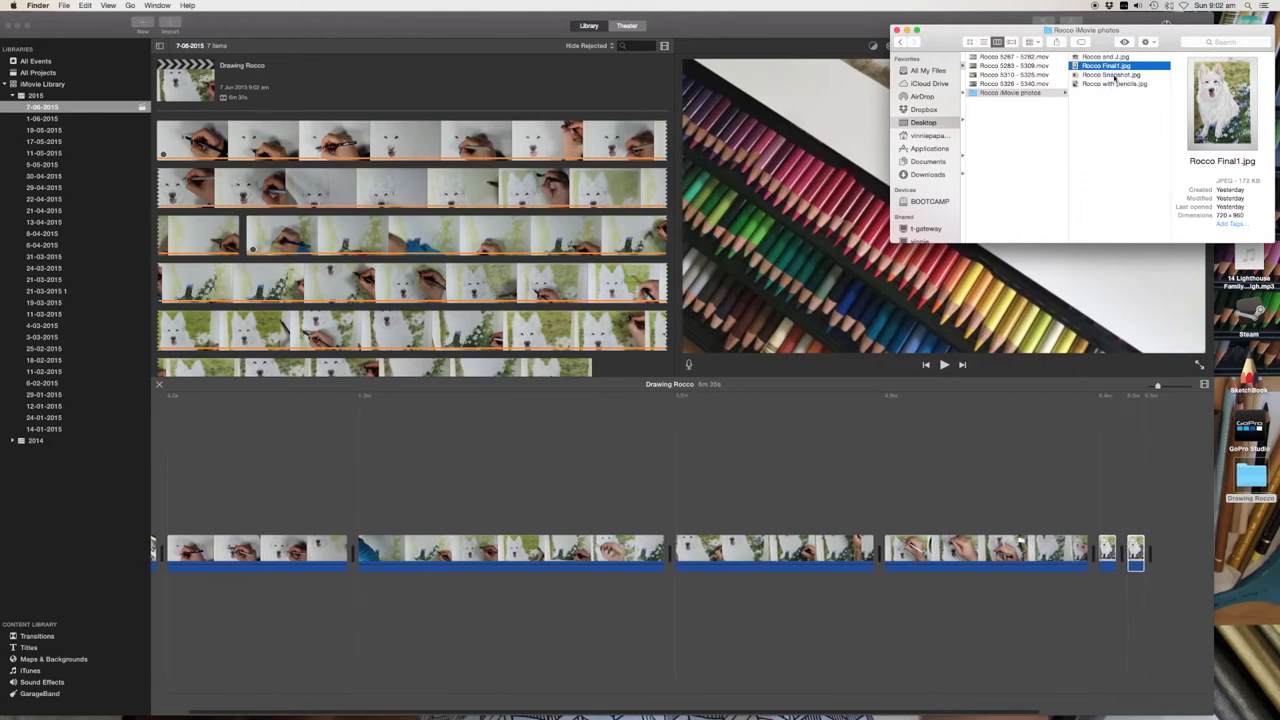
click(1110, 74)
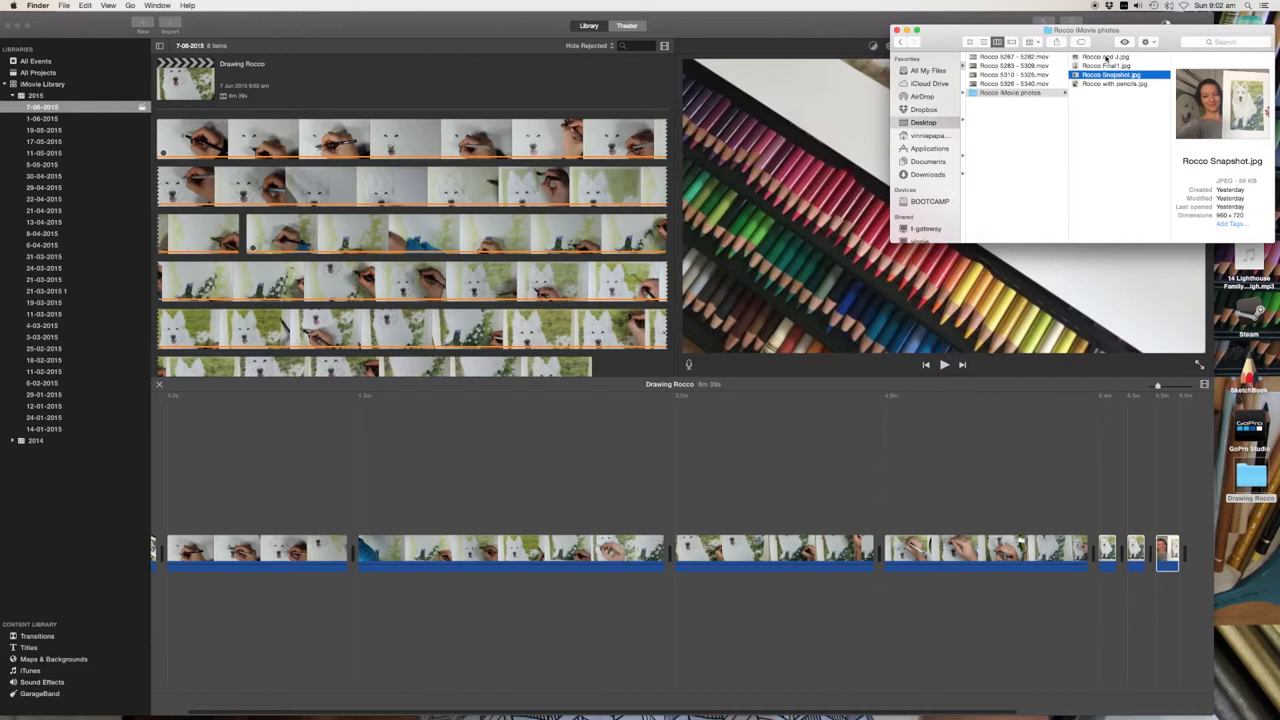
click(1104, 56)
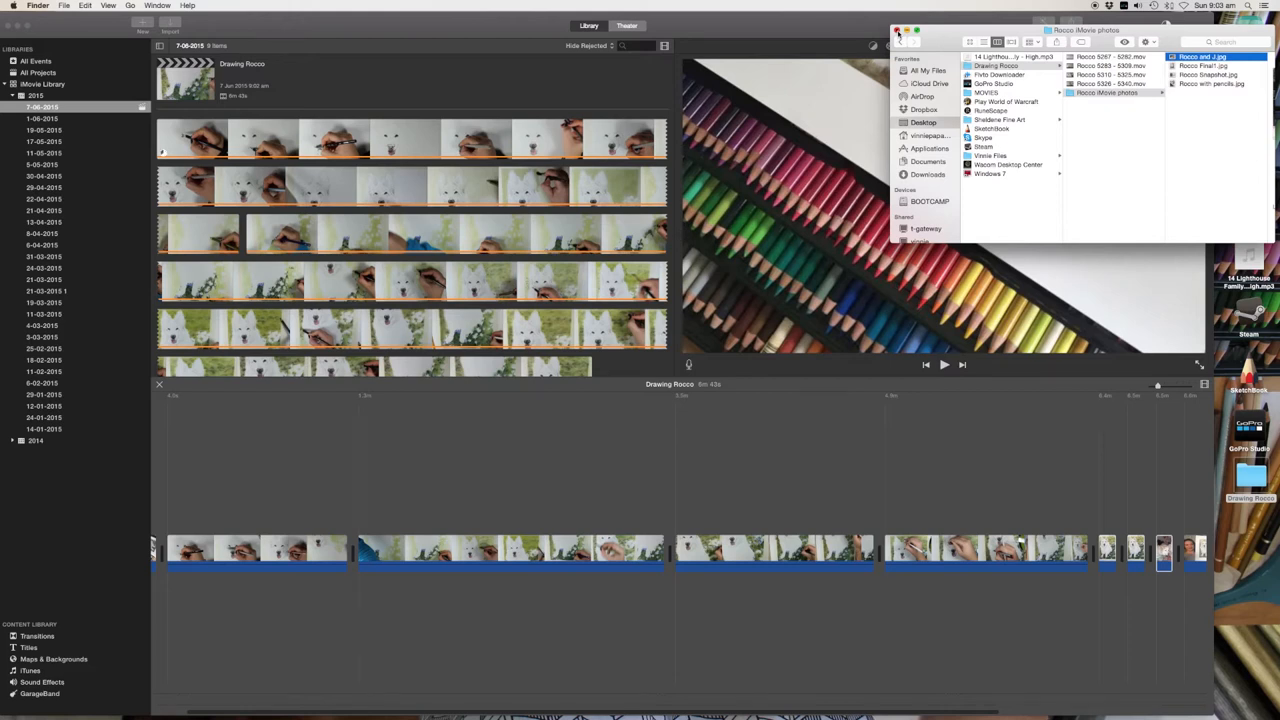
click(896, 30)
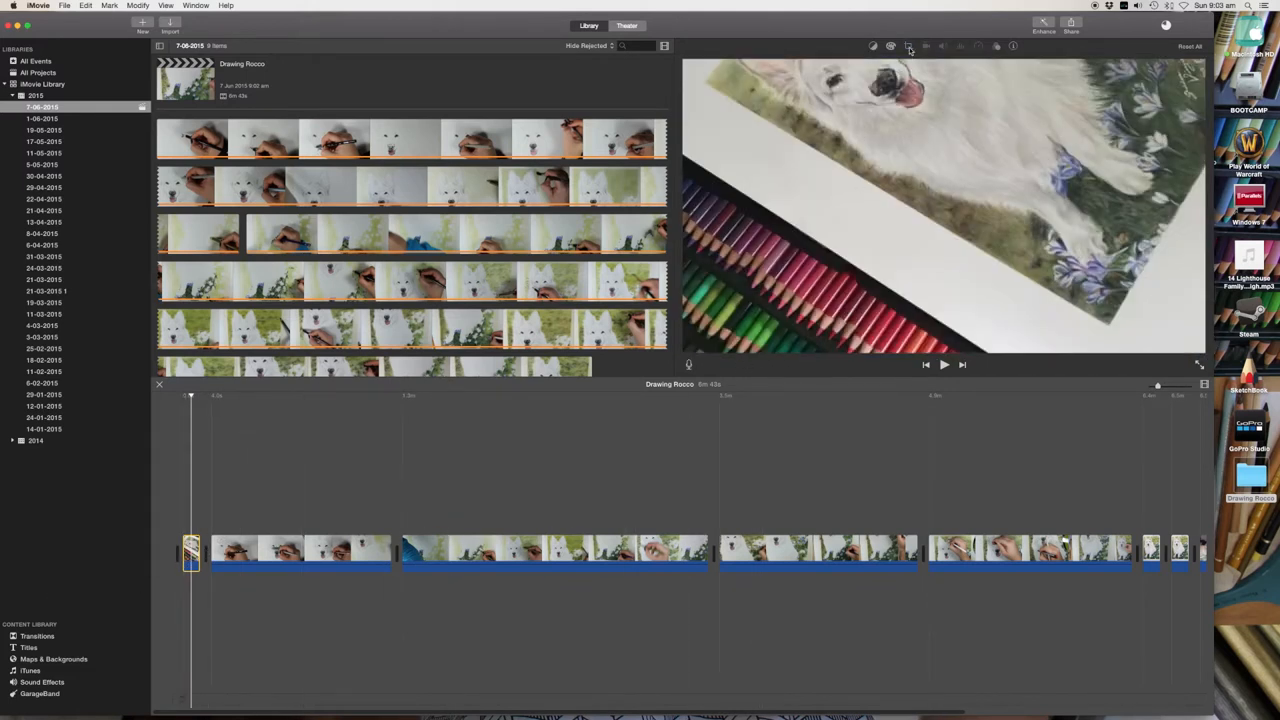
Step: Set the first drawing clip to Crop to Fill and bring up its speed adjustments
click(908, 46)
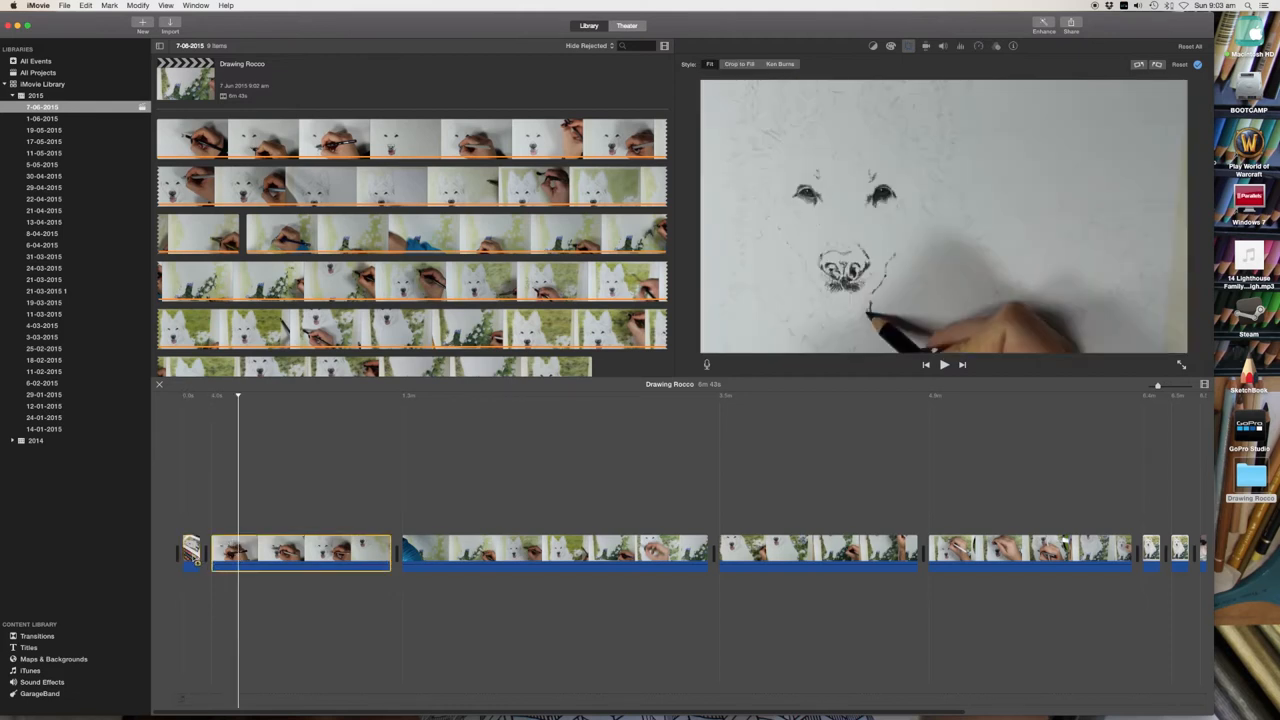
click(192, 396)
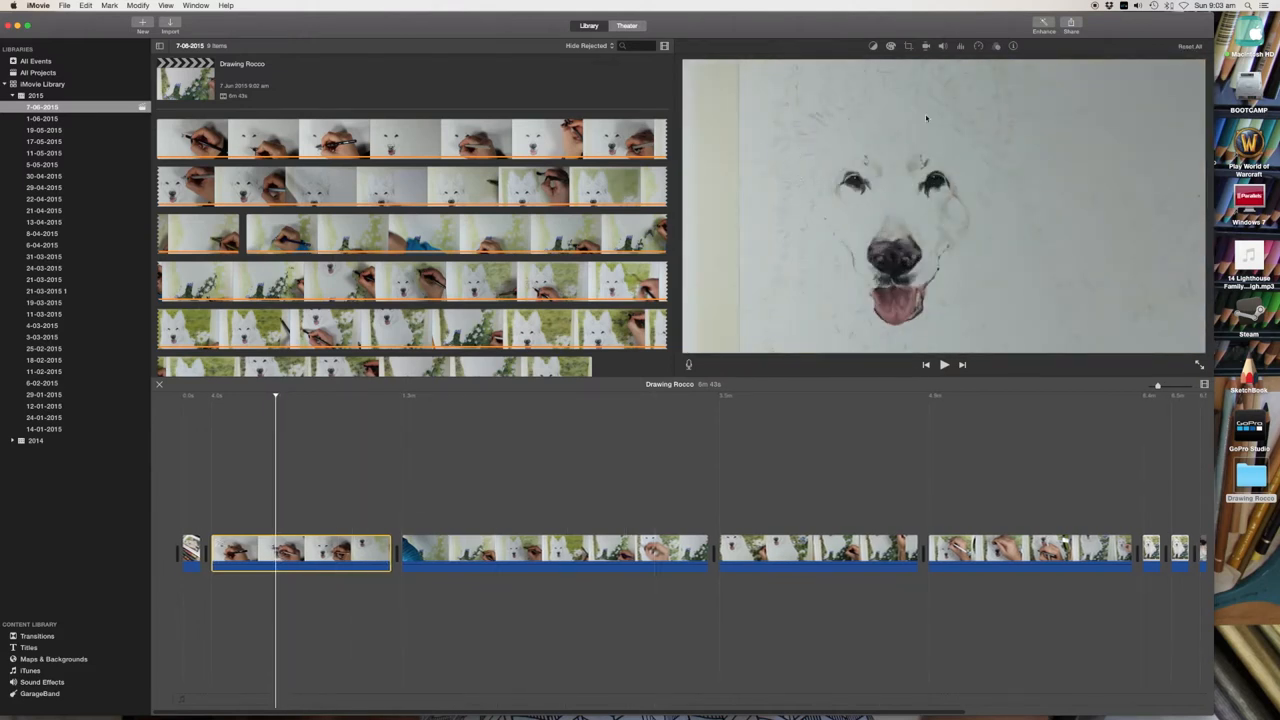
click(978, 46)
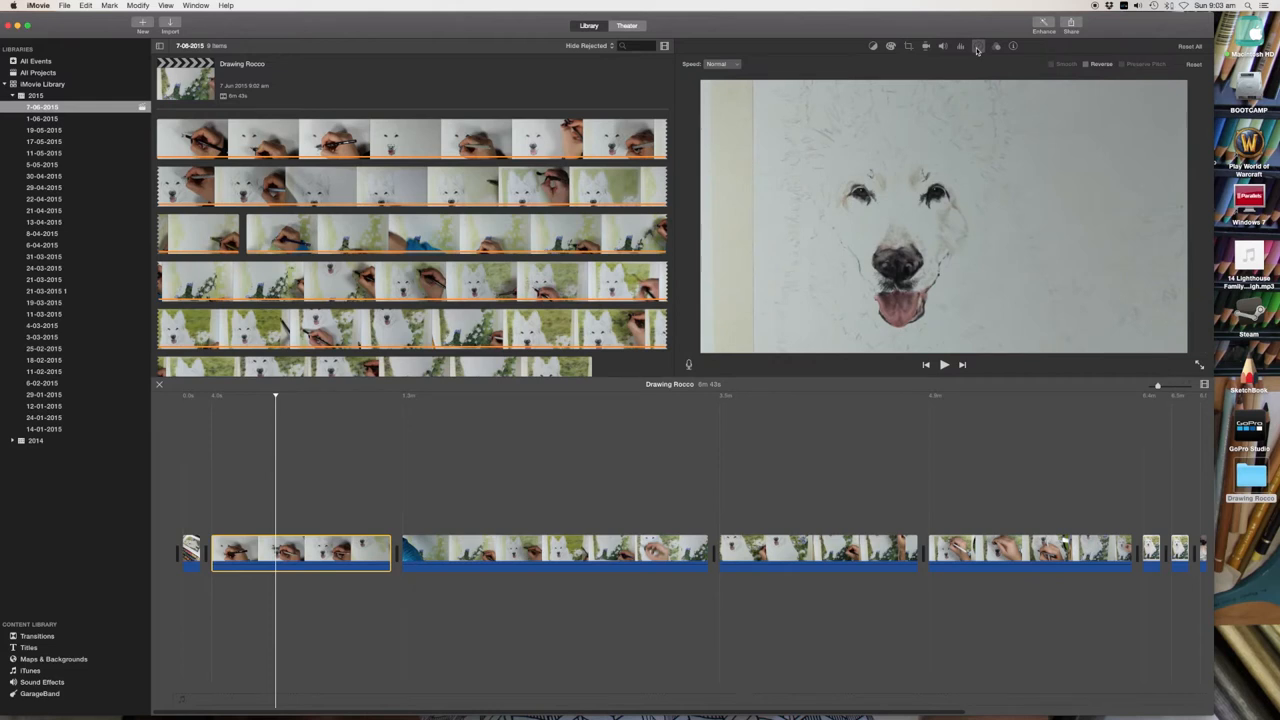
Step: Set the first, long middle and next drawing clips to Fast speed, shortening the movie
click(722, 64)
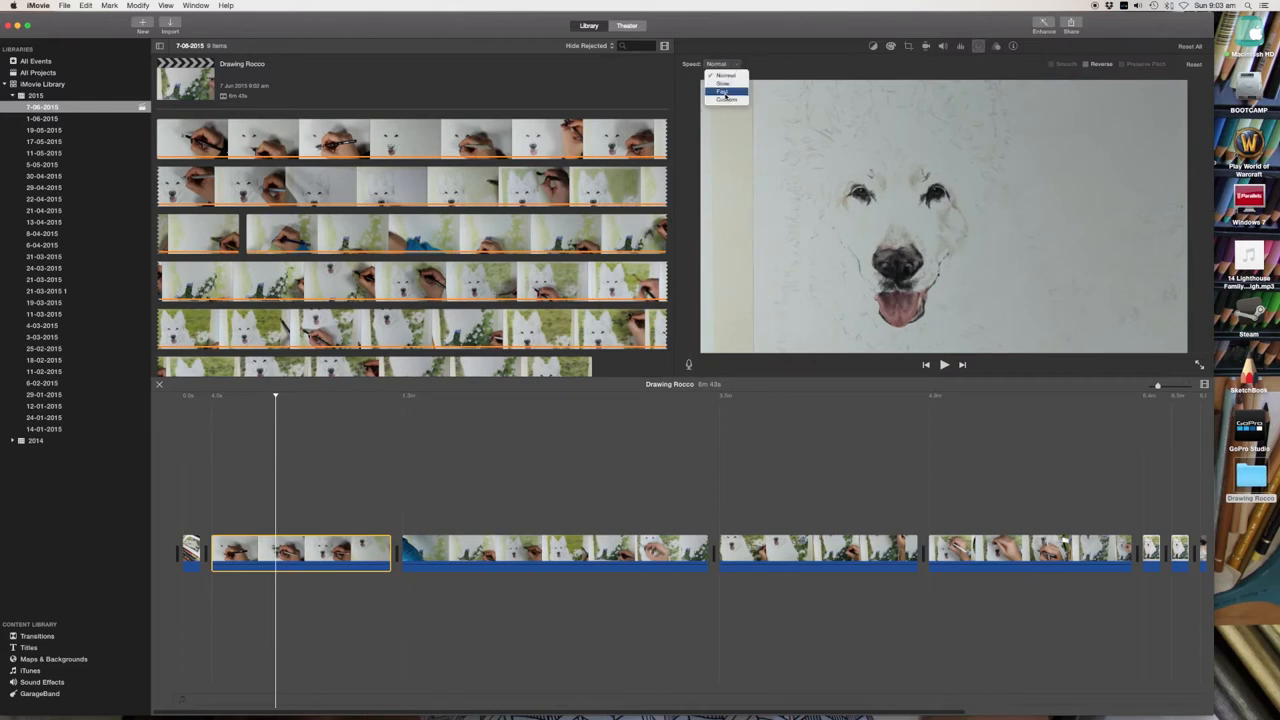
click(722, 92)
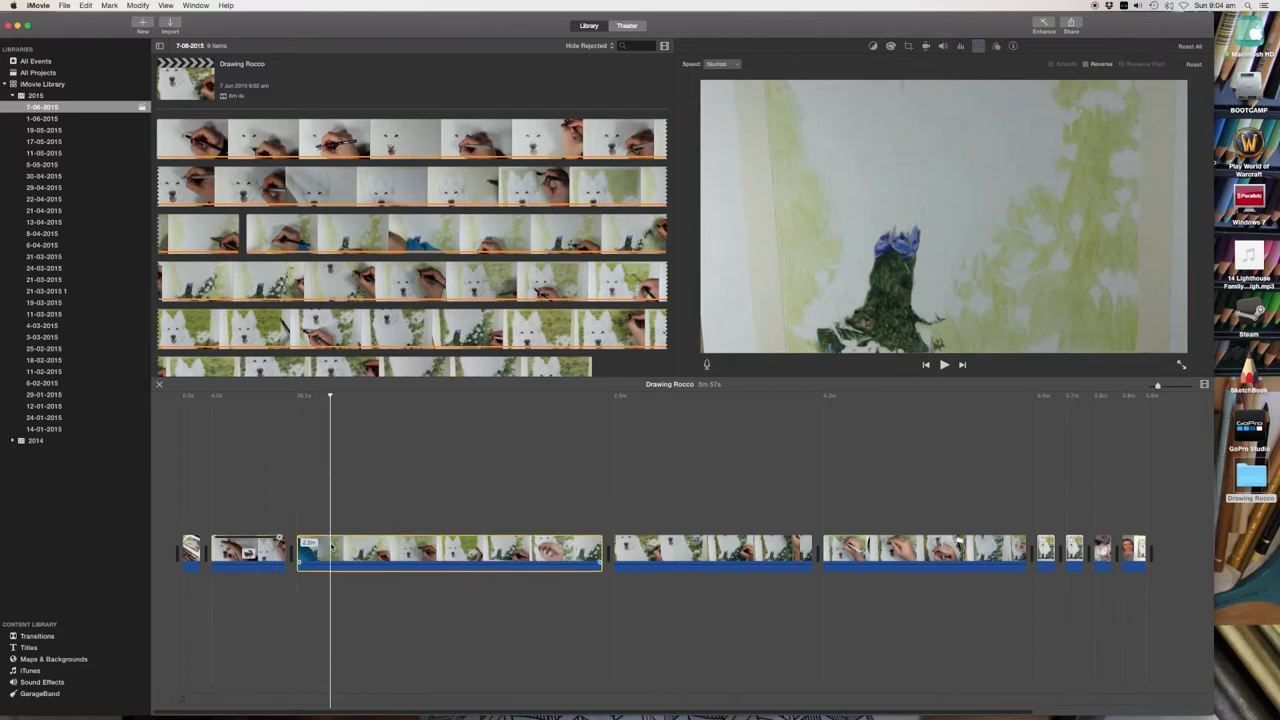
click(722, 64)
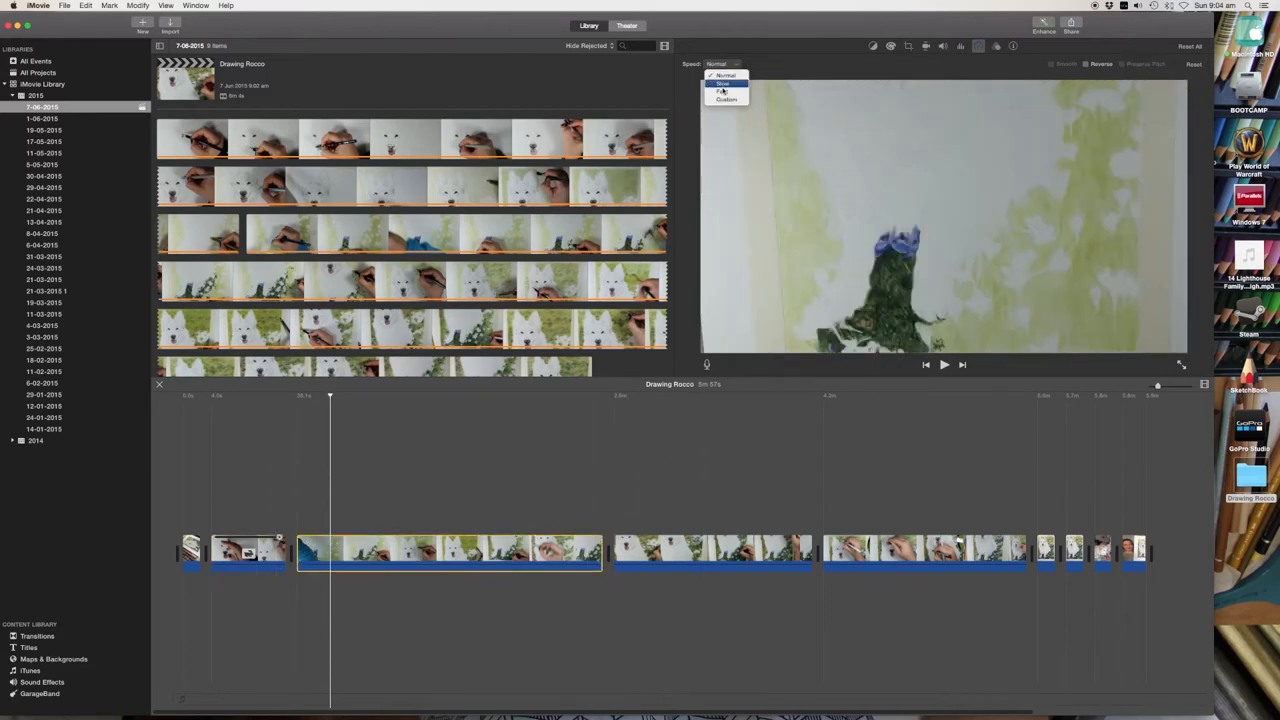
click(724, 92)
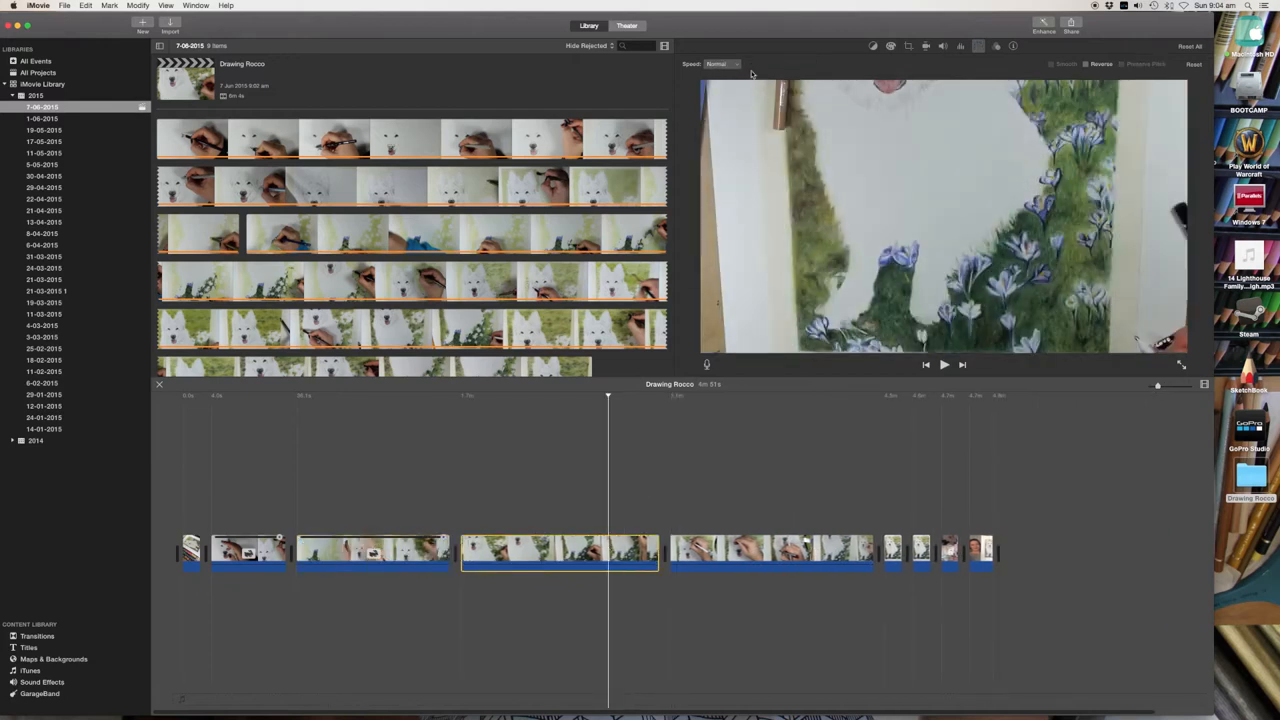
click(720, 62)
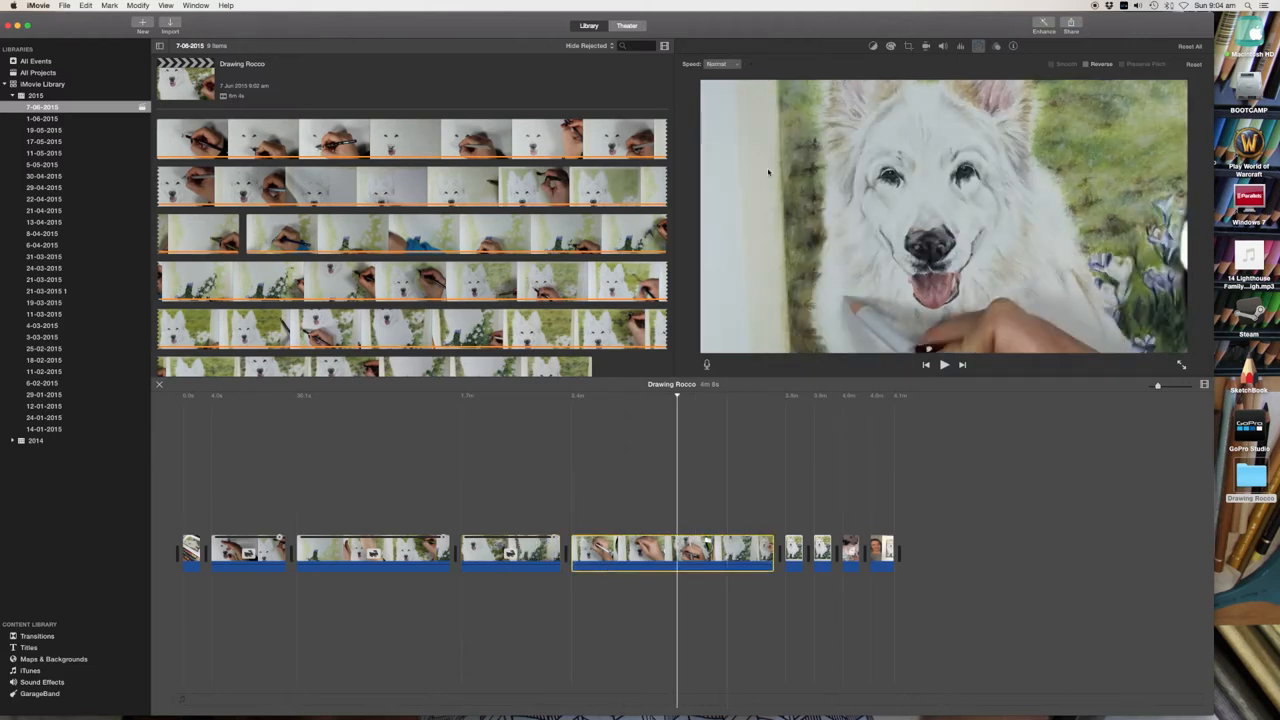
click(724, 64)
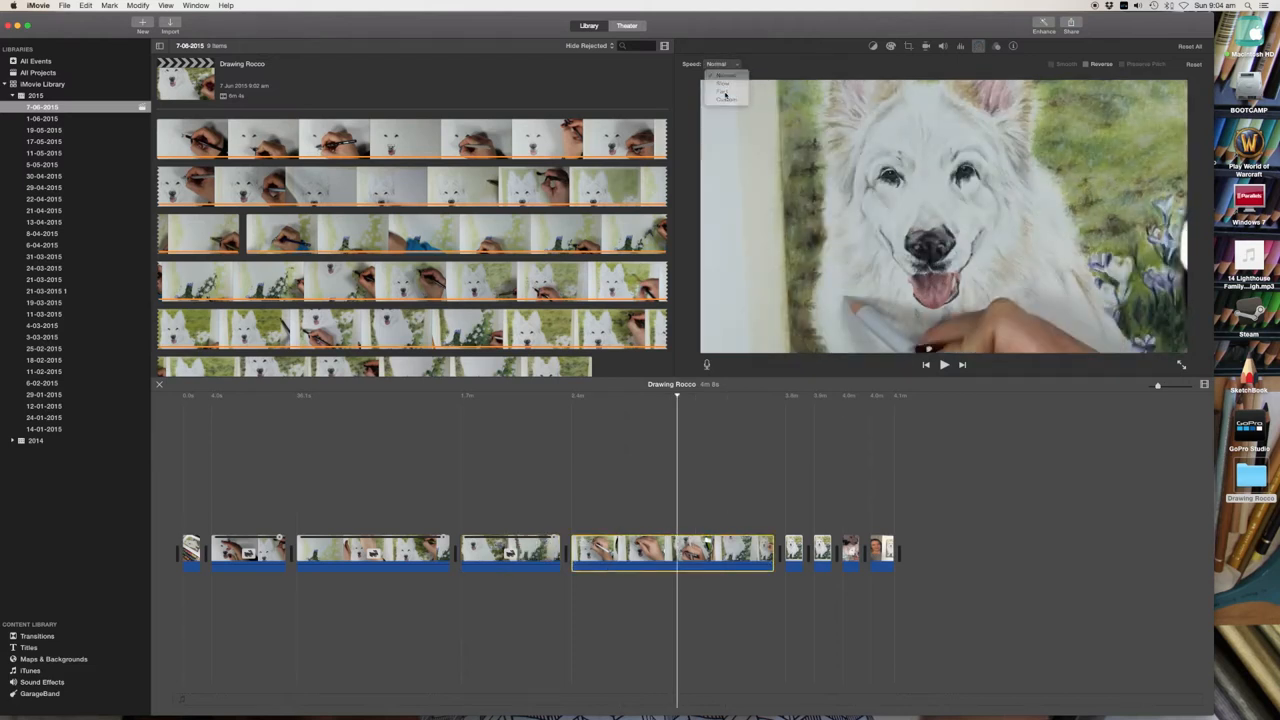
click(724, 84)
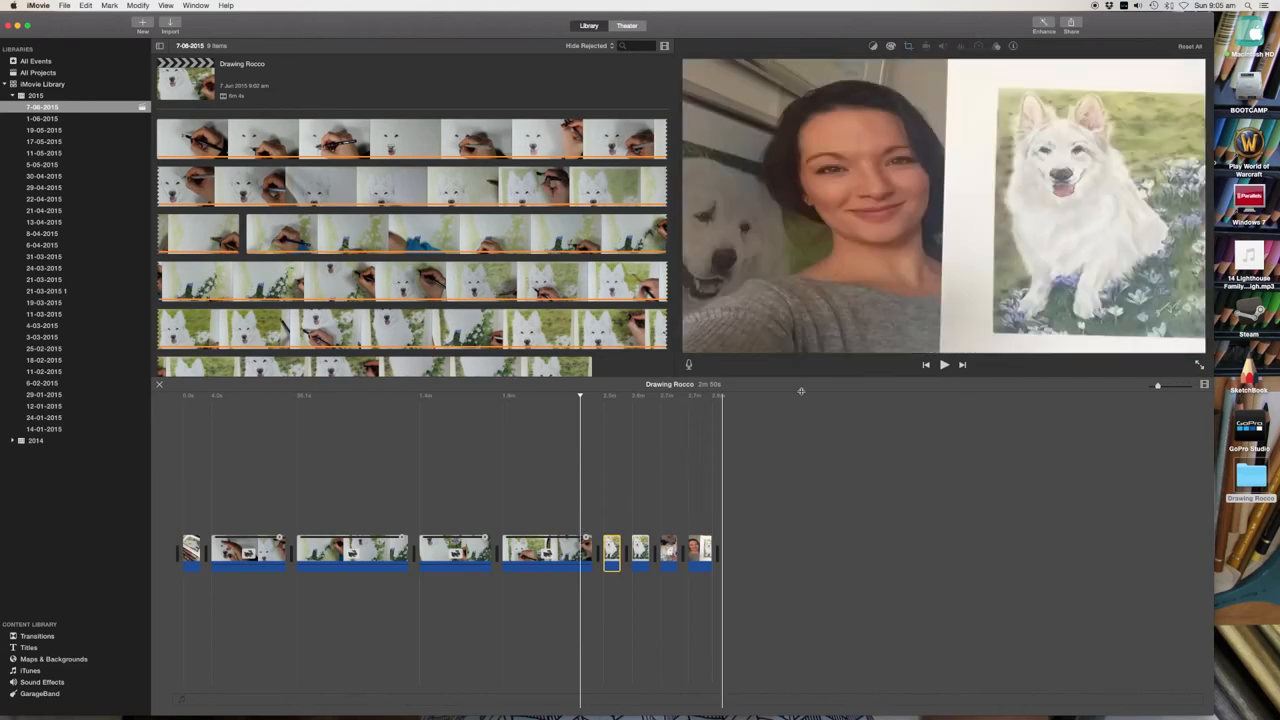
Step: Review the finished drawing photos at the end of the movie so they show fully in frame
click(944, 364)
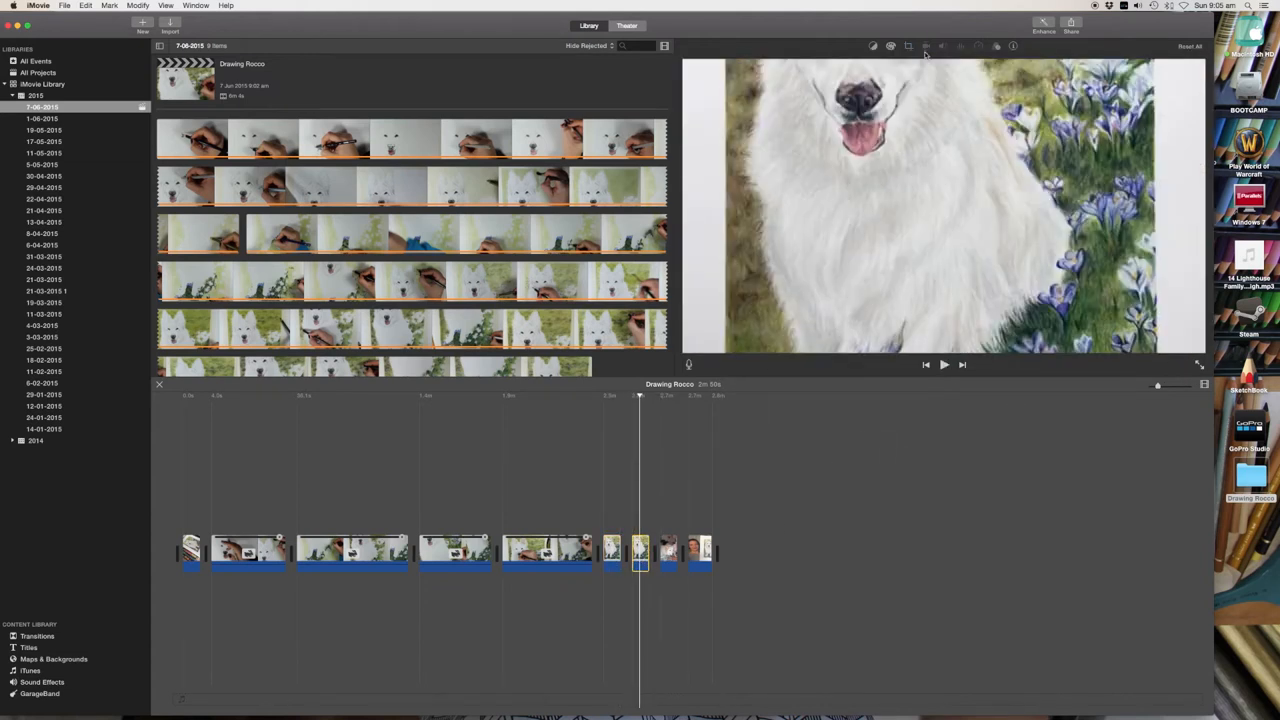
click(908, 46)
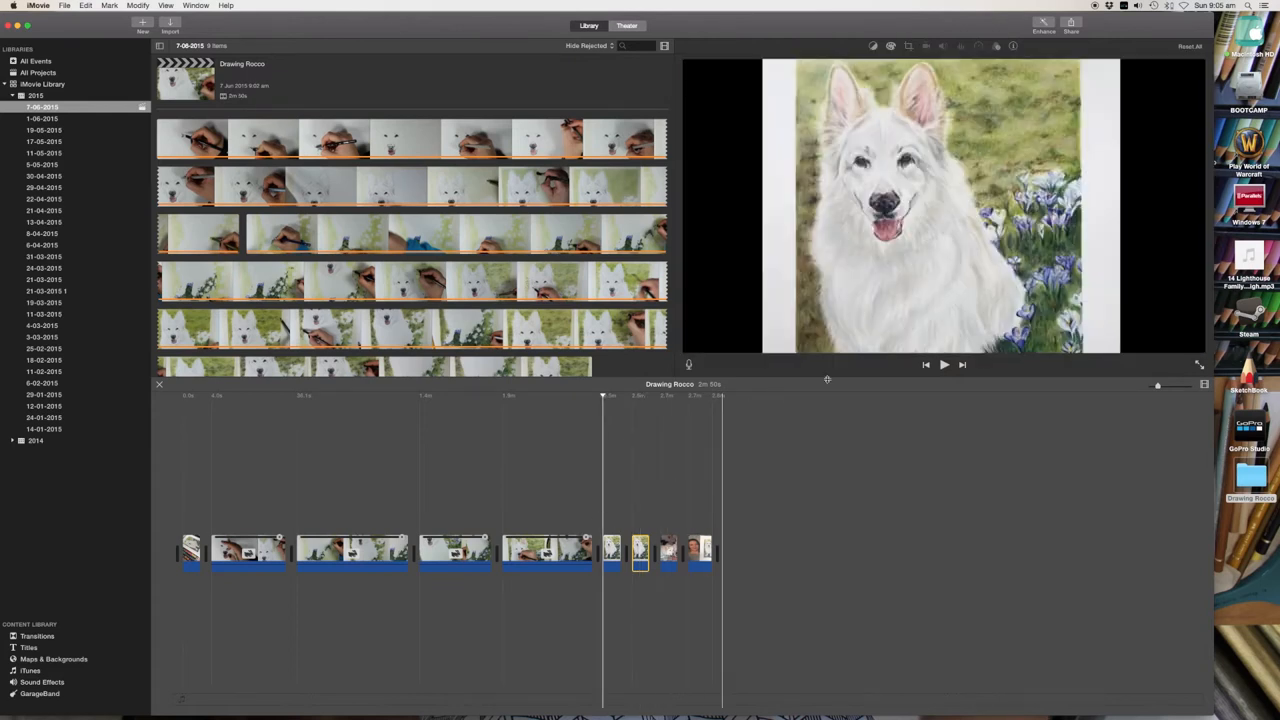
click(944, 364)
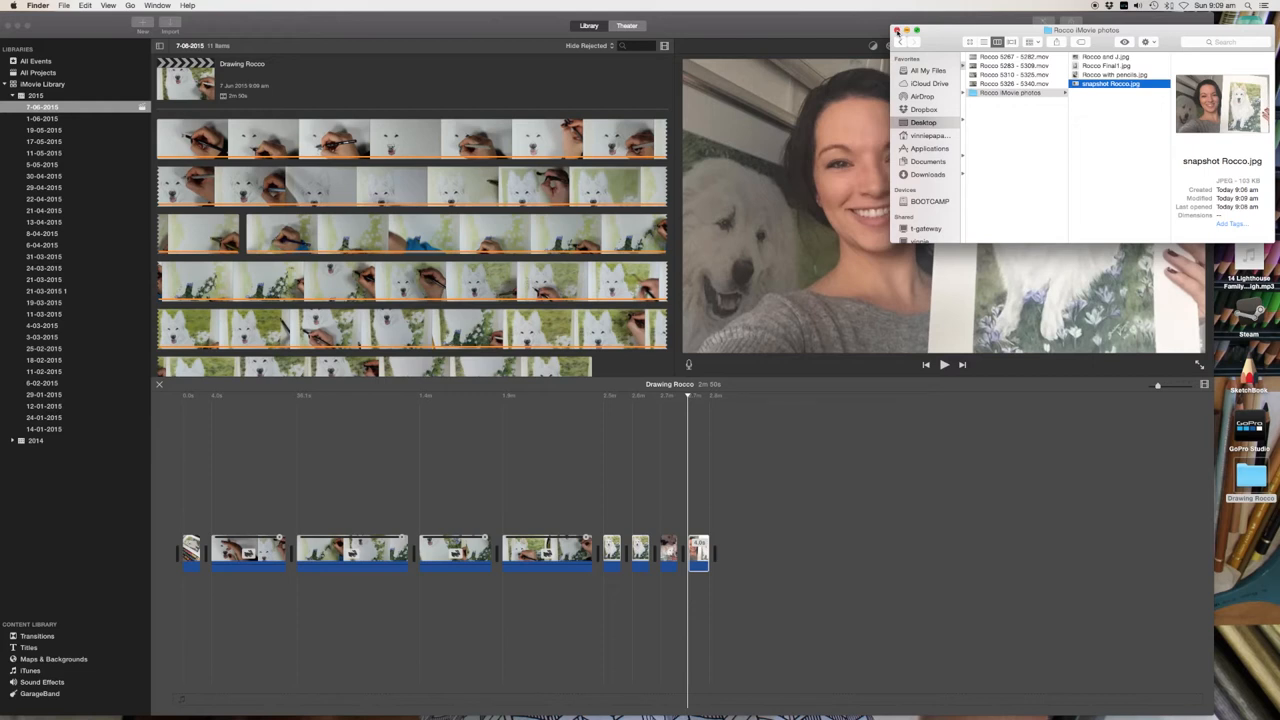
Step: Add the selfie snapshot with Rocco as the final shot and return to the movie's start
click(896, 30)
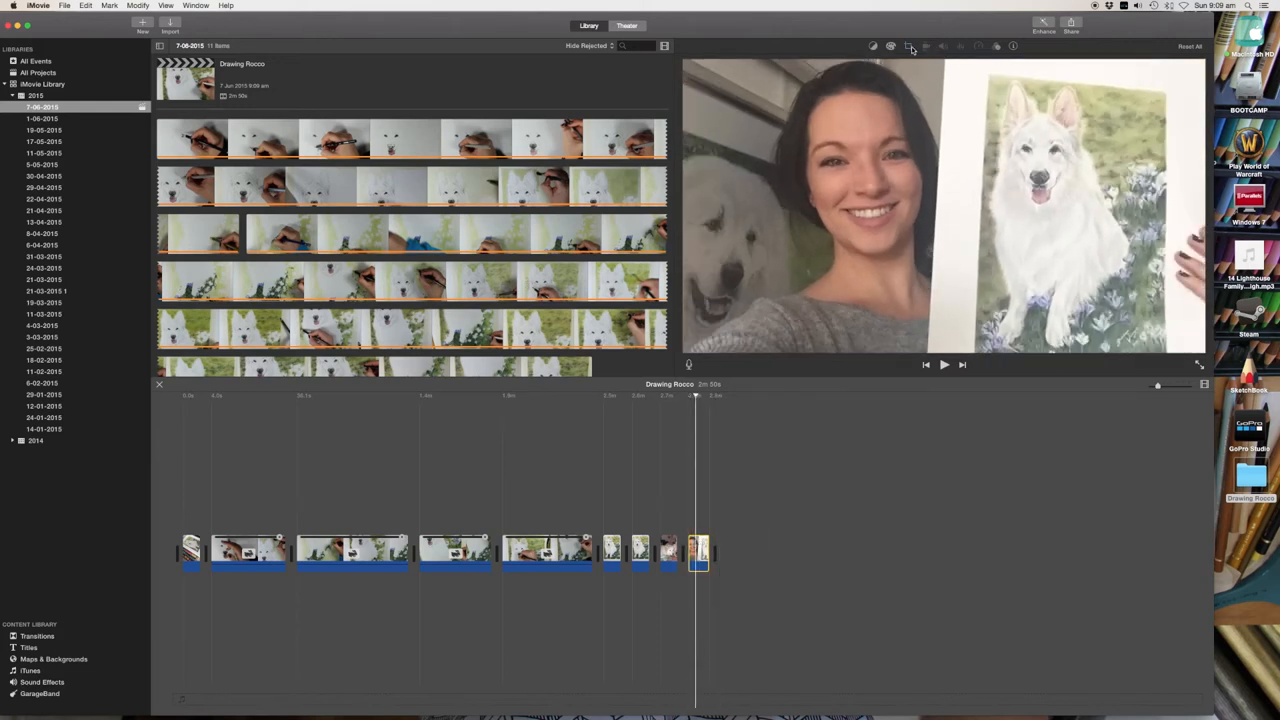
click(908, 46)
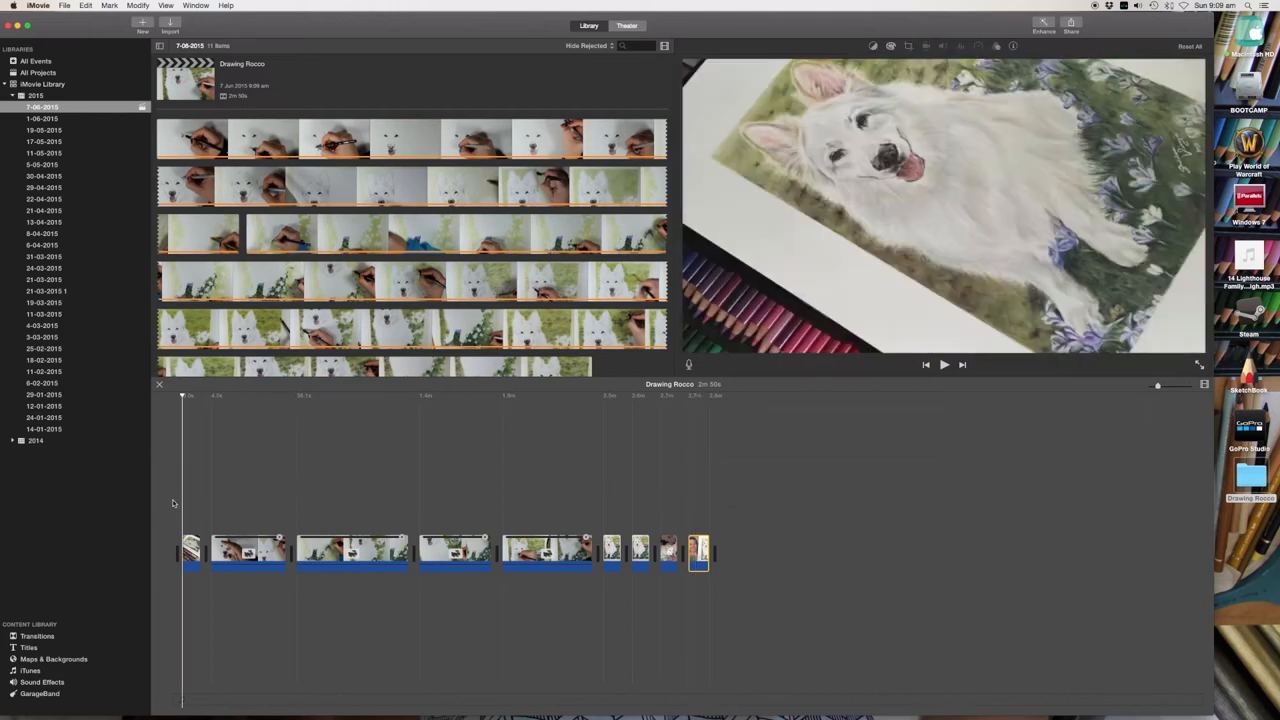
Step: Select the opening clip and show the Titles collection in the Content Library
click(236, 550)
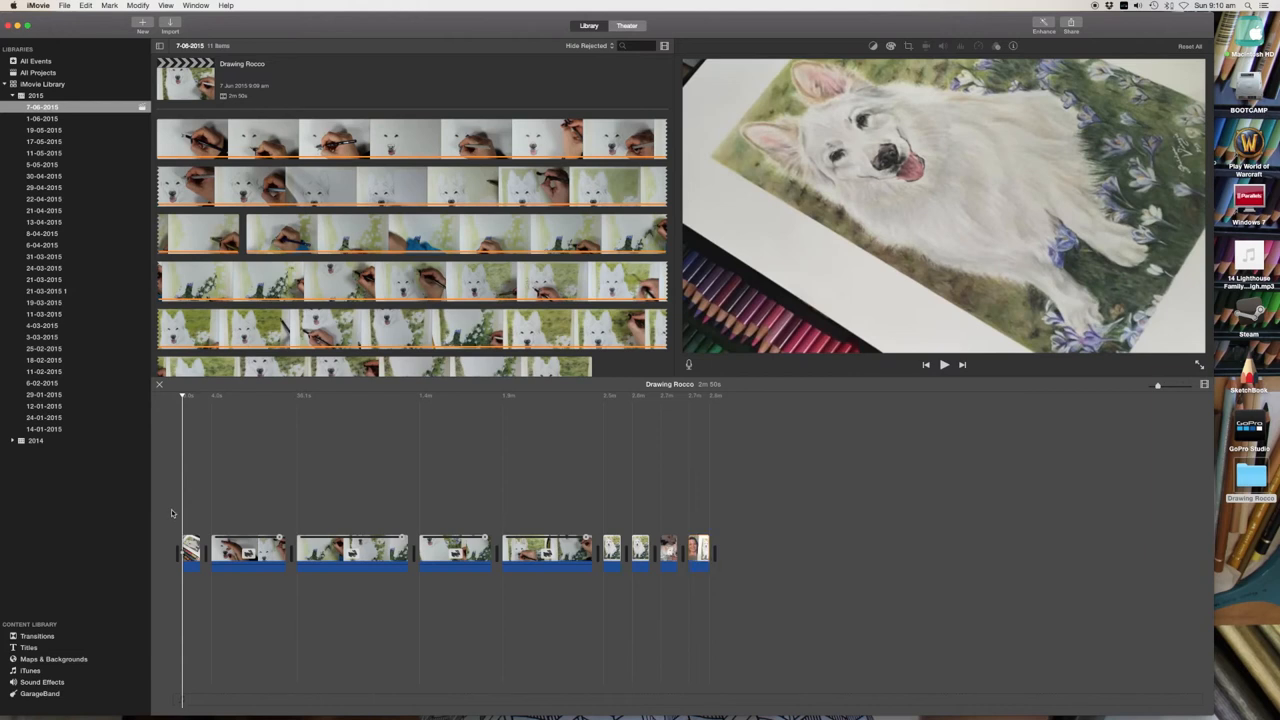
click(28, 648)
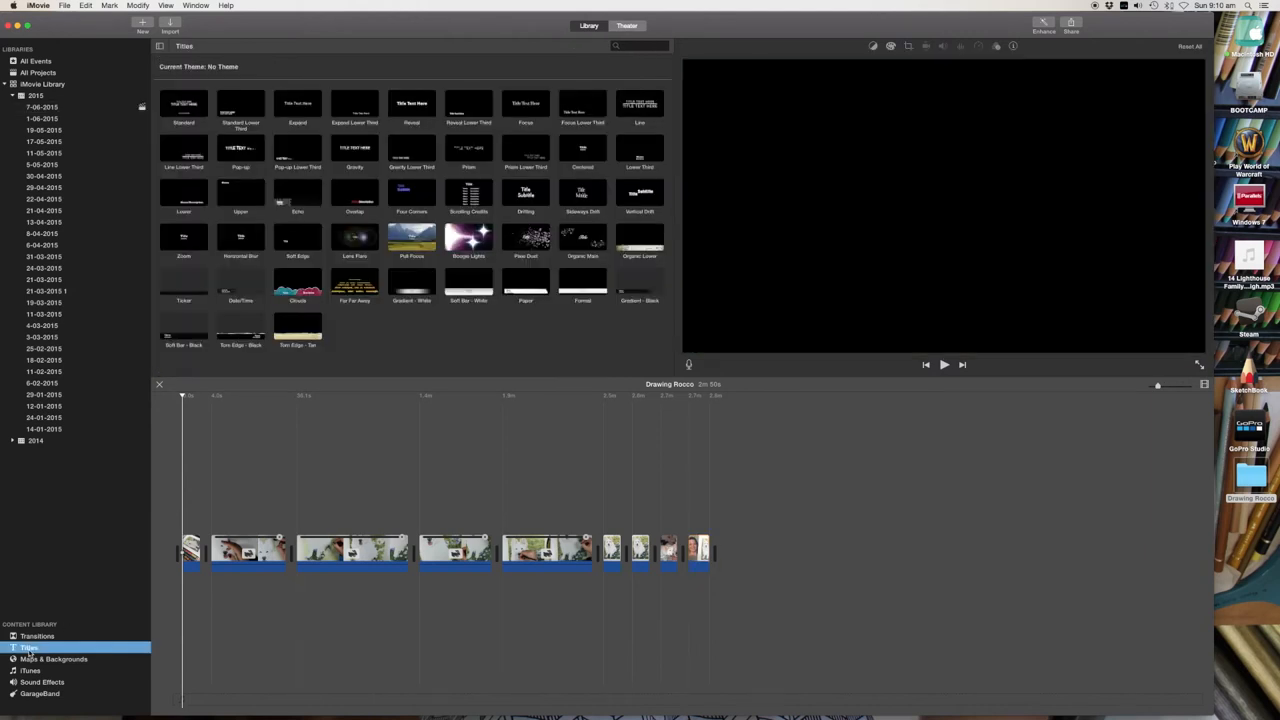
Step: Add a Standard title over the opening clip and give its top line a smaller script font
click(184, 104)
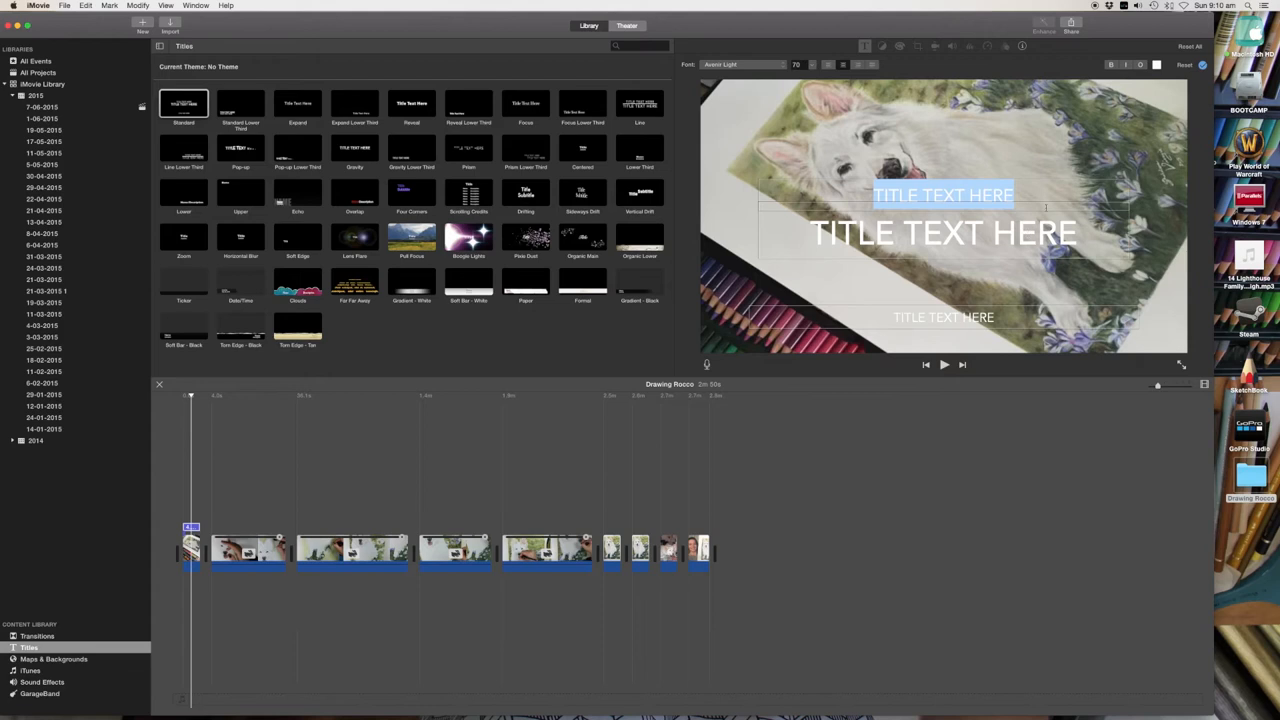
click(740, 64)
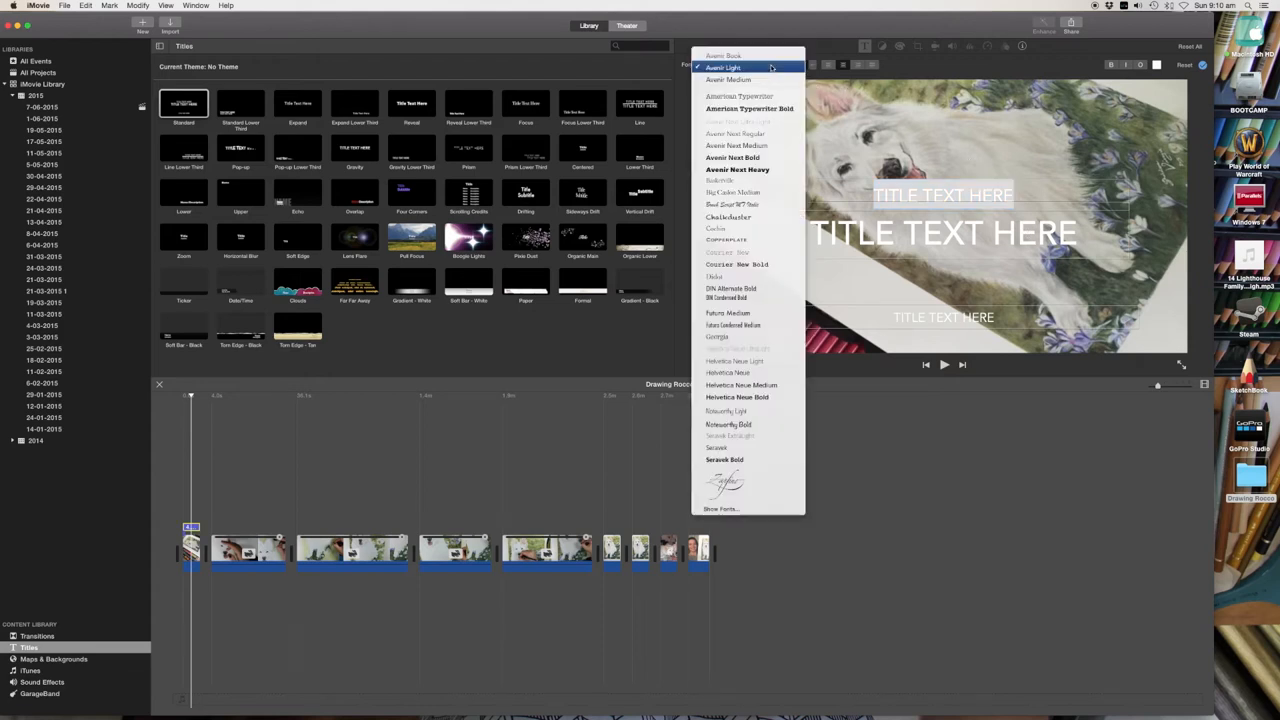
click(720, 480)
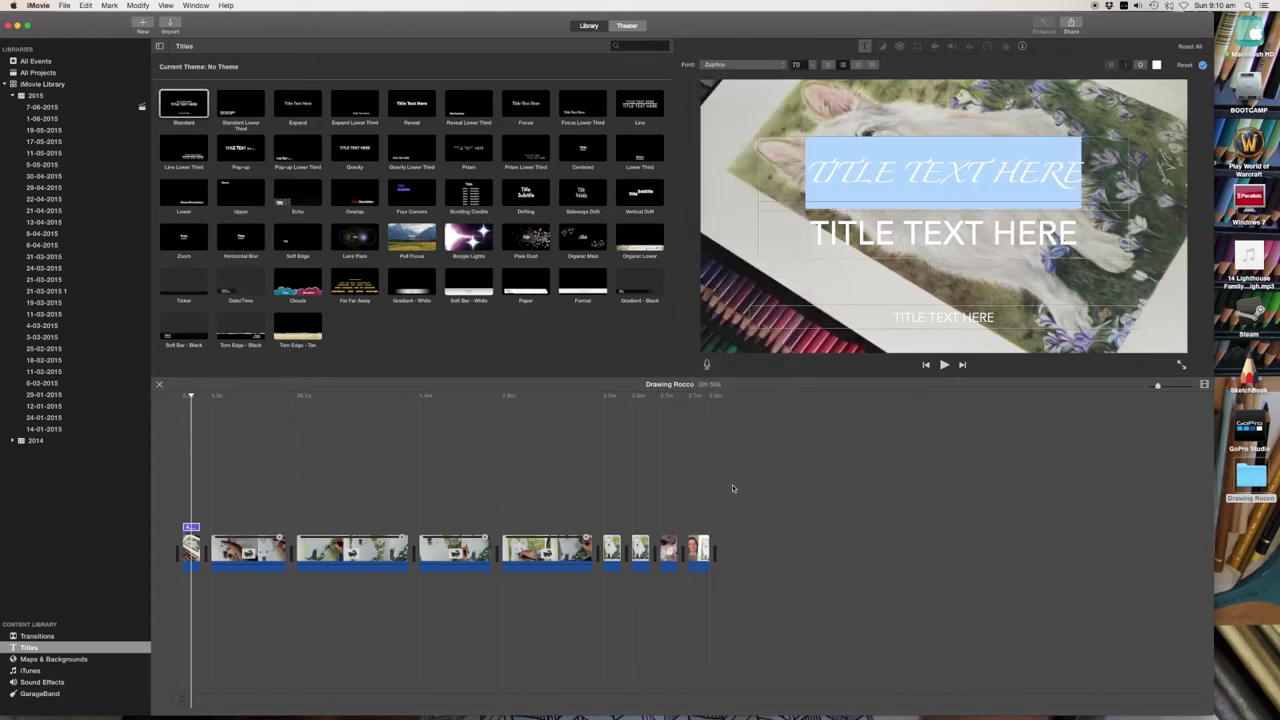
click(808, 64)
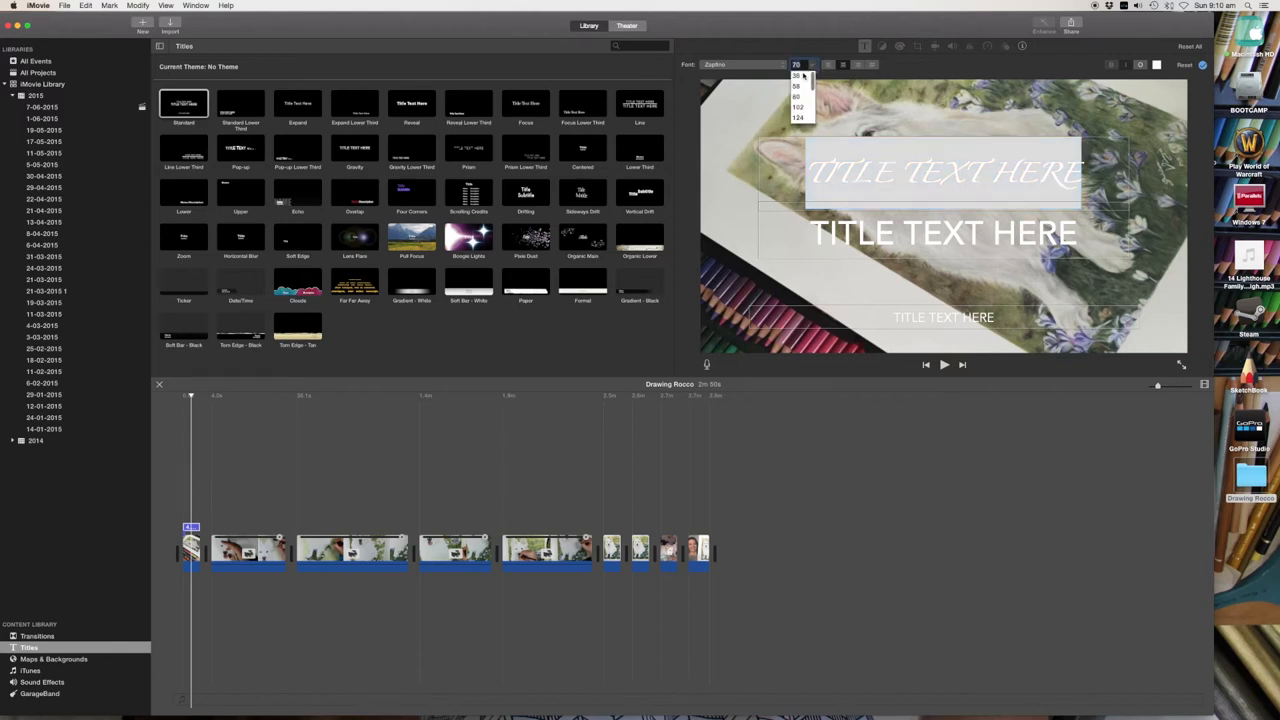
click(796, 84)
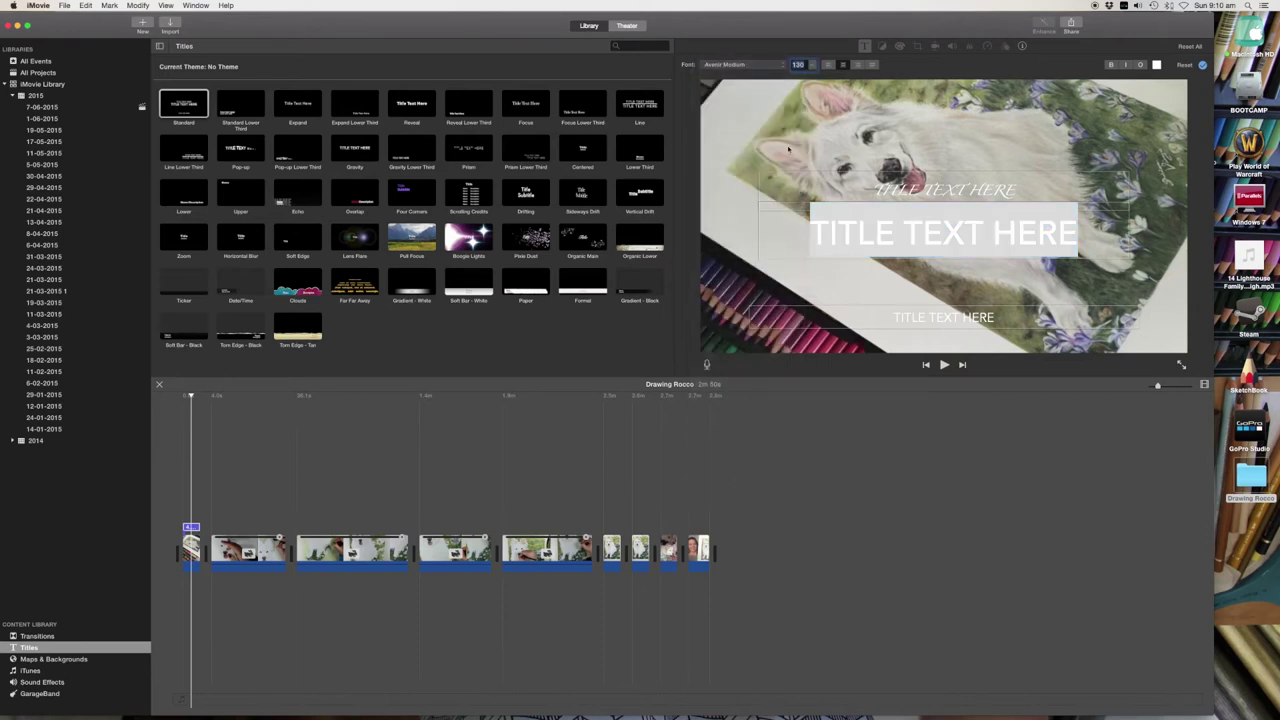
Step: Resize the middle title line and restyle the bottom line's font and size
click(744, 64)
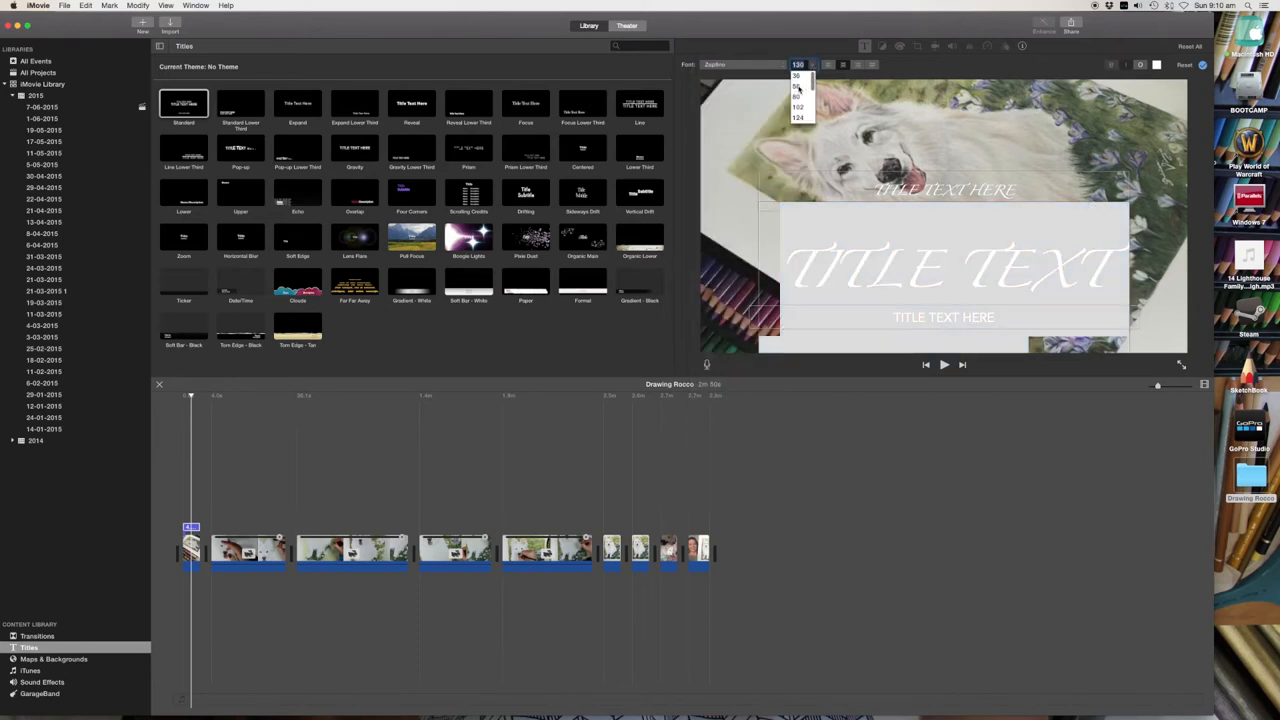
click(796, 94)
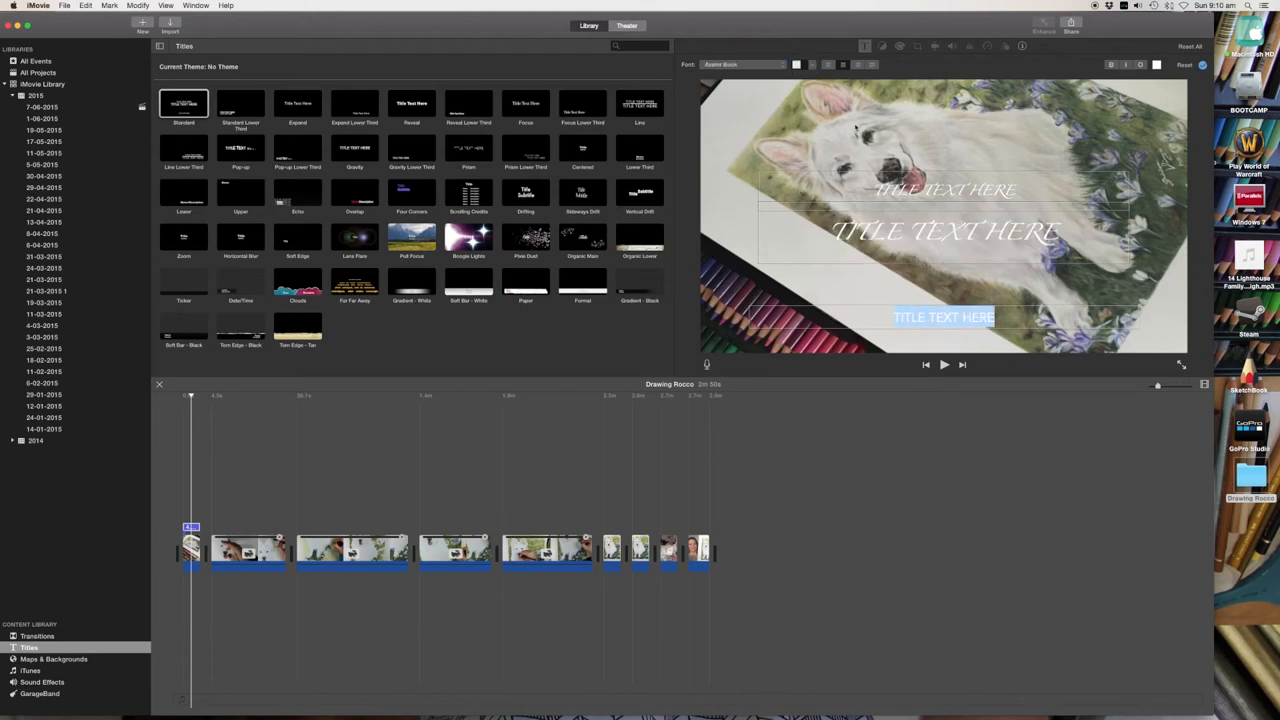
click(744, 64)
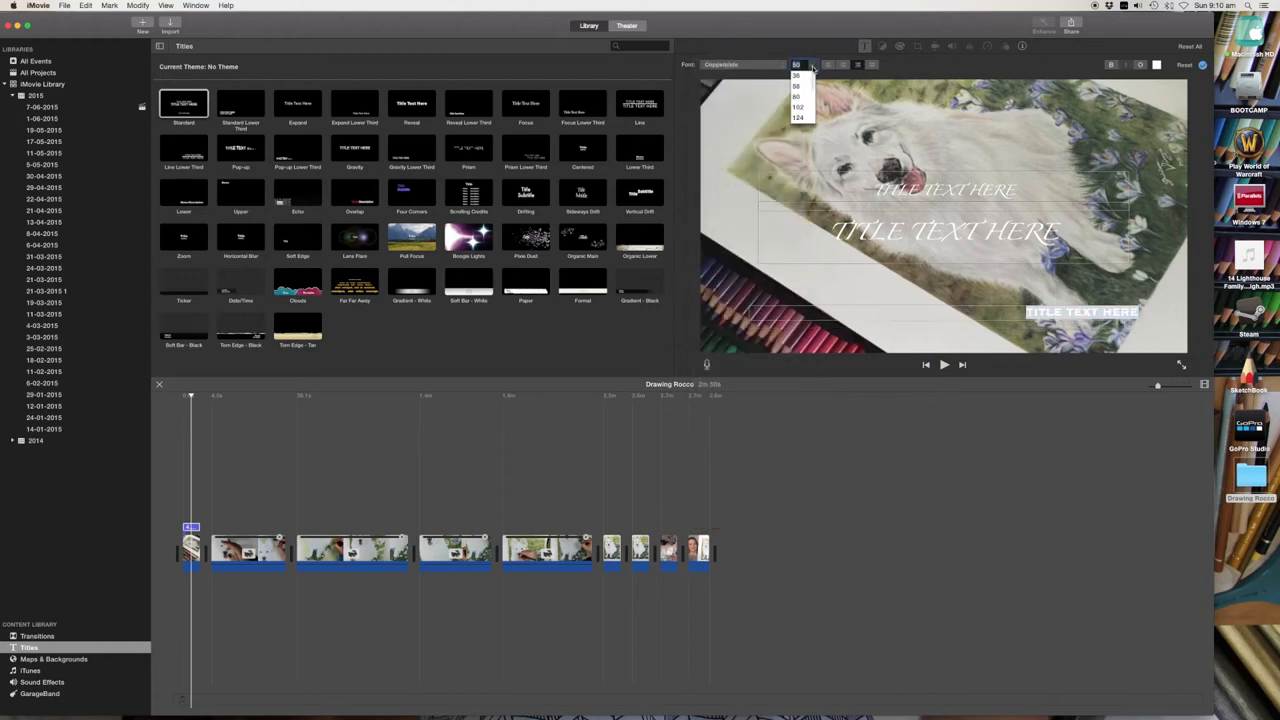
click(796, 76)
text(07/05/2015)
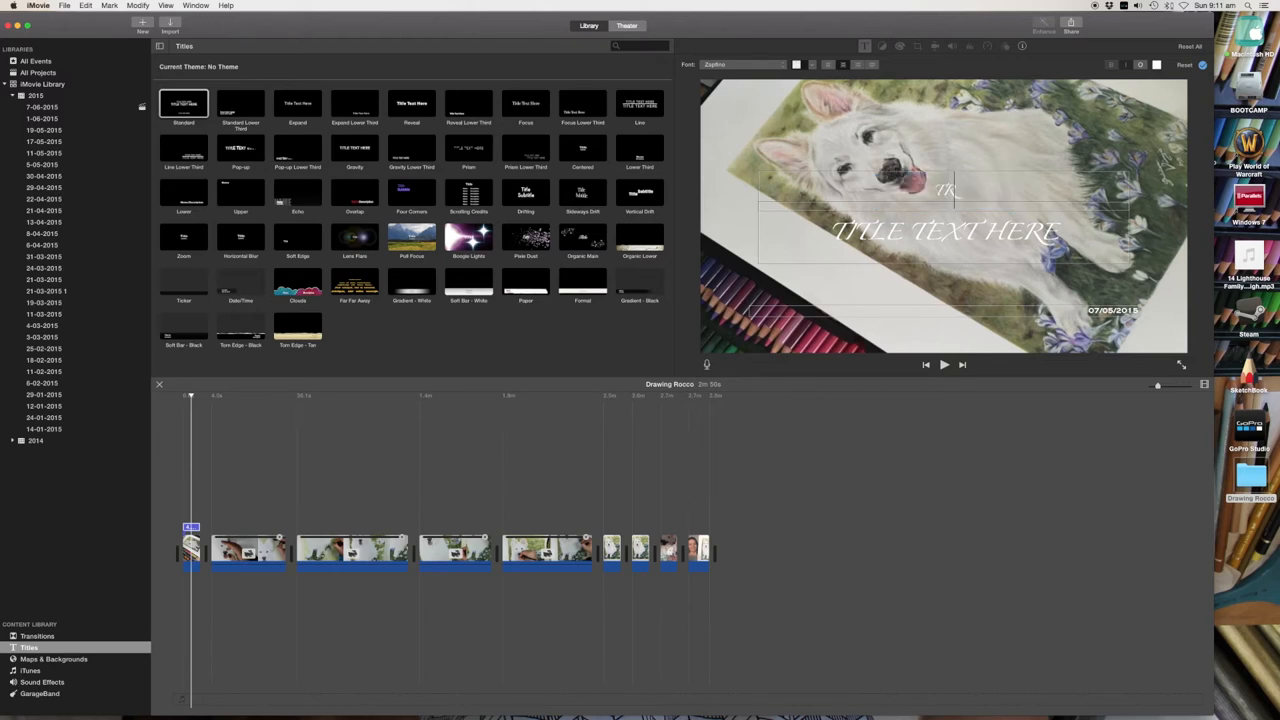
Step: Replace the placeholder text with a tribute title to Rocco the White German Shepherd
text(TRIBUTE DRAWING IN MEMORY OF)
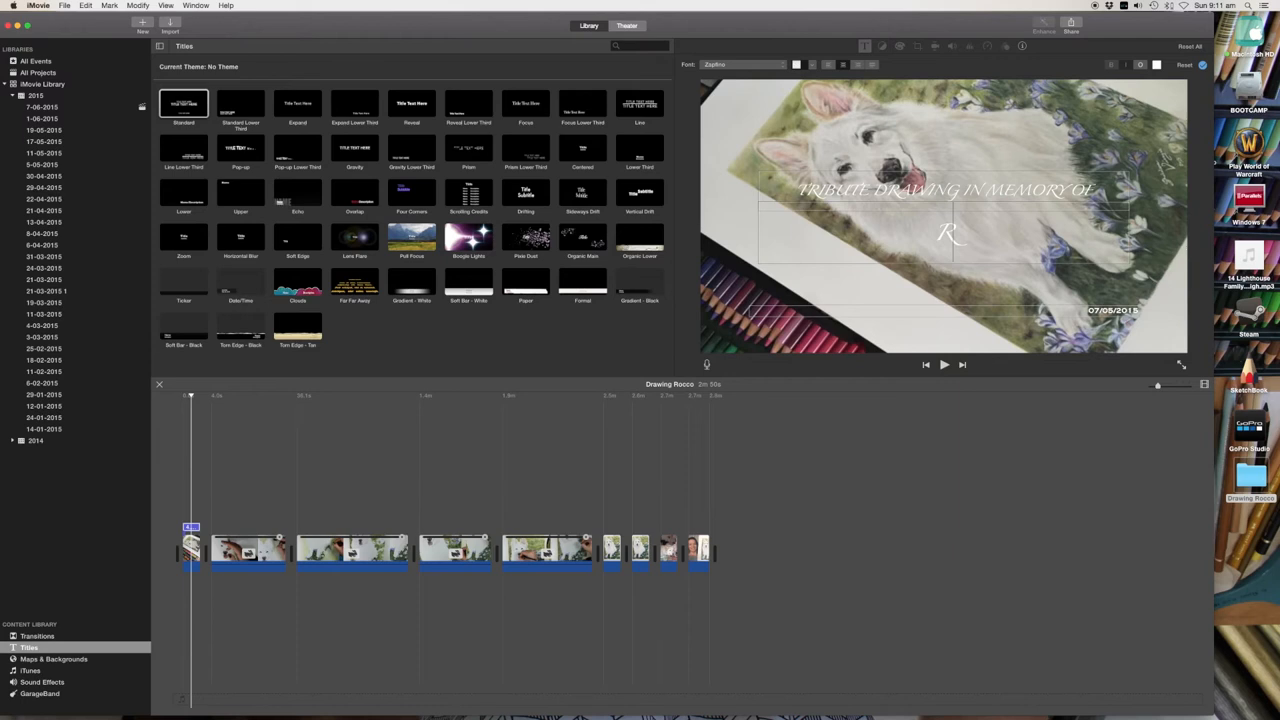
text(OCCO THE)
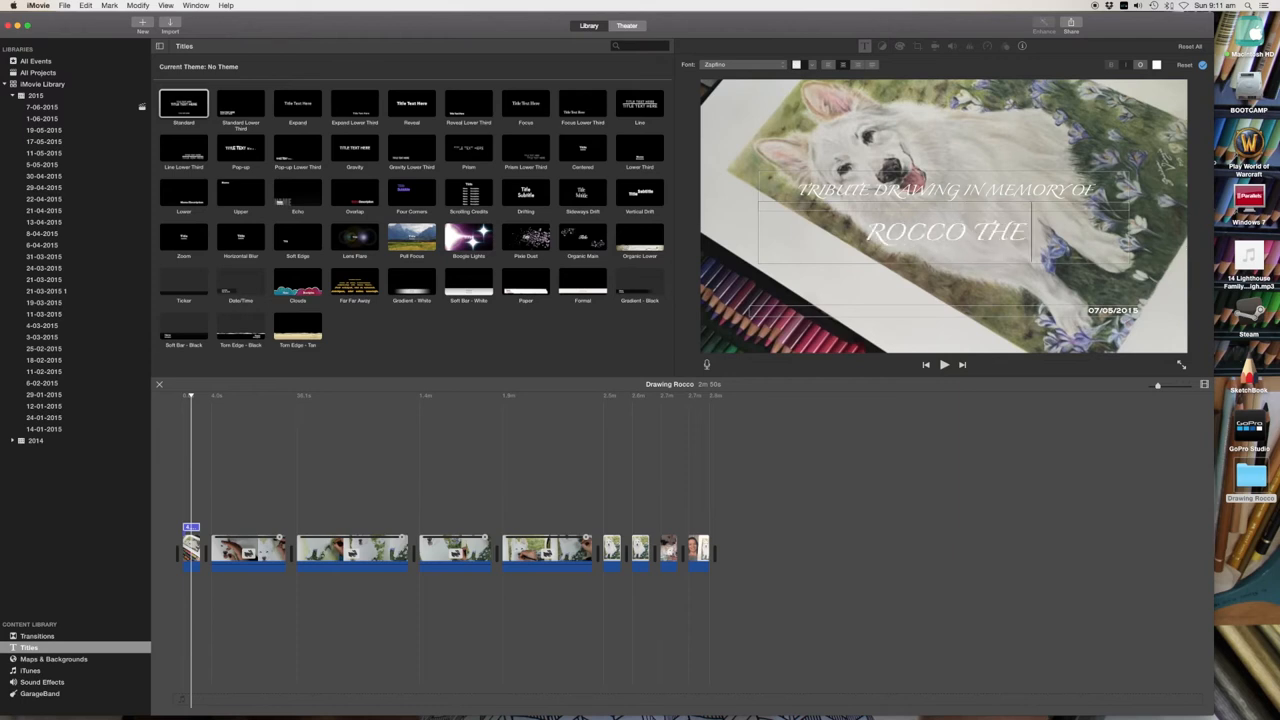
text(WHITE)
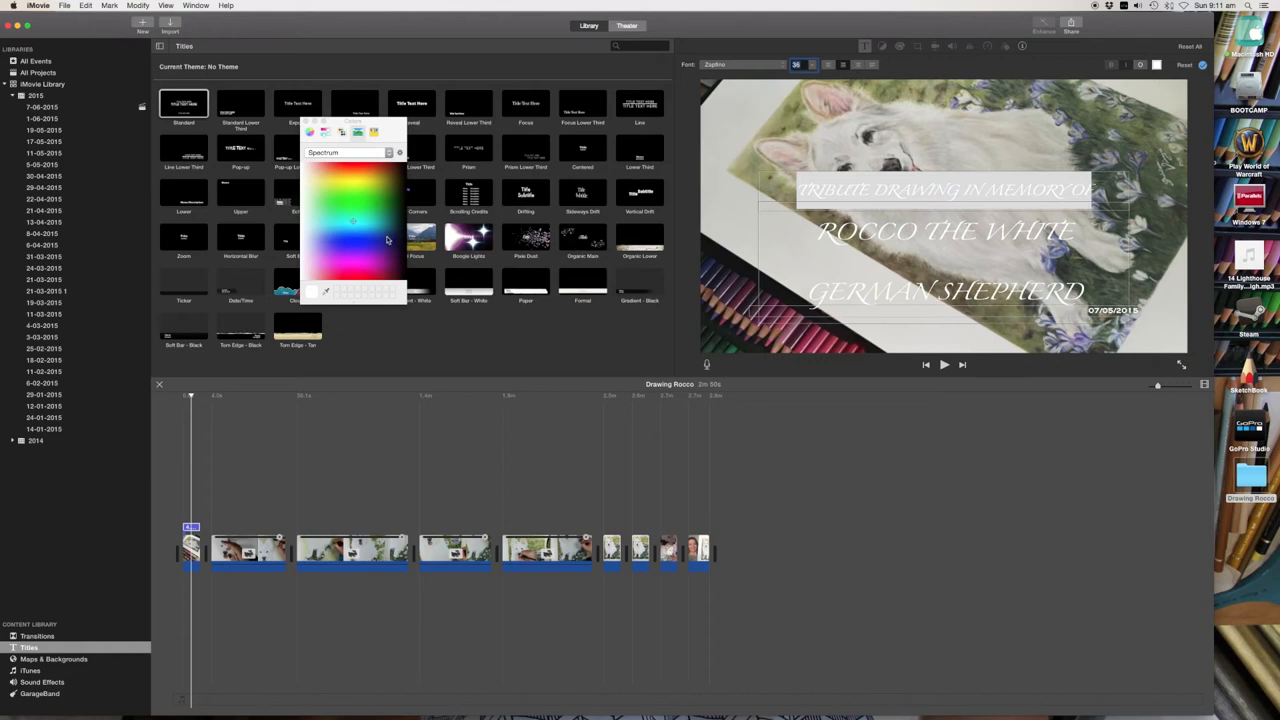
Step: Recolour the tribute title lines using the colour spectrum picker
click(312, 292)
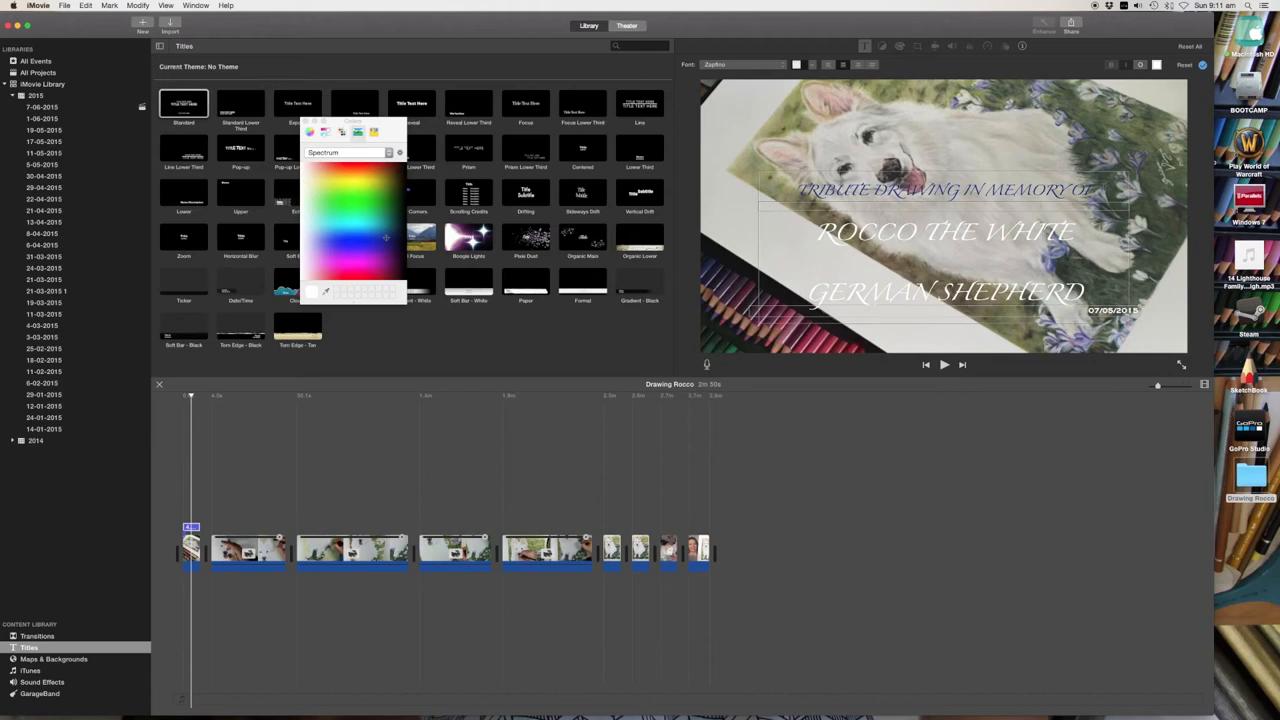
click(348, 236)
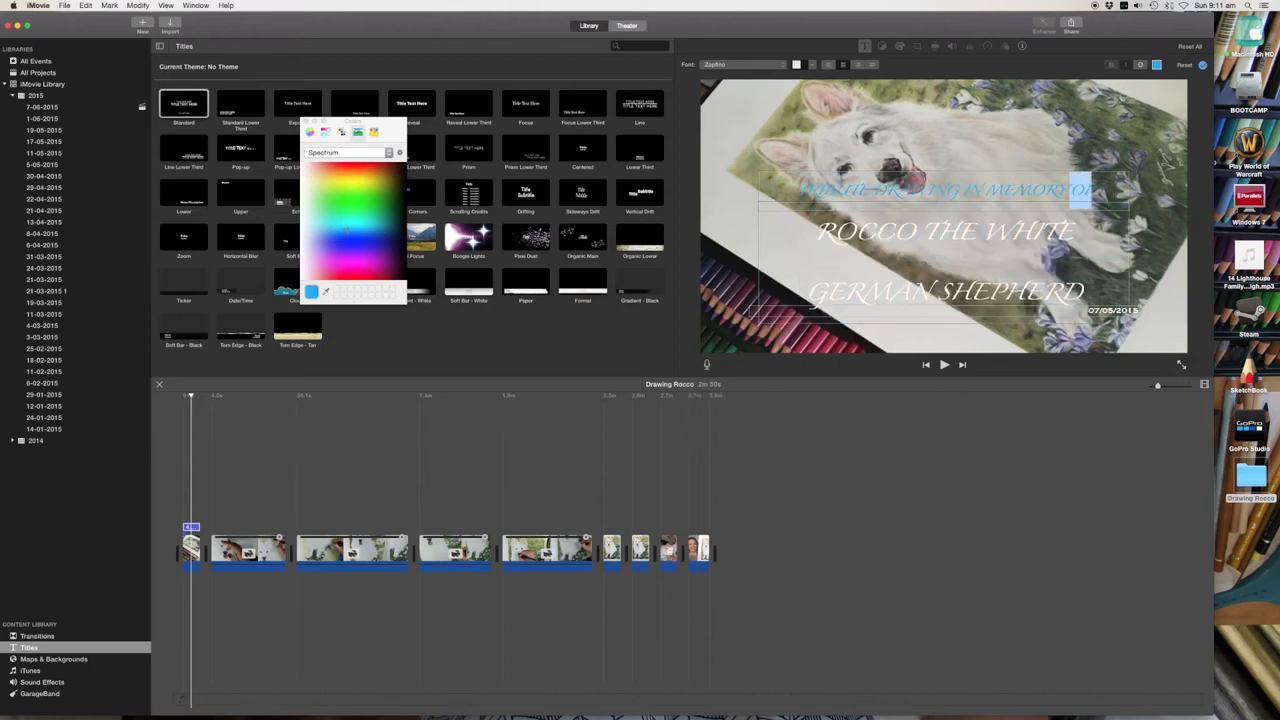
click(312, 292)
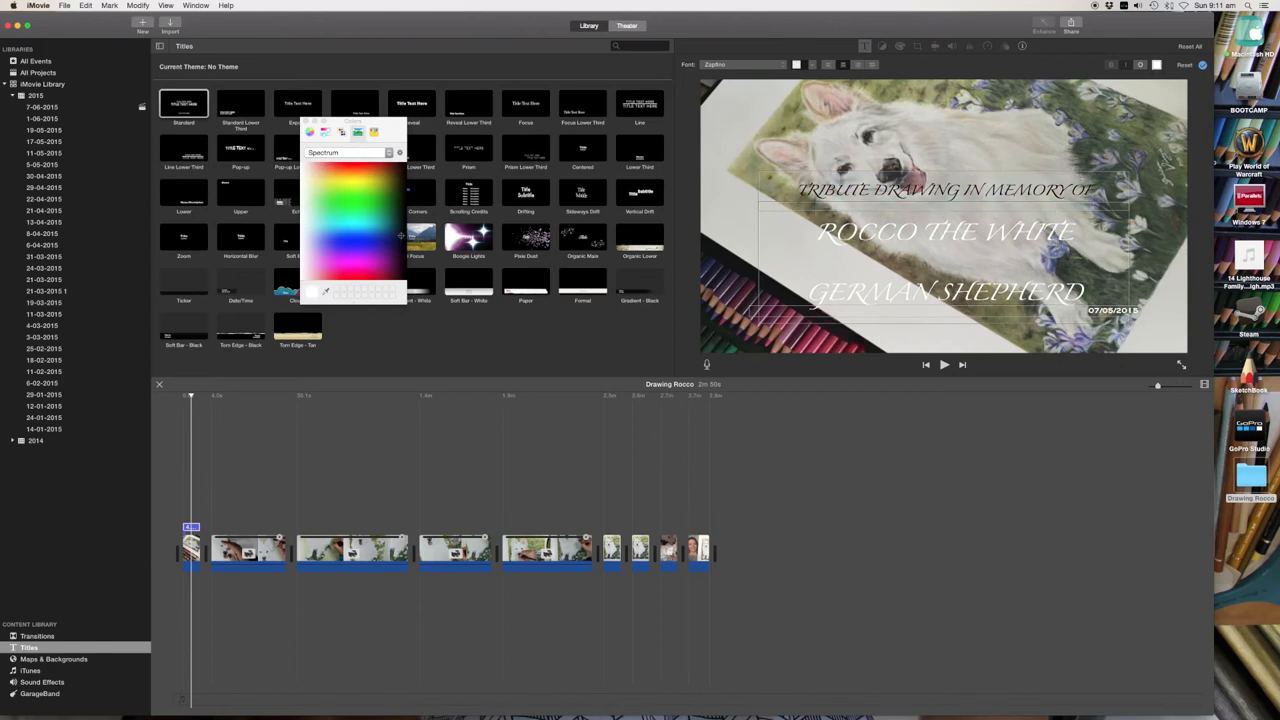
click(398, 244)
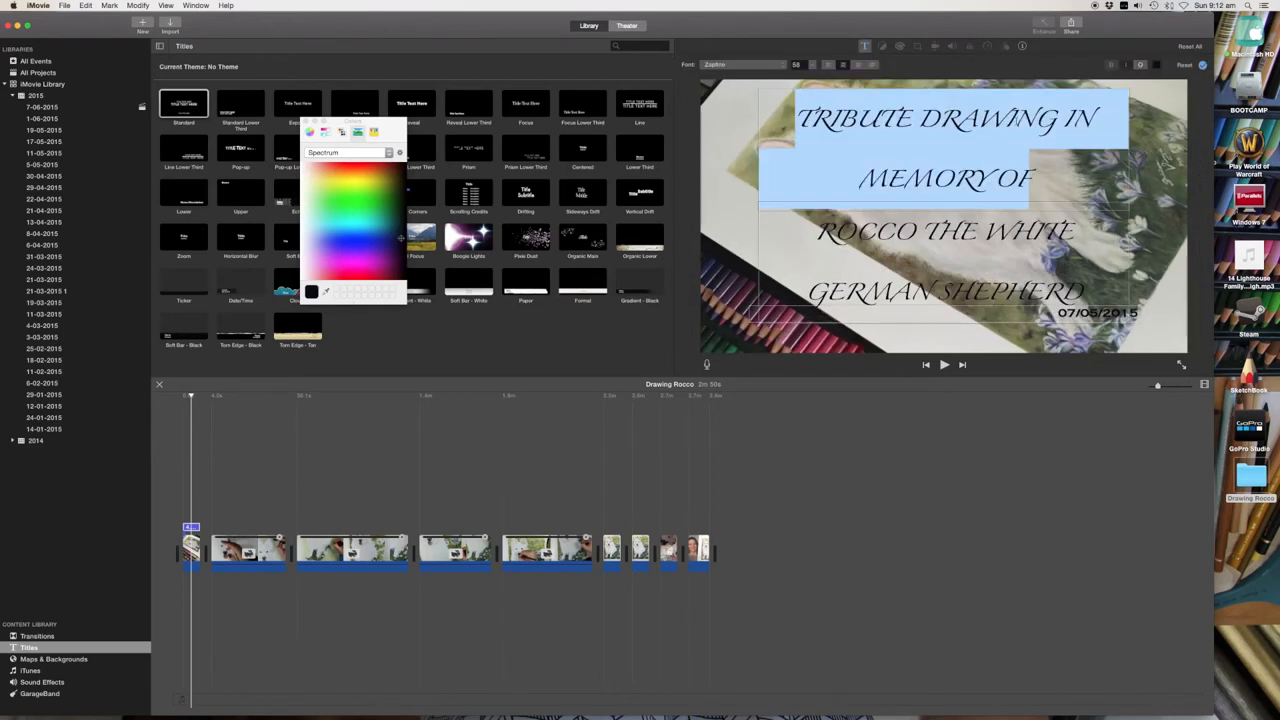
Step: Shrink the top tribute line and adjust the font and size of the date line
click(808, 64)
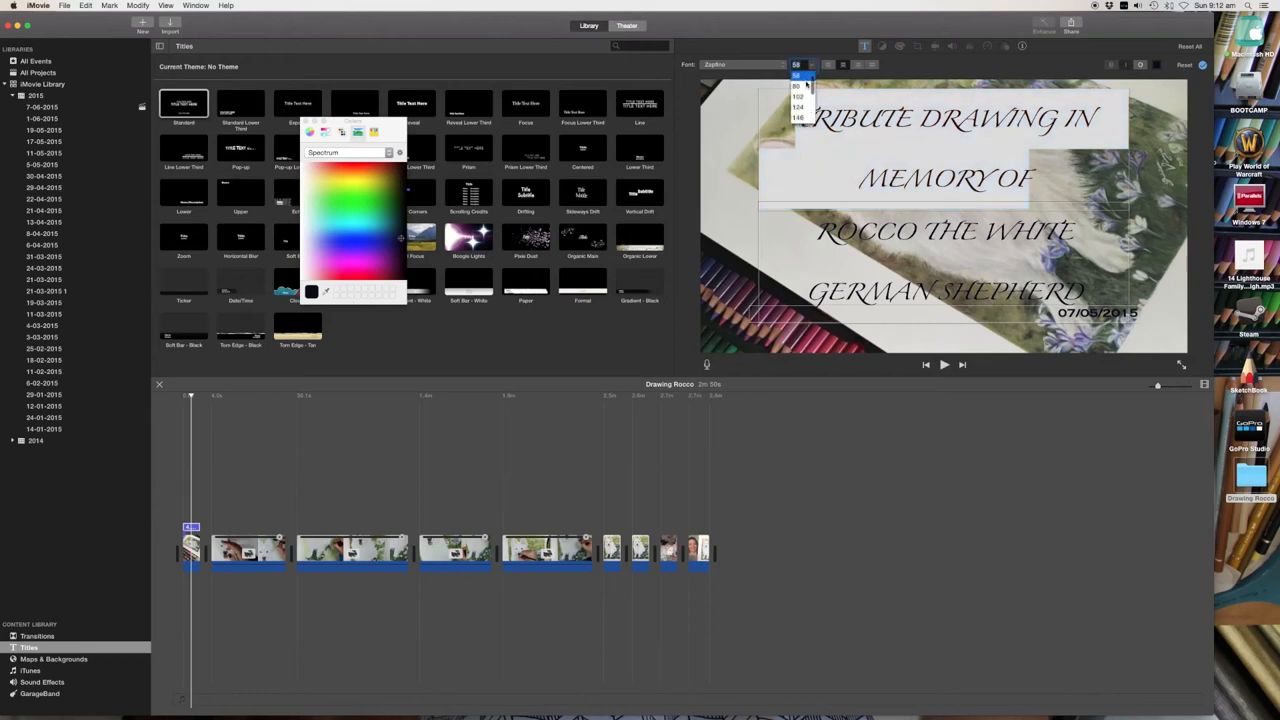
click(796, 76)
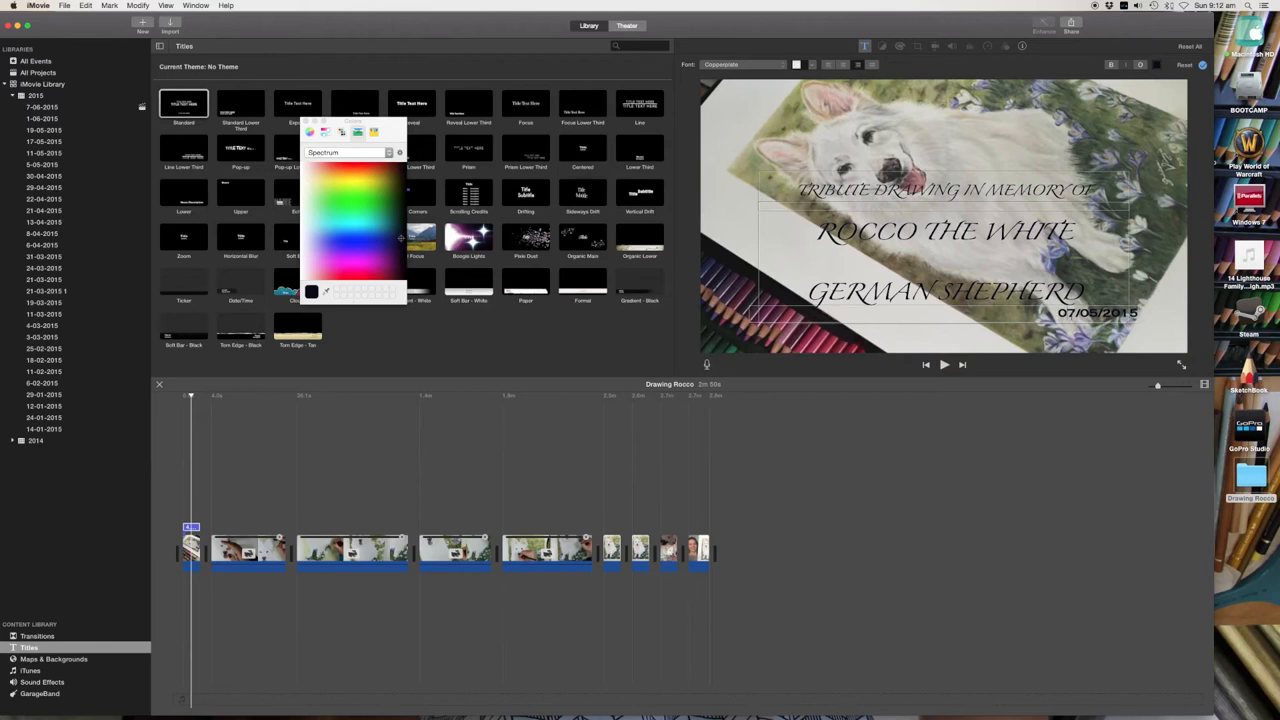
click(808, 64)
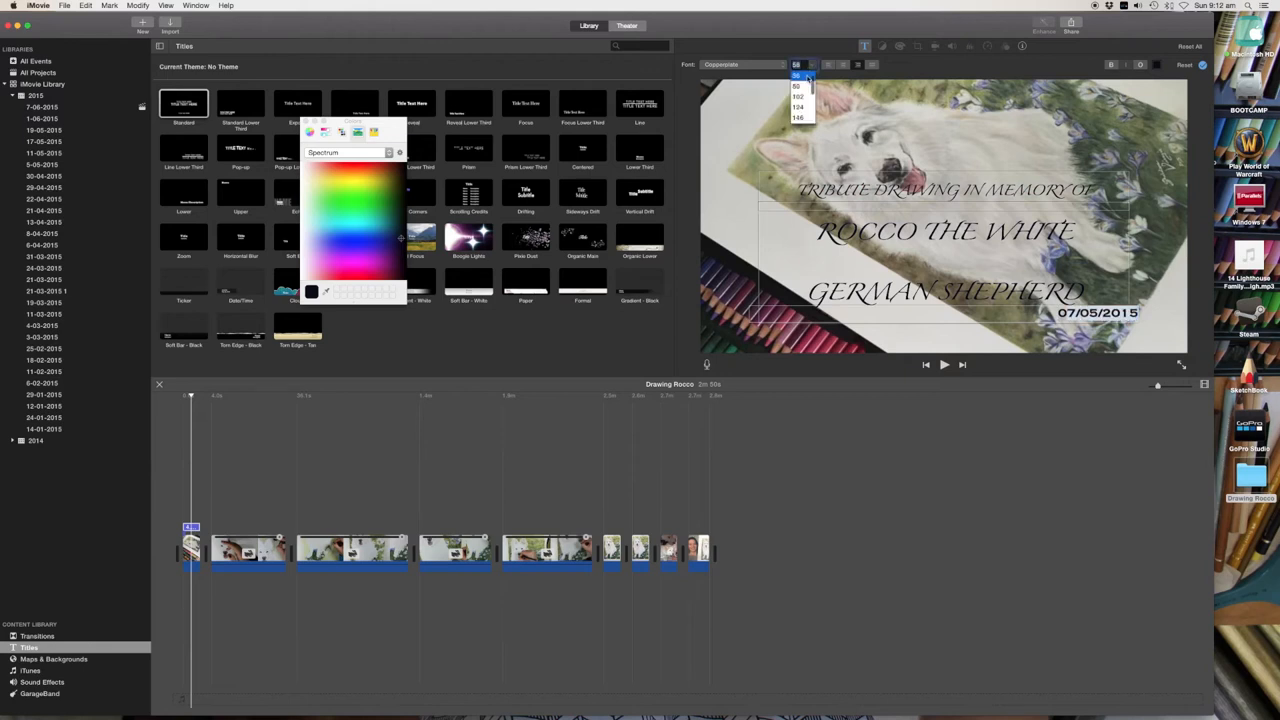
click(796, 96)
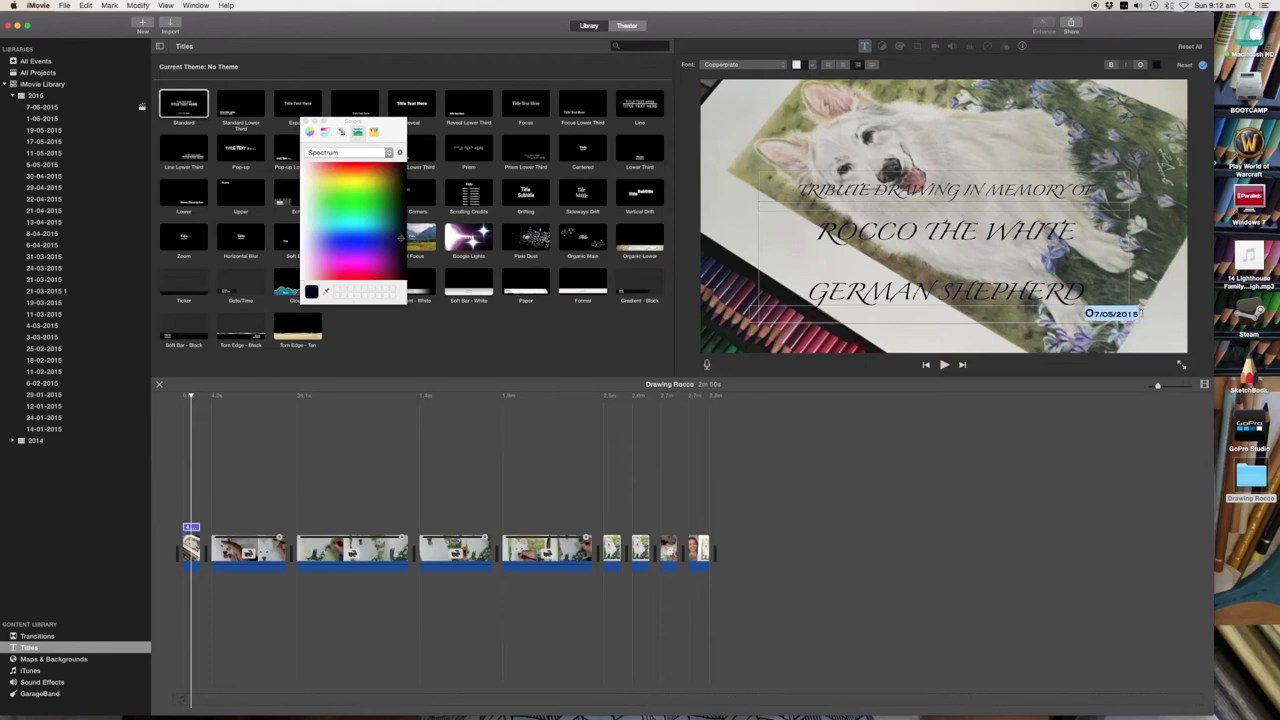
click(808, 64)
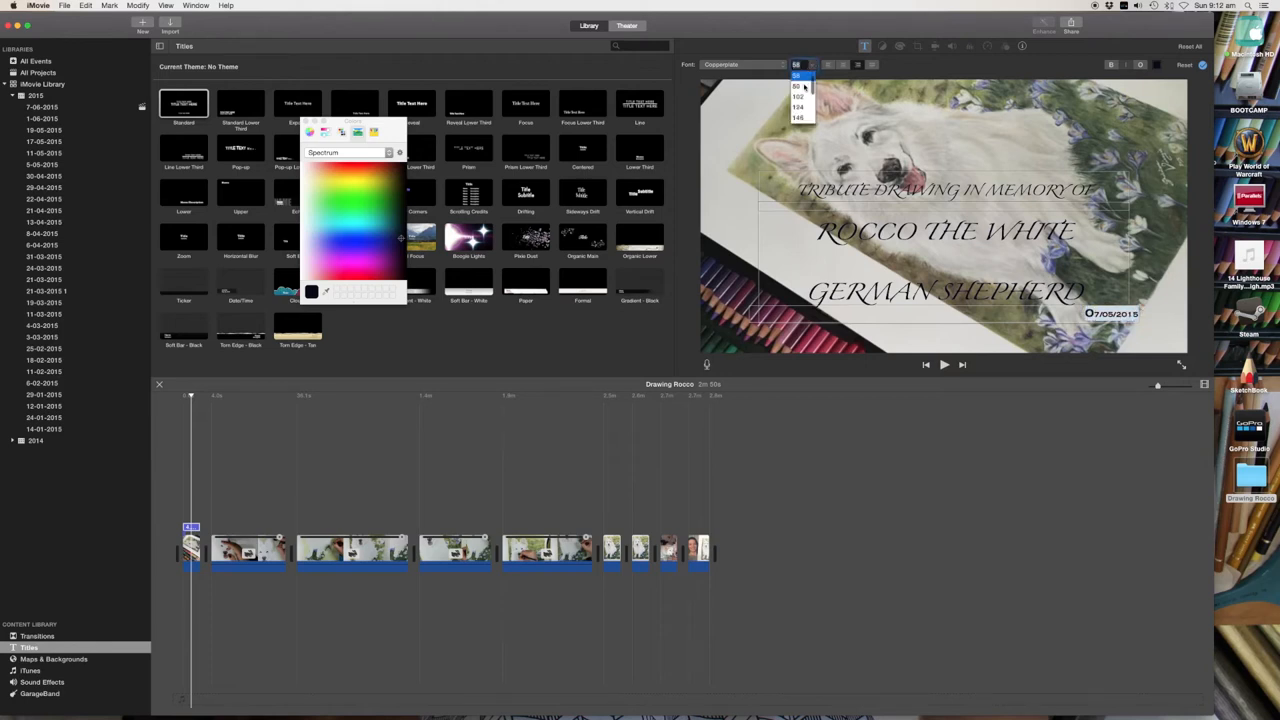
click(798, 84)
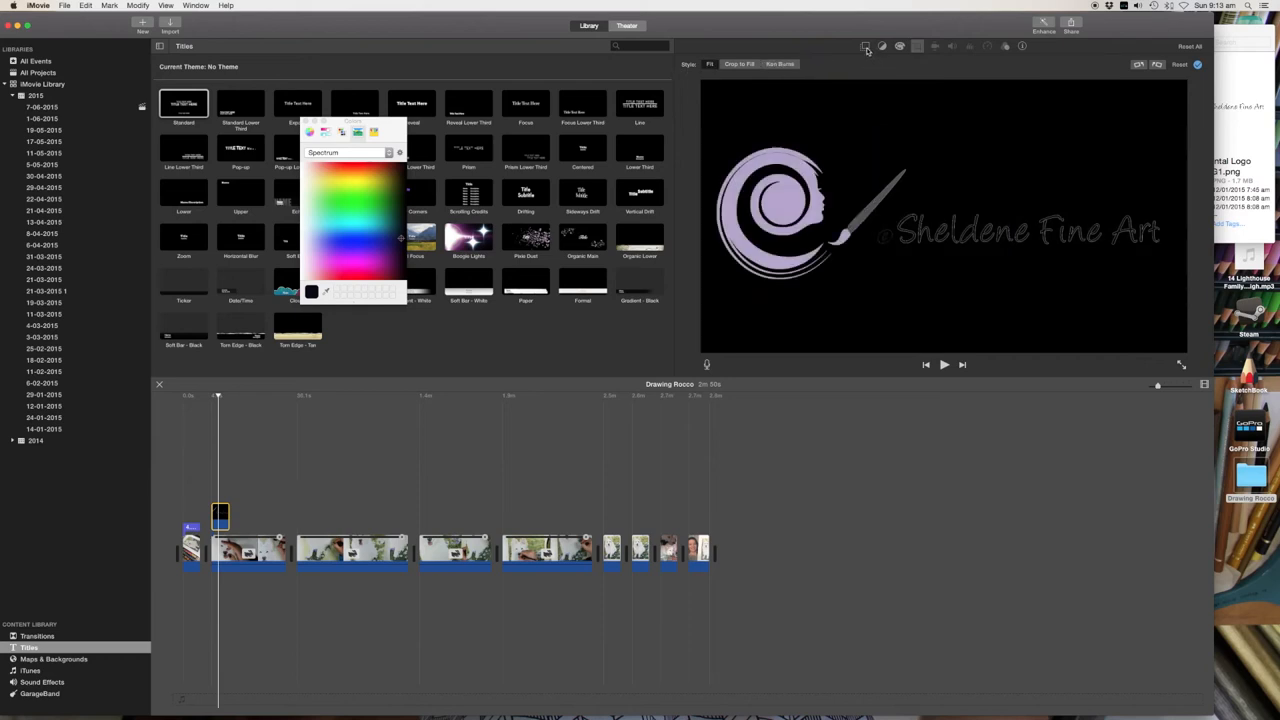
Step: Show the logo as Picture in Picture in the bottom-left corner, extended across the drawing clips
click(864, 46)
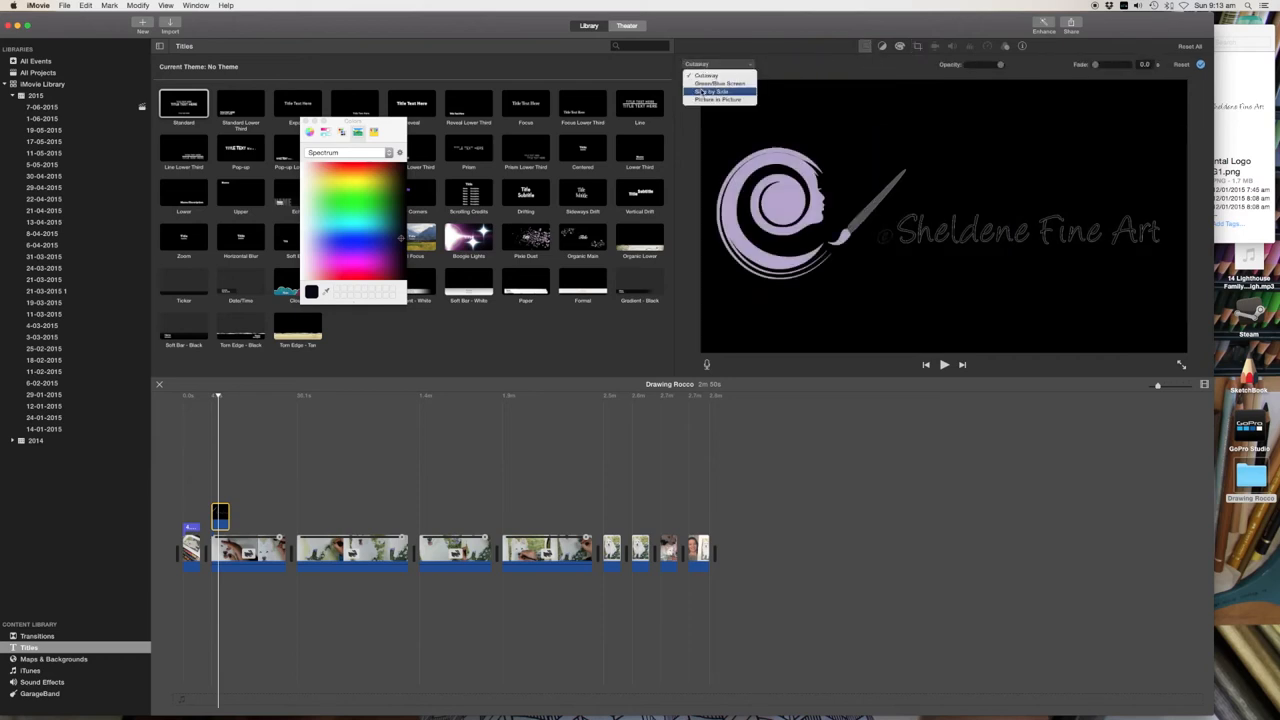
click(718, 100)
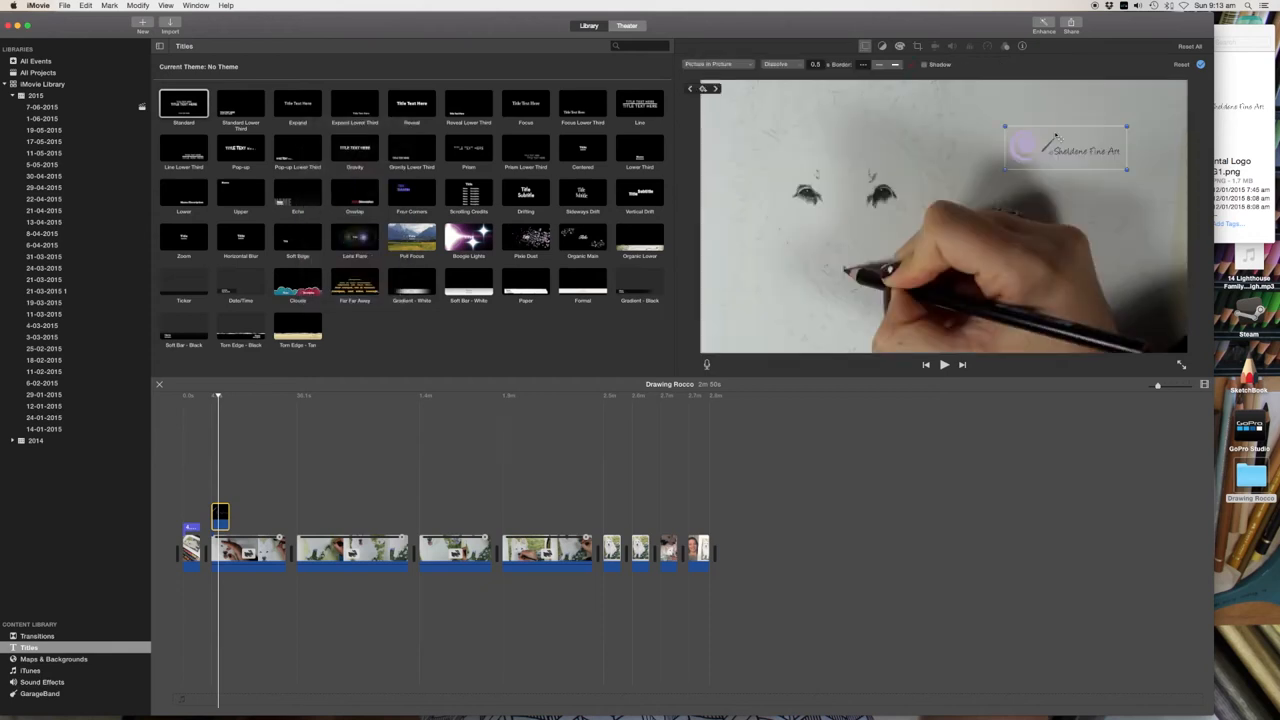
drag(1064, 150, 764, 330)
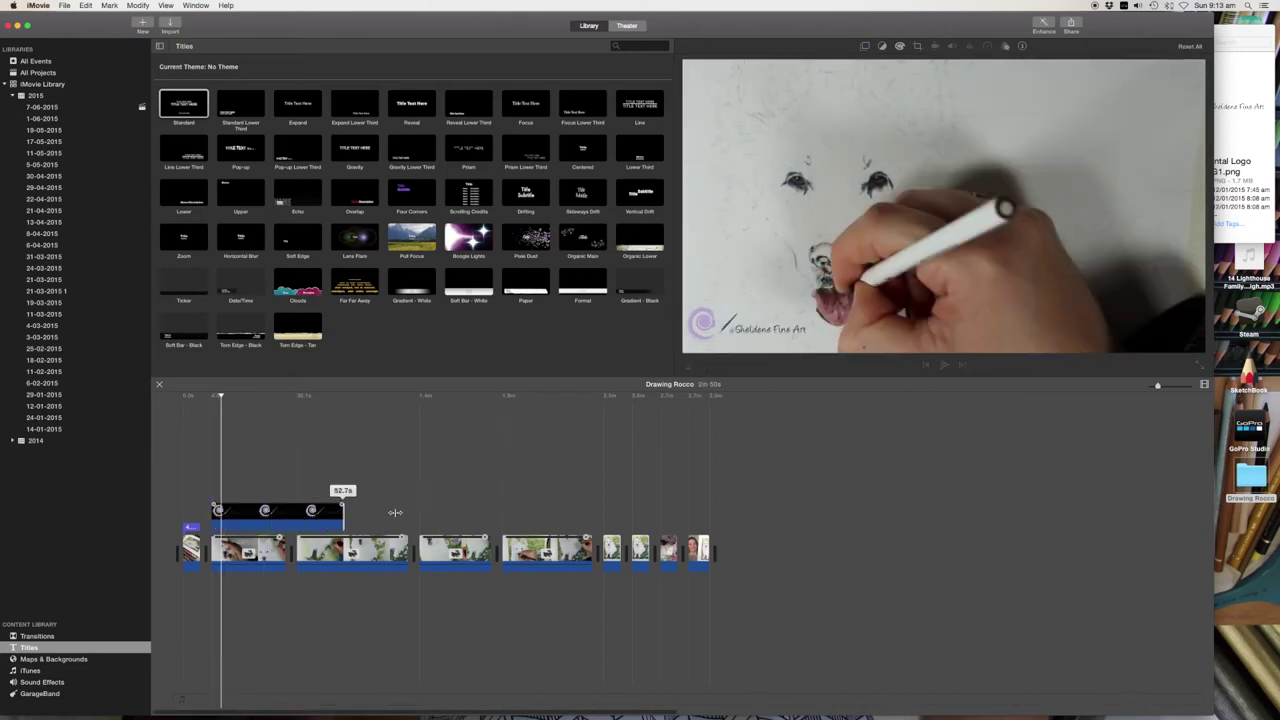
drag(344, 512, 618, 510)
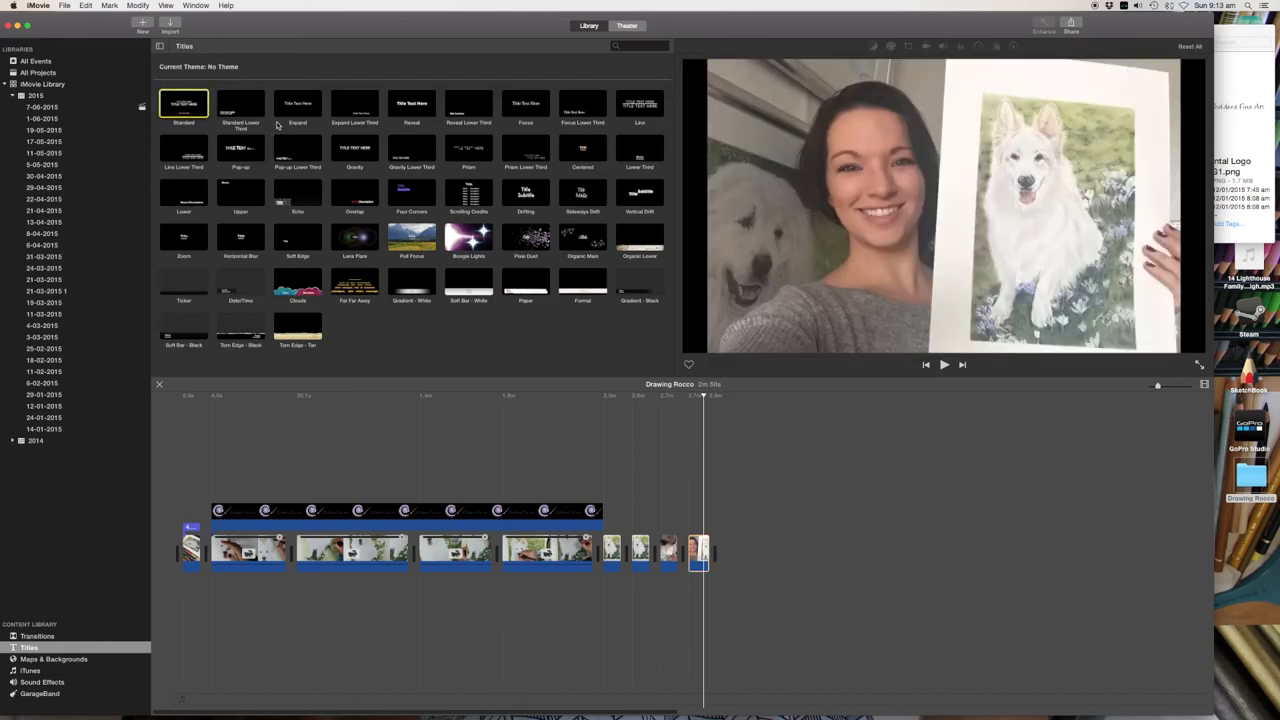
mouse_move(240, 104)
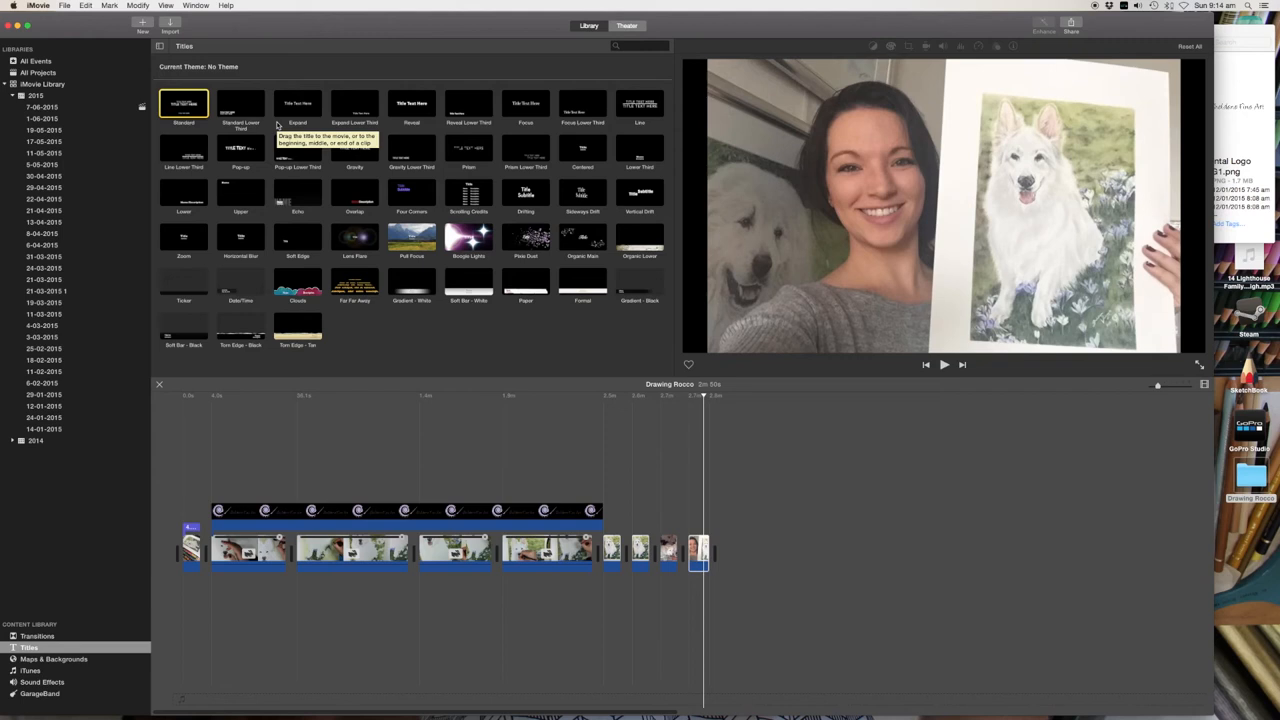
mouse_move(378, 132)
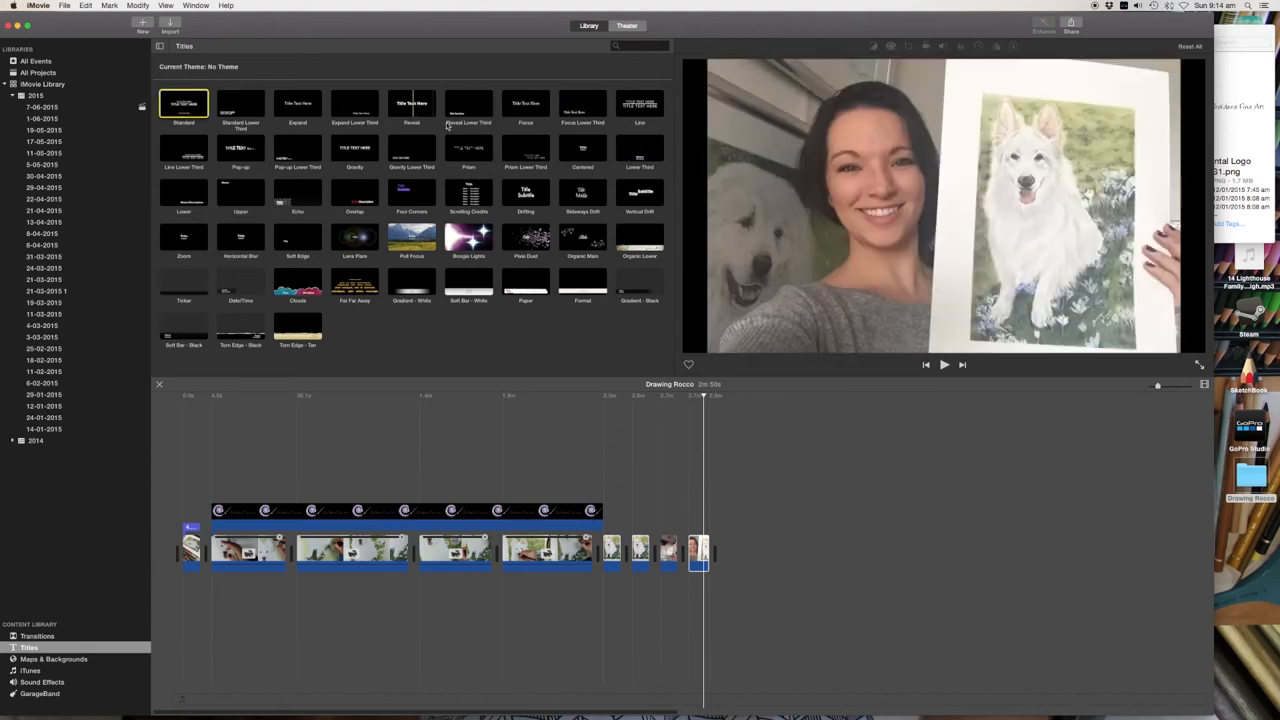
Step: Add a Standard title over the final selfie clip and right-align its text
click(240, 190)
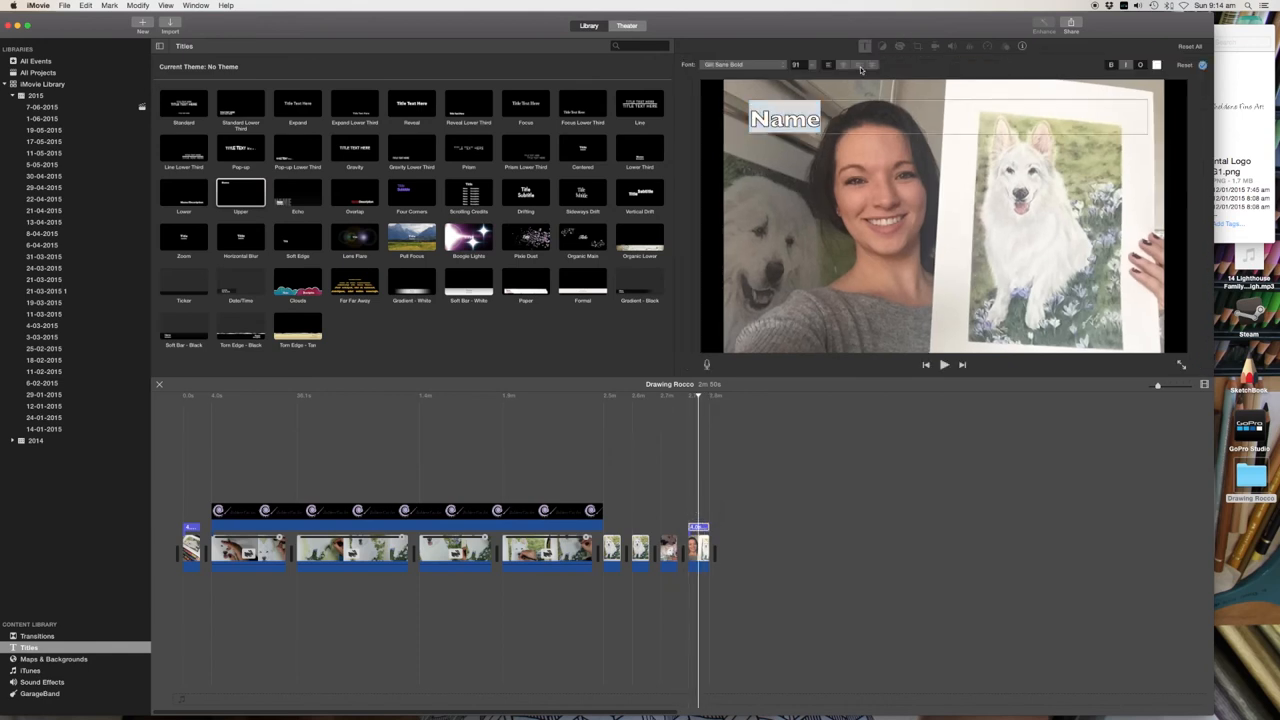
click(858, 64)
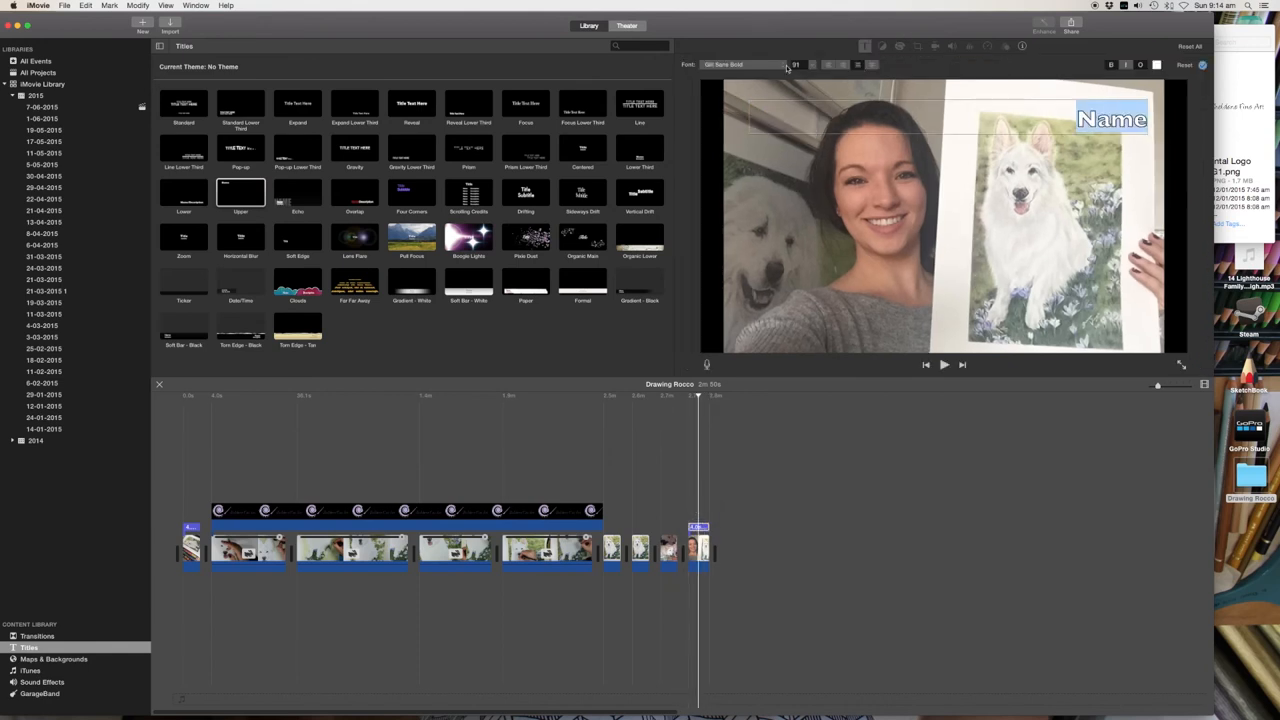
click(796, 64)
text(36)
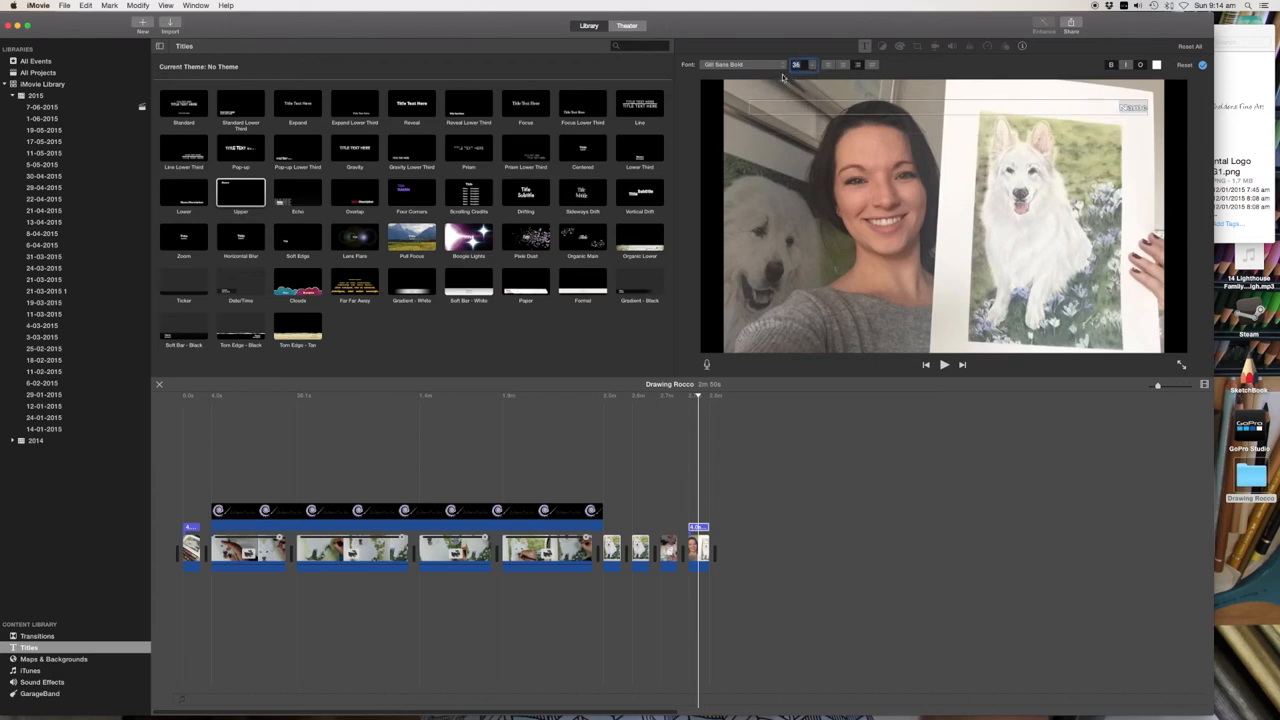
Step: Set the end title to 'Thank you for watching' in Seravek Bold with a dark text colour
click(736, 64)
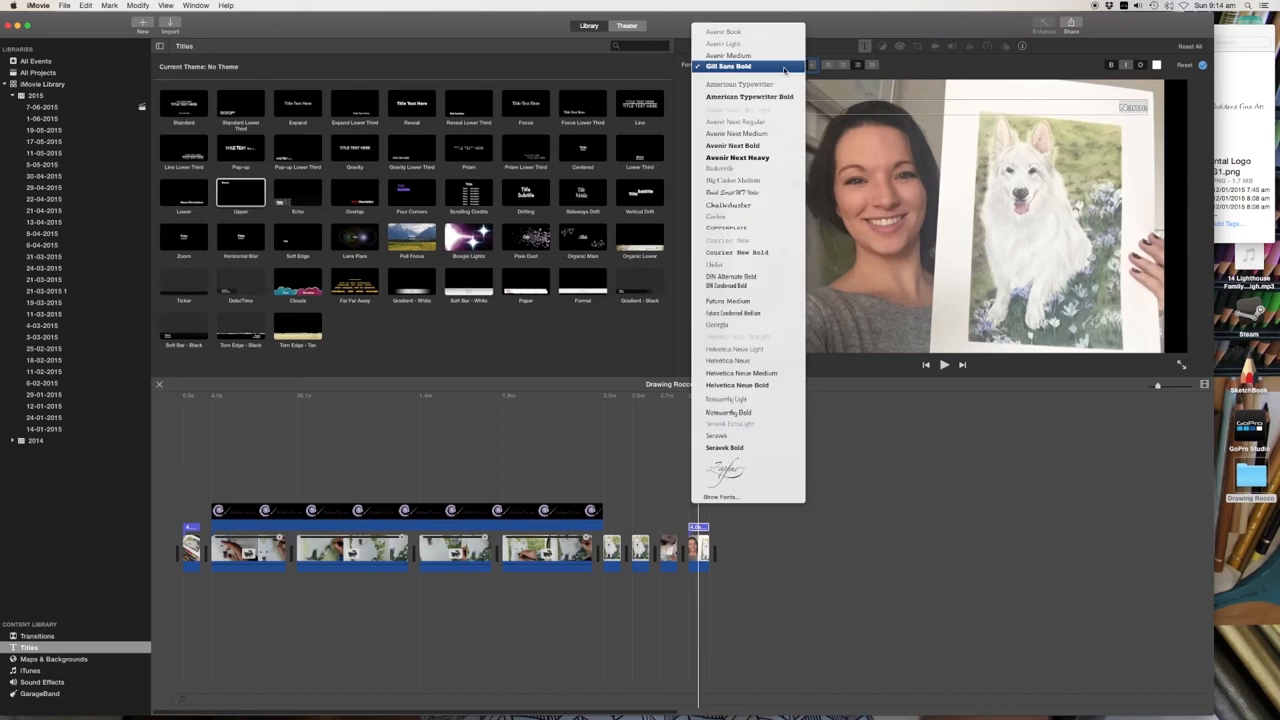
mouse_move(728, 240)
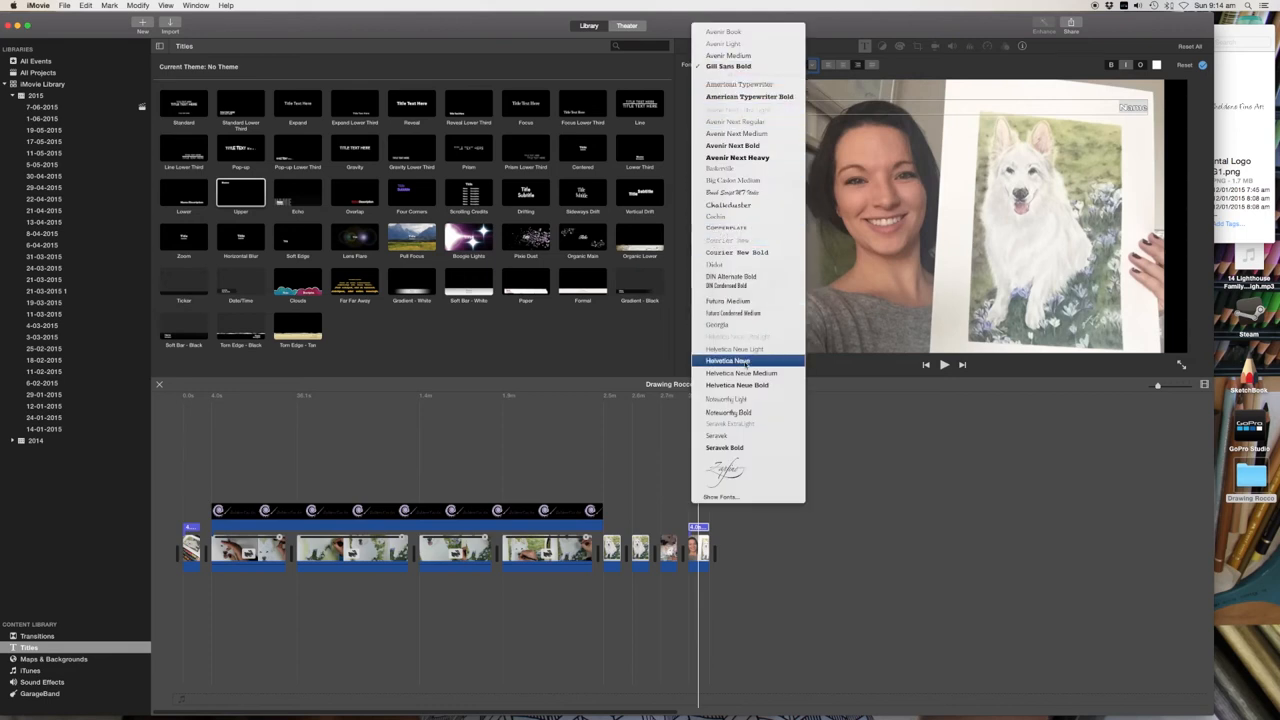
mouse_move(728, 412)
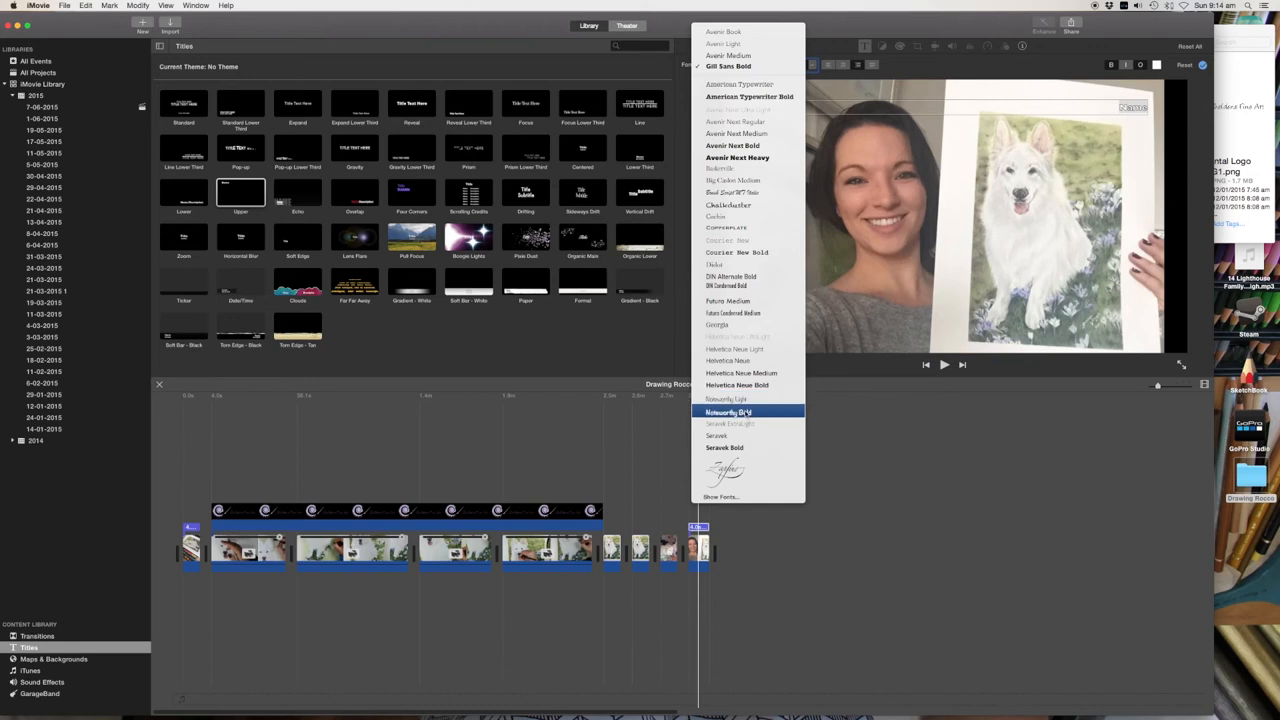
mouse_move(734, 348)
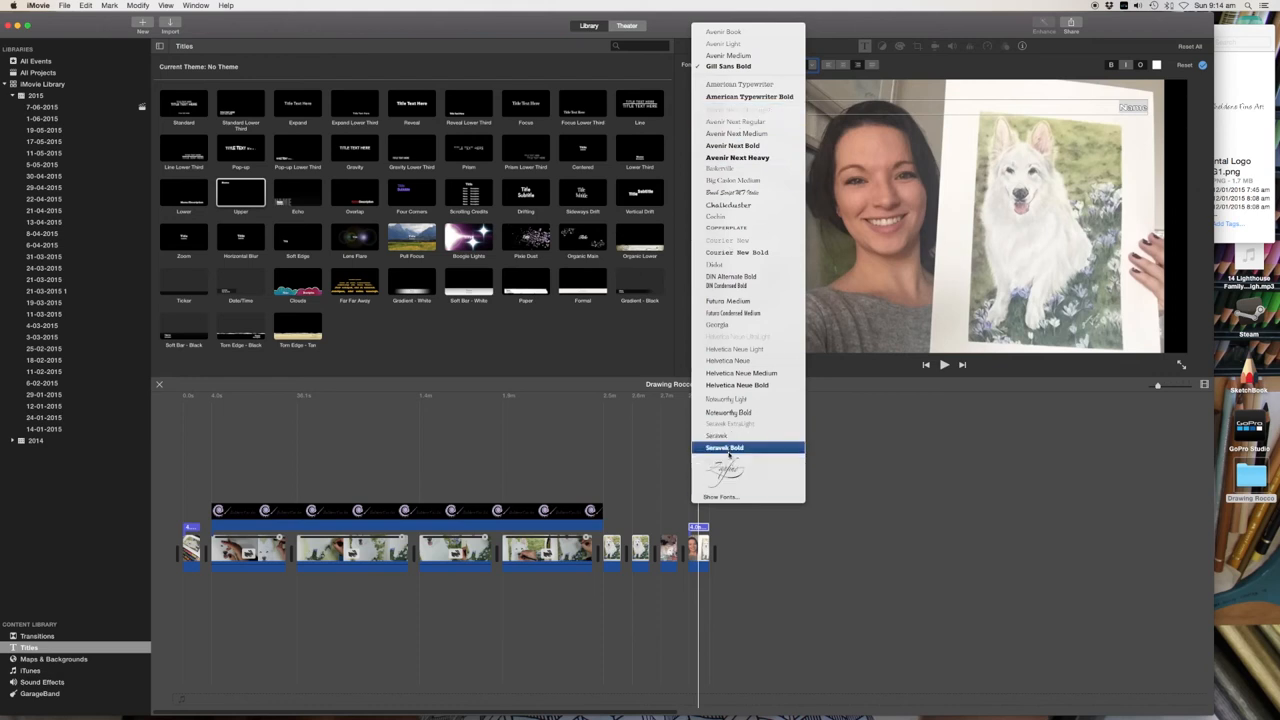
click(724, 448)
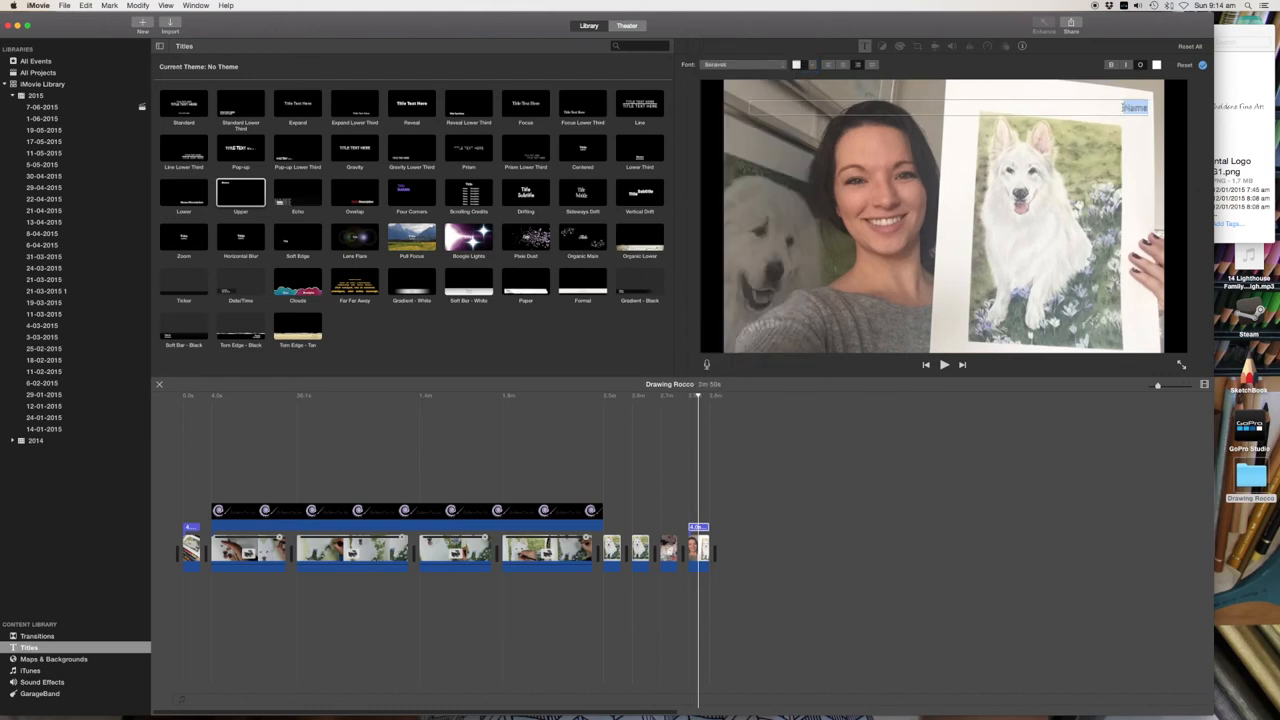
text(Thank you for watching)
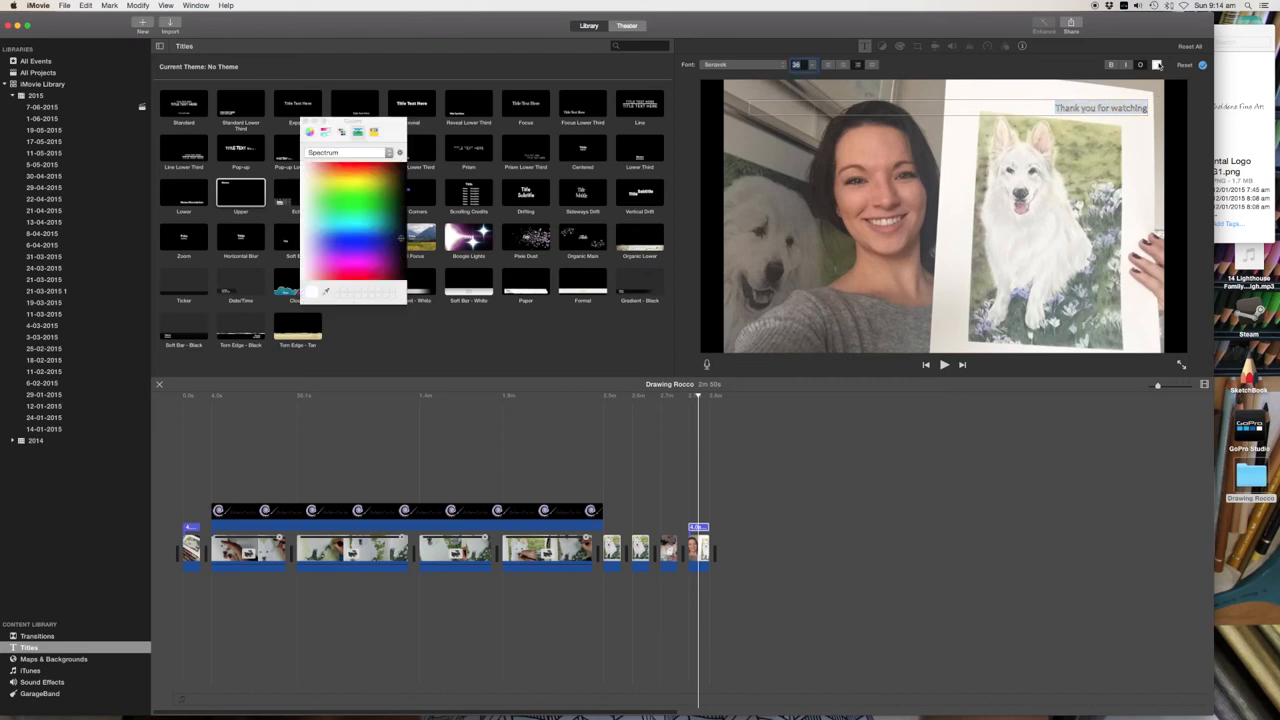
click(312, 292)
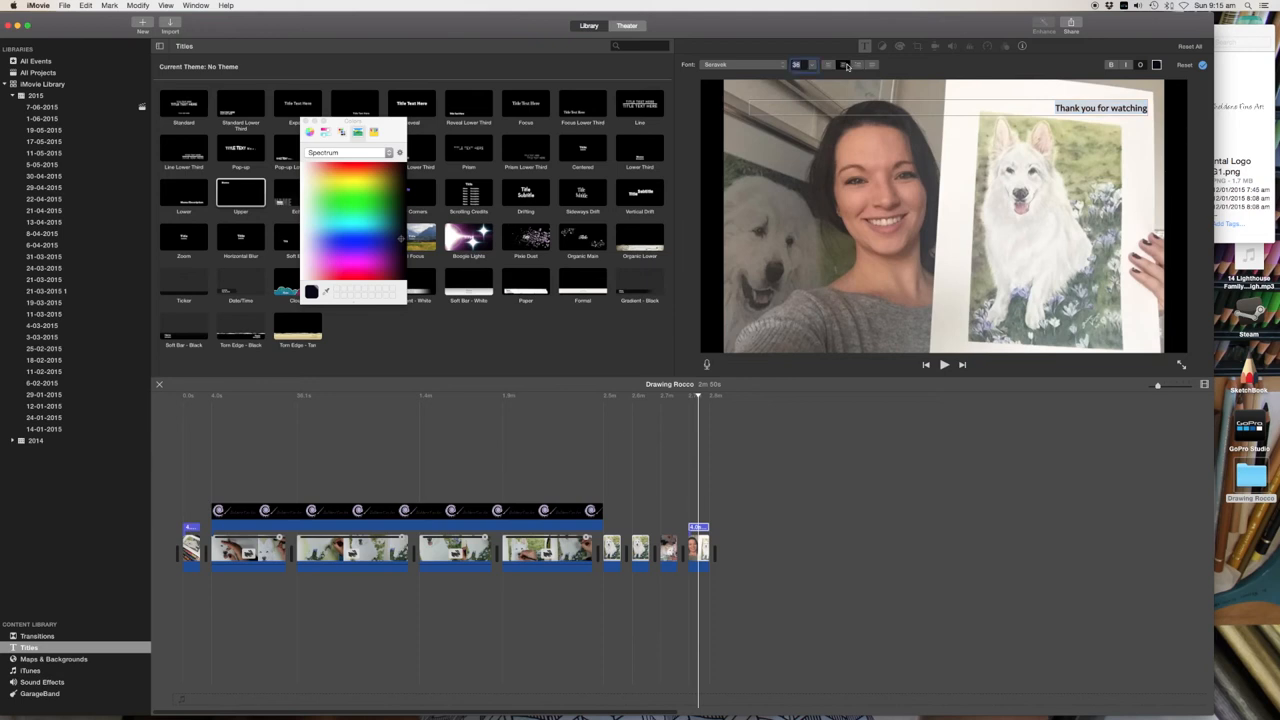
click(796, 64)
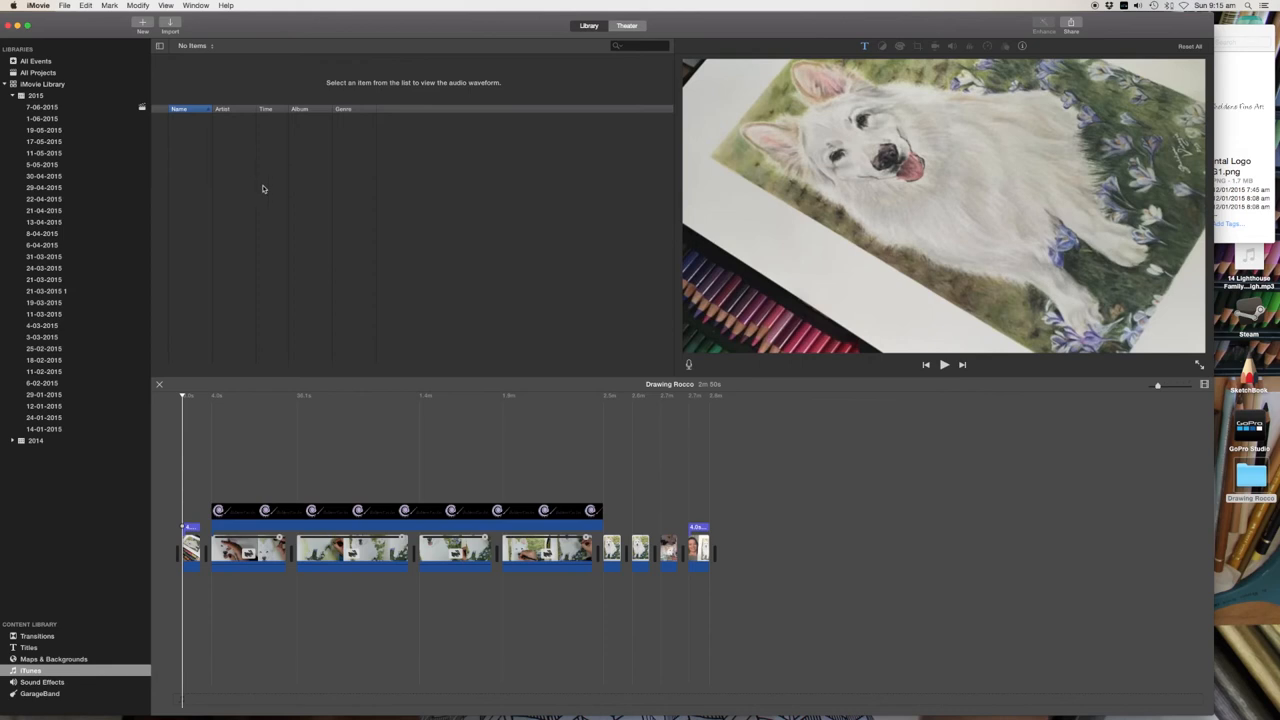
mouse_move(380, 96)
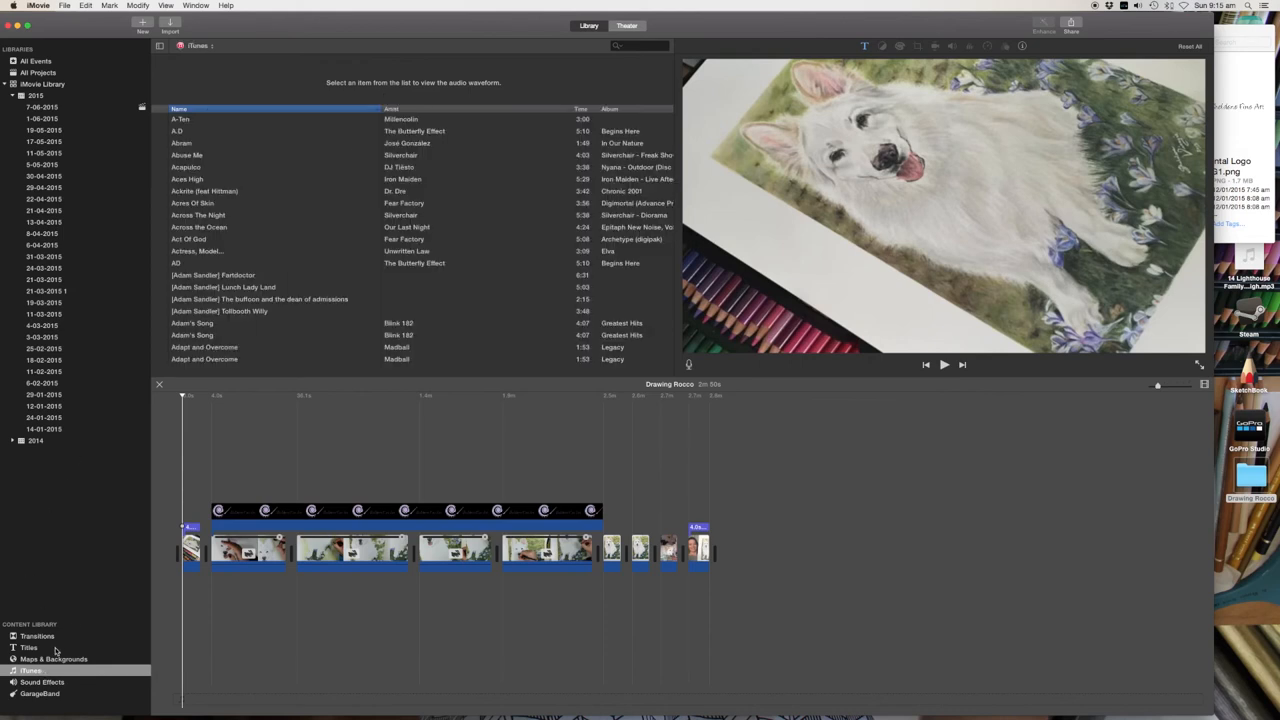
Step: Preview a song in the music library and filter the tracks by 'guitar'
click(180, 120)
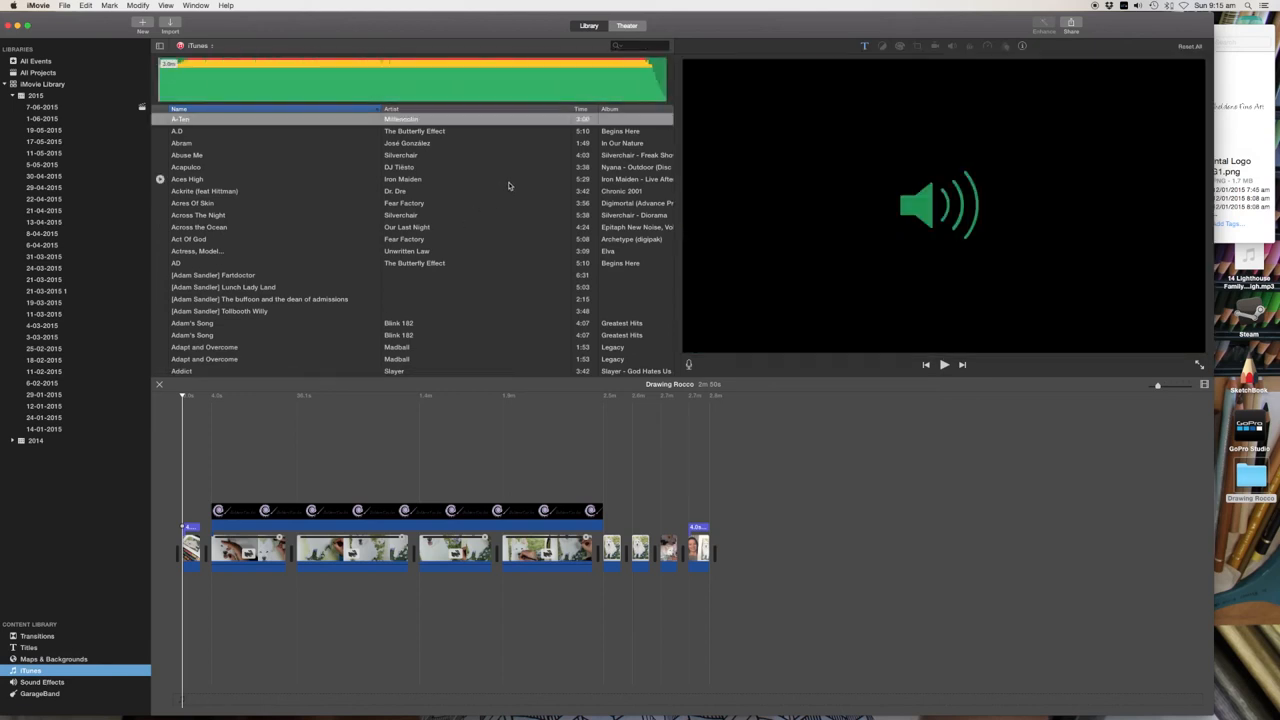
mouse_move(452, 182)
text(gui)
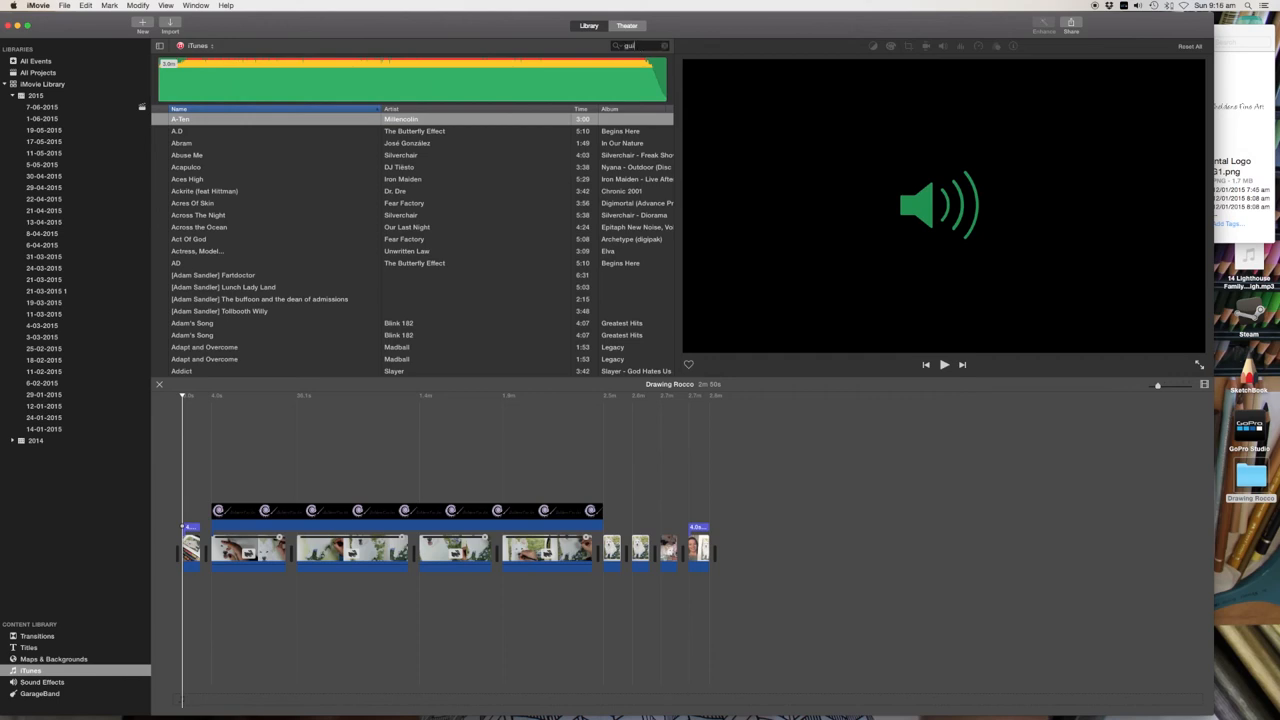
text(tar)
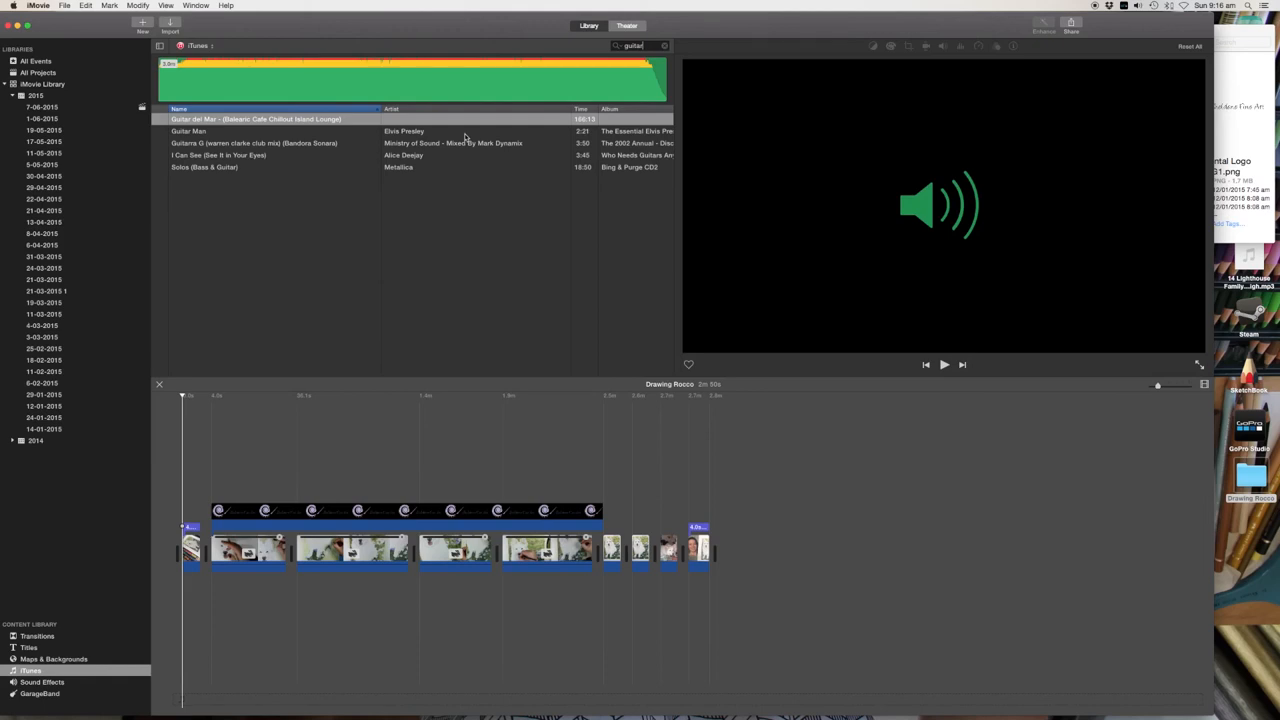
mouse_move(270, 128)
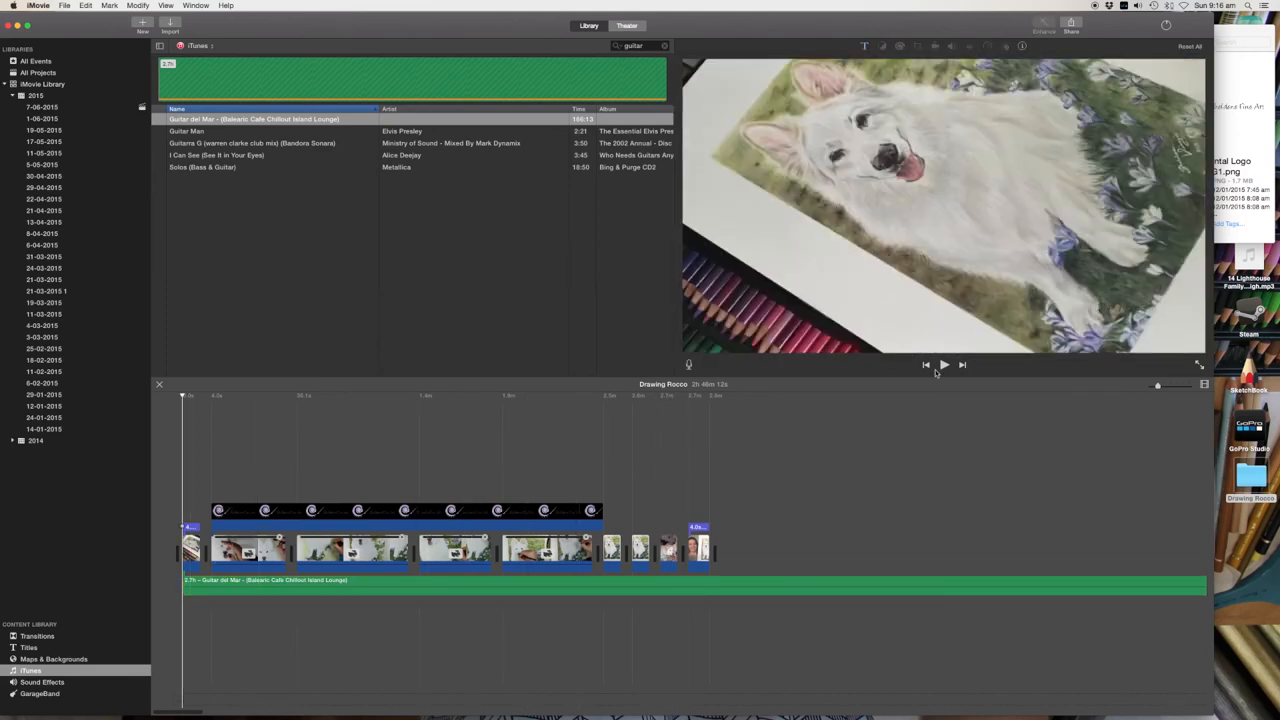
Step: Play the project with the Guitar del Mar track and trim the music to end with the last clip
click(944, 364)
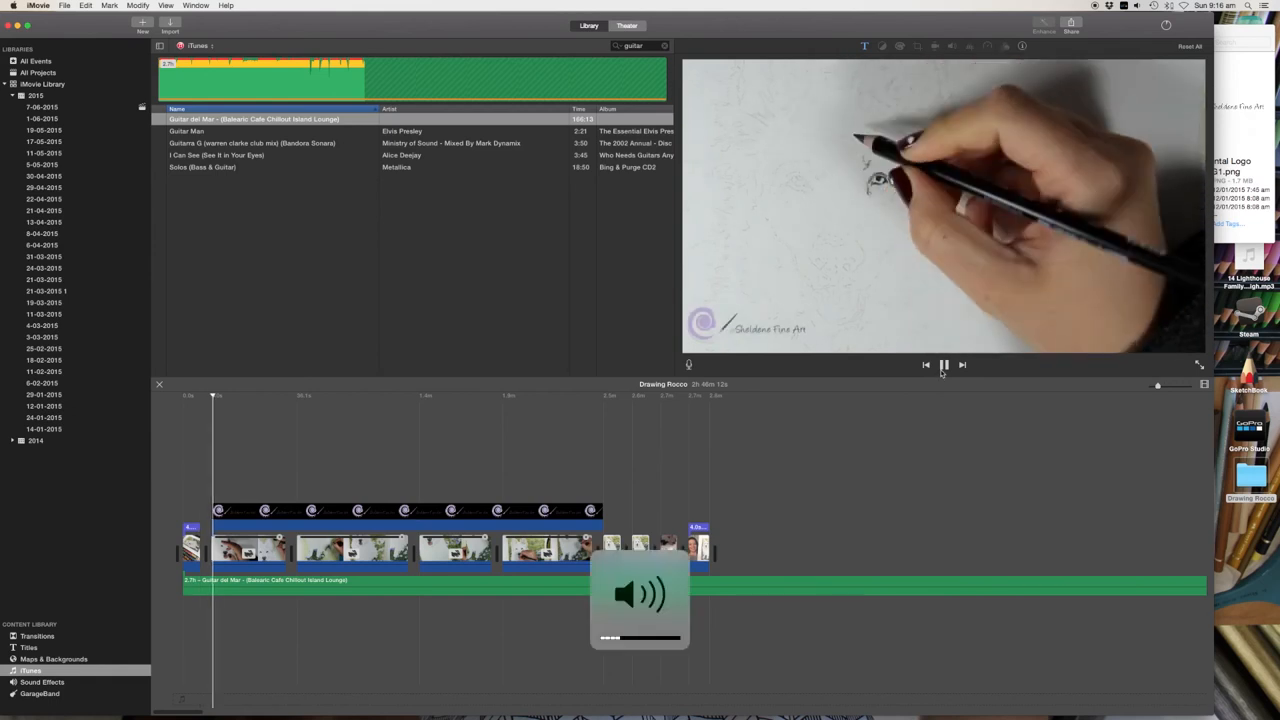
click(944, 364)
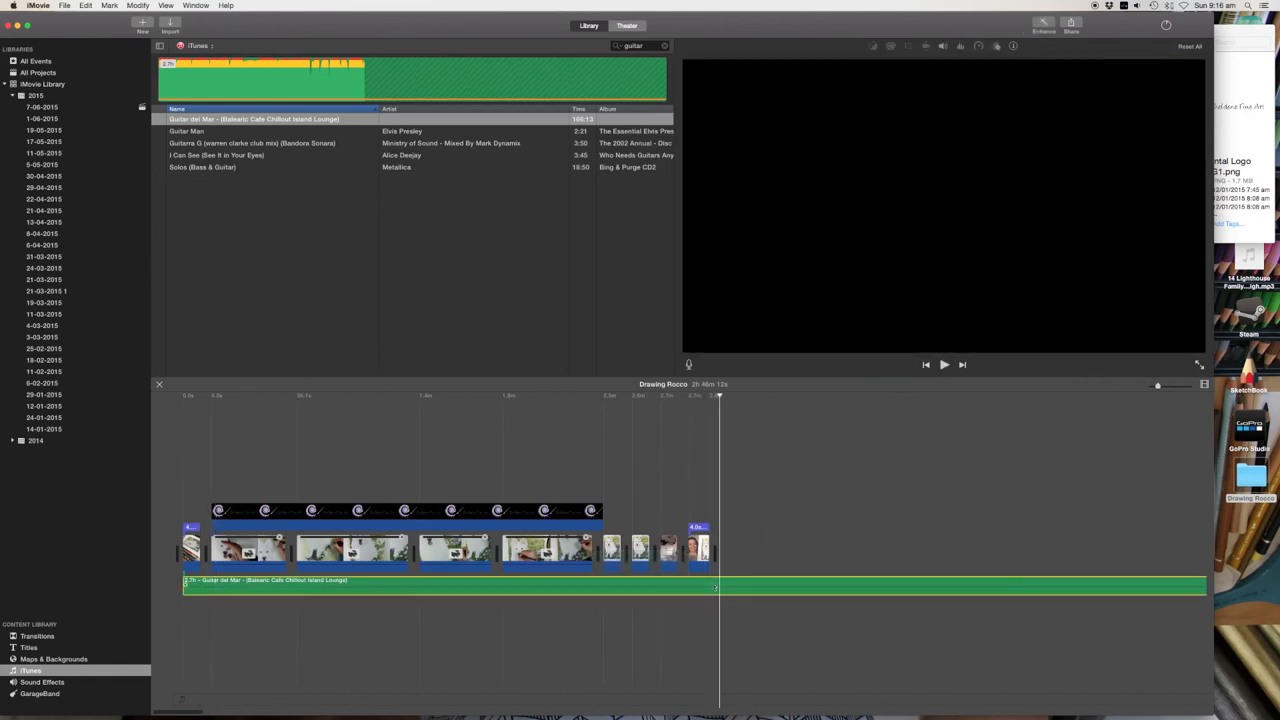
mouse_move(748, 628)
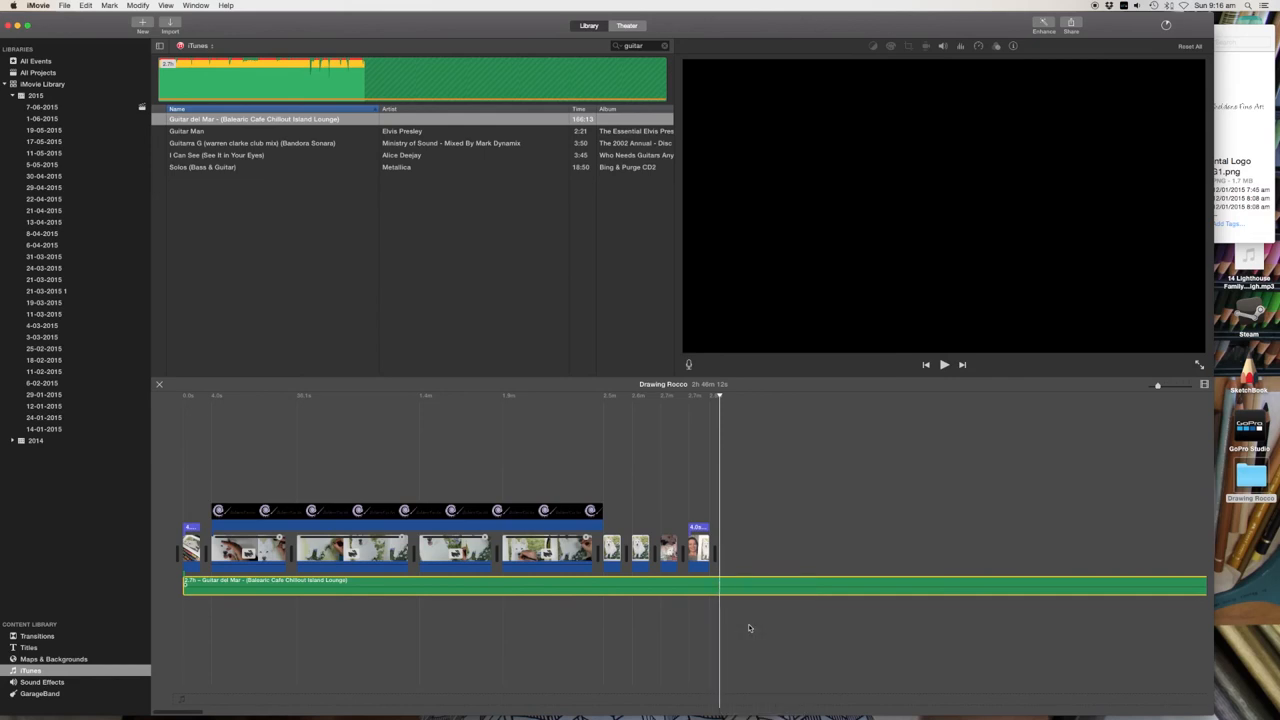
click(718, 584)
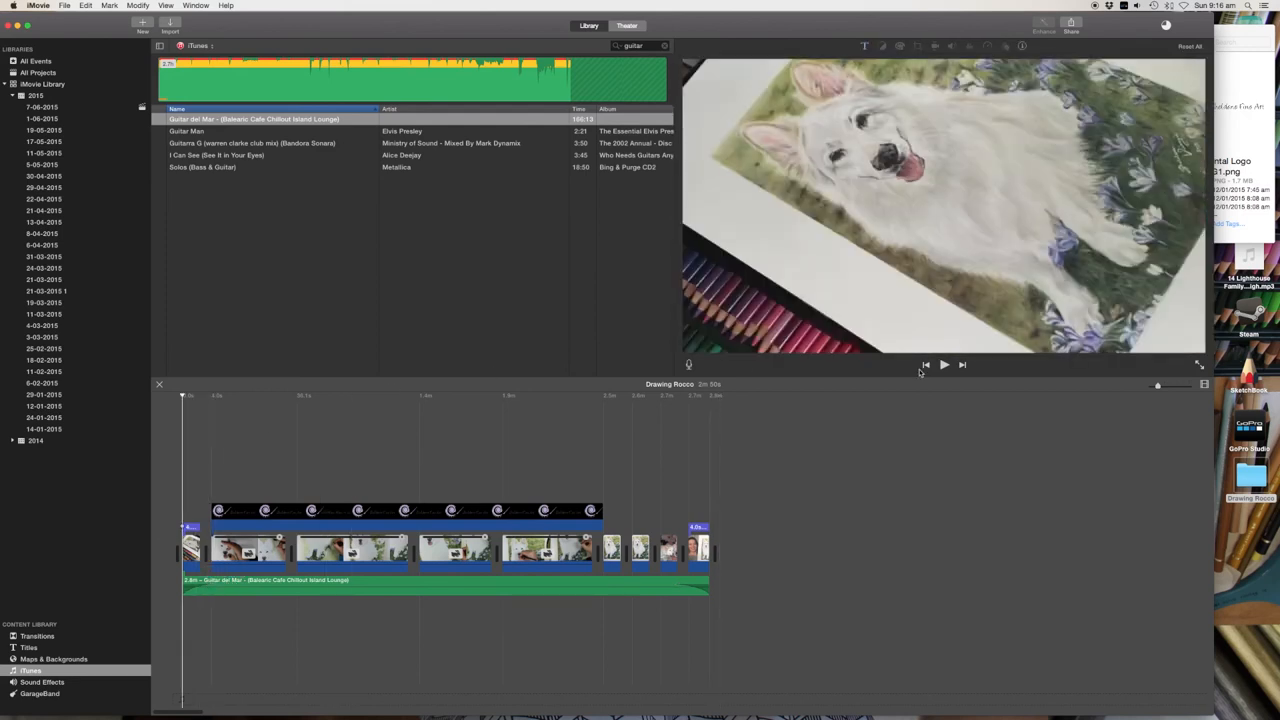
click(944, 364)
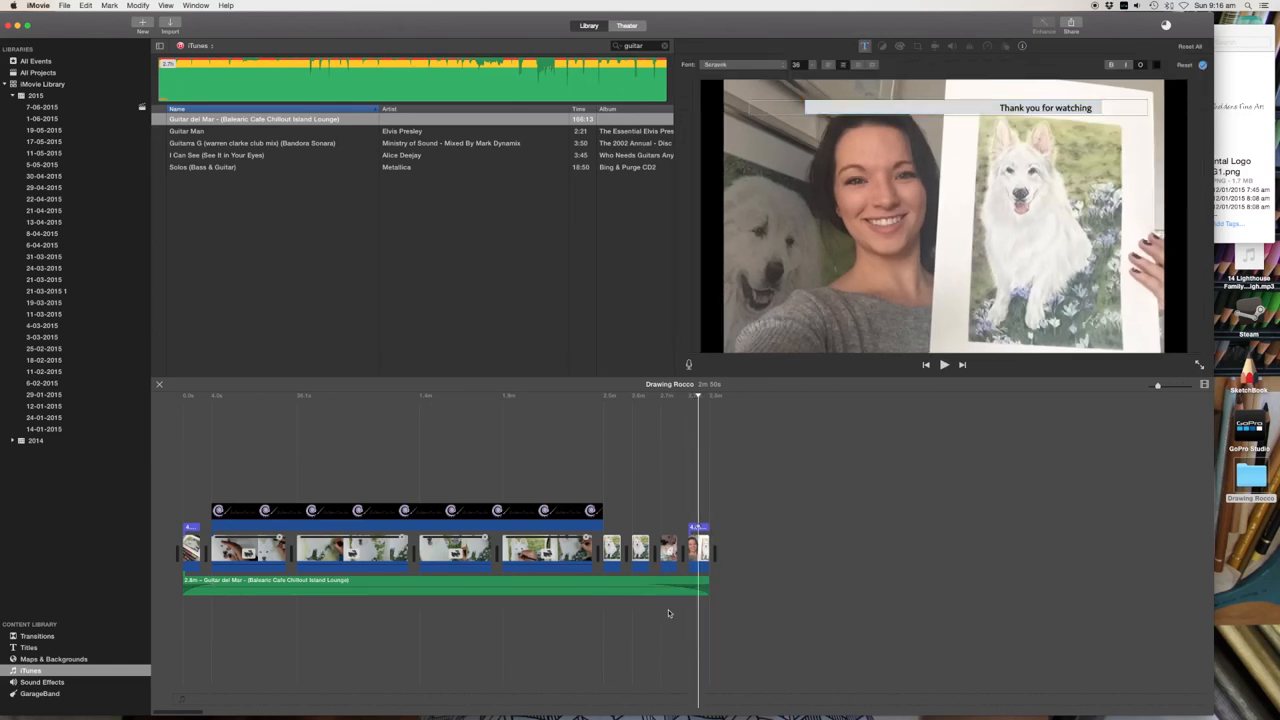
Step: Preview the movie's ending to check the music finishes with the final selfie shot
click(944, 364)
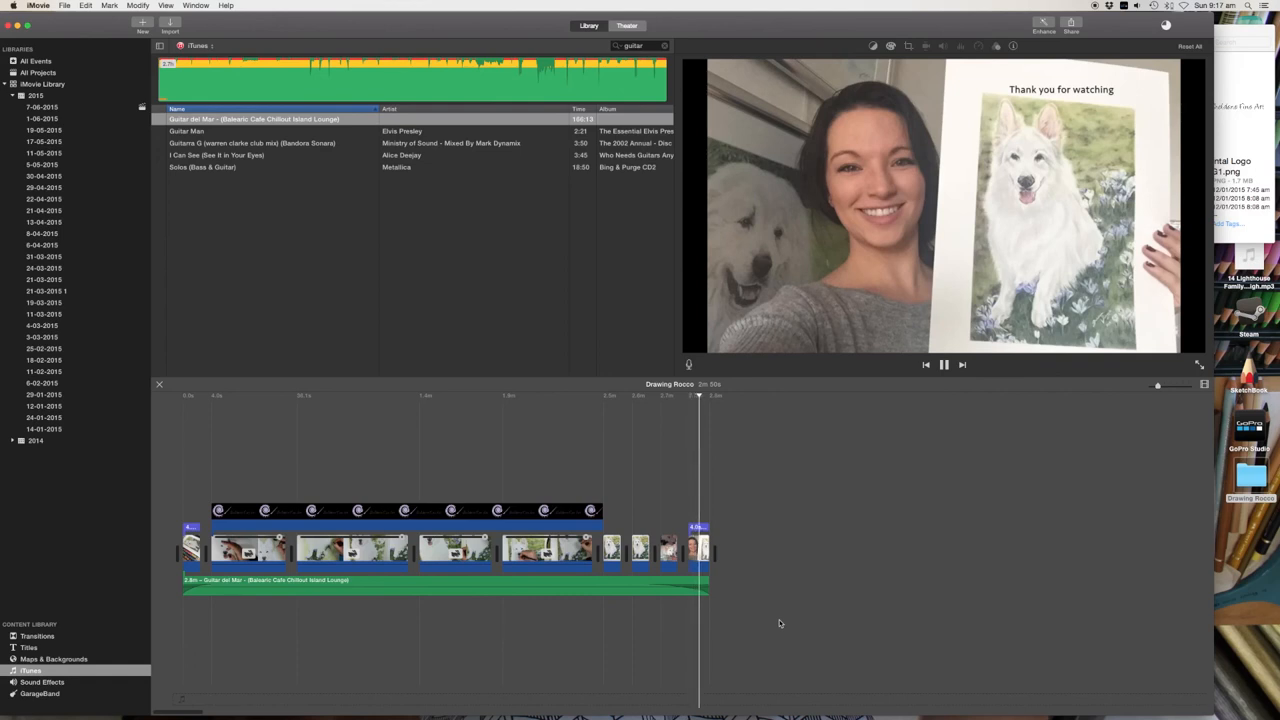
click(944, 364)
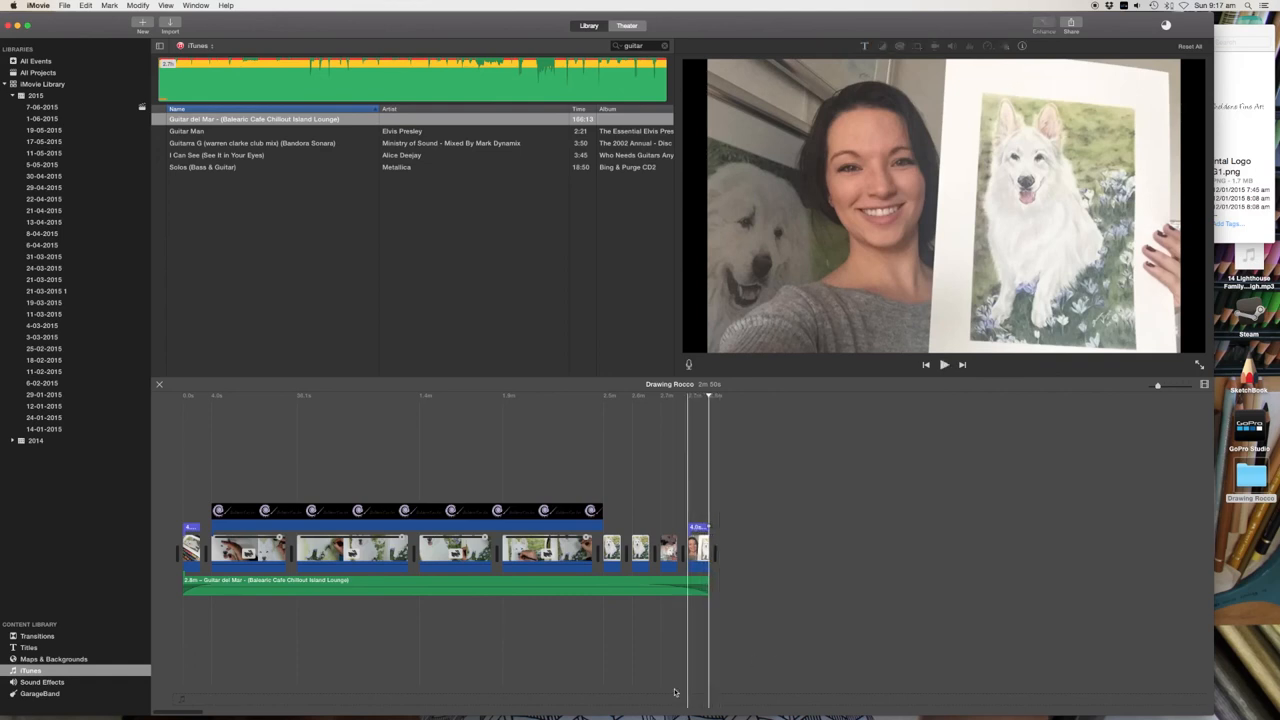
click(42, 108)
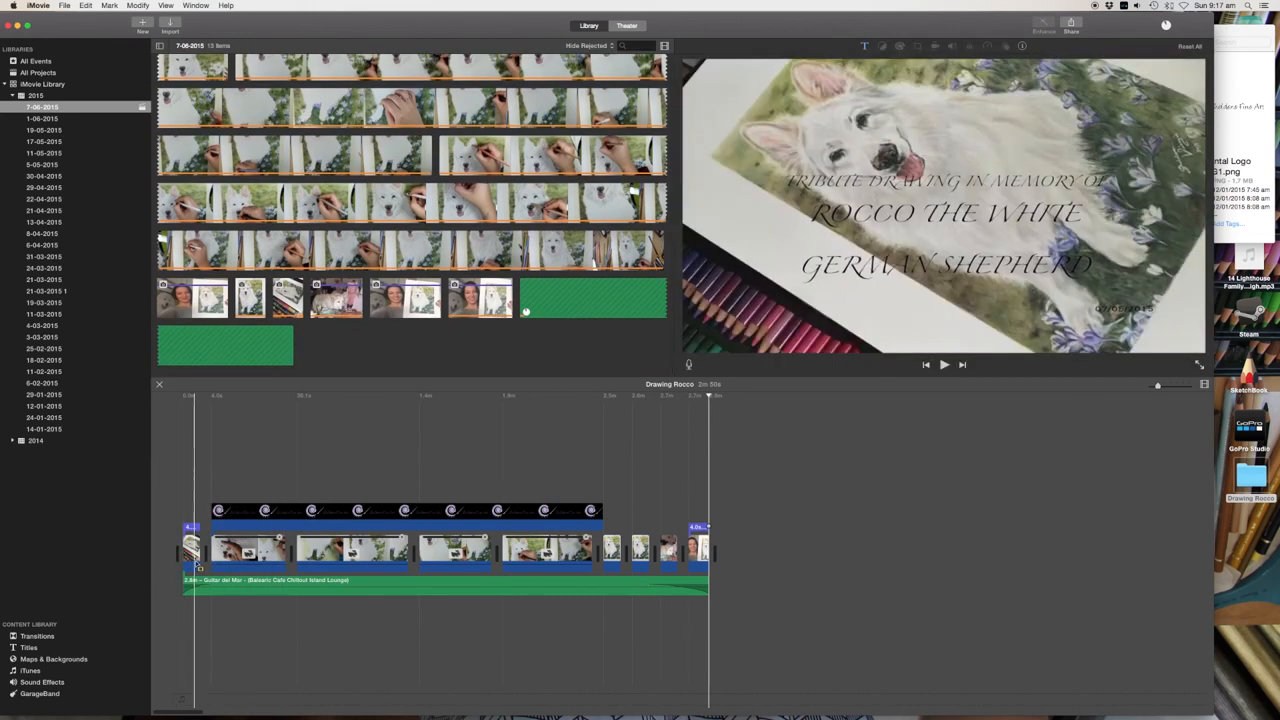
click(228, 510)
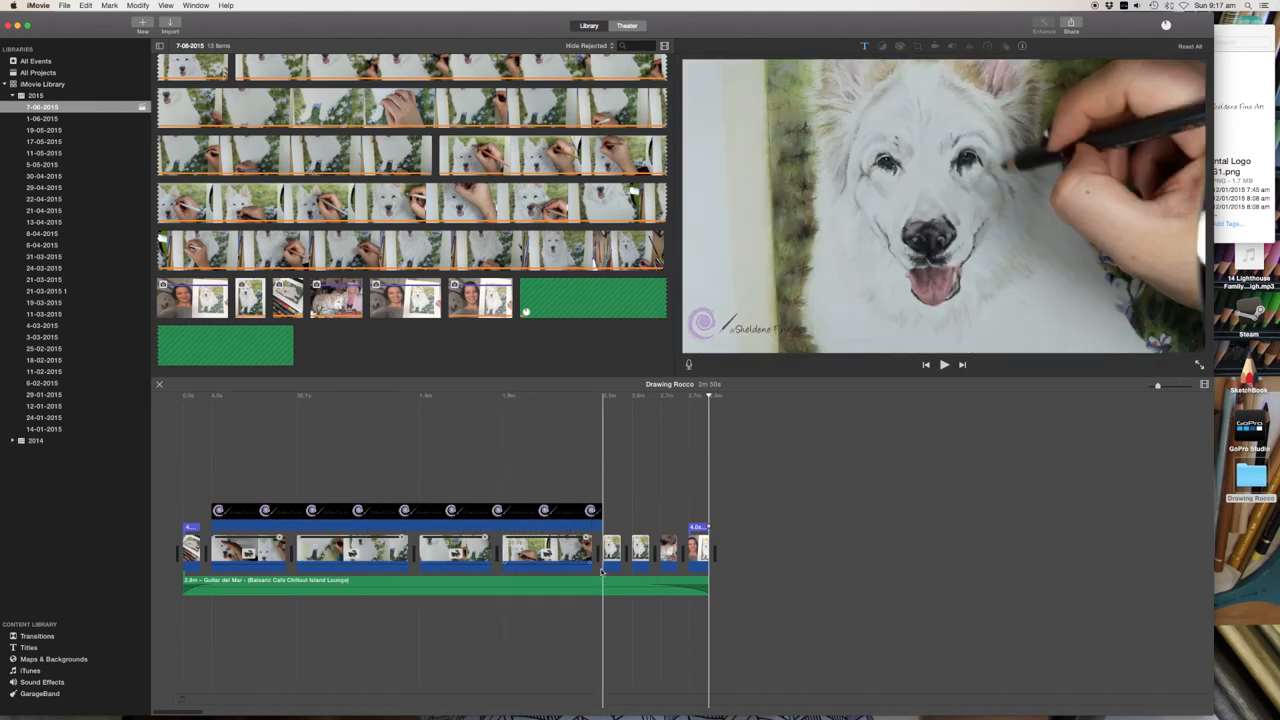
click(672, 550)
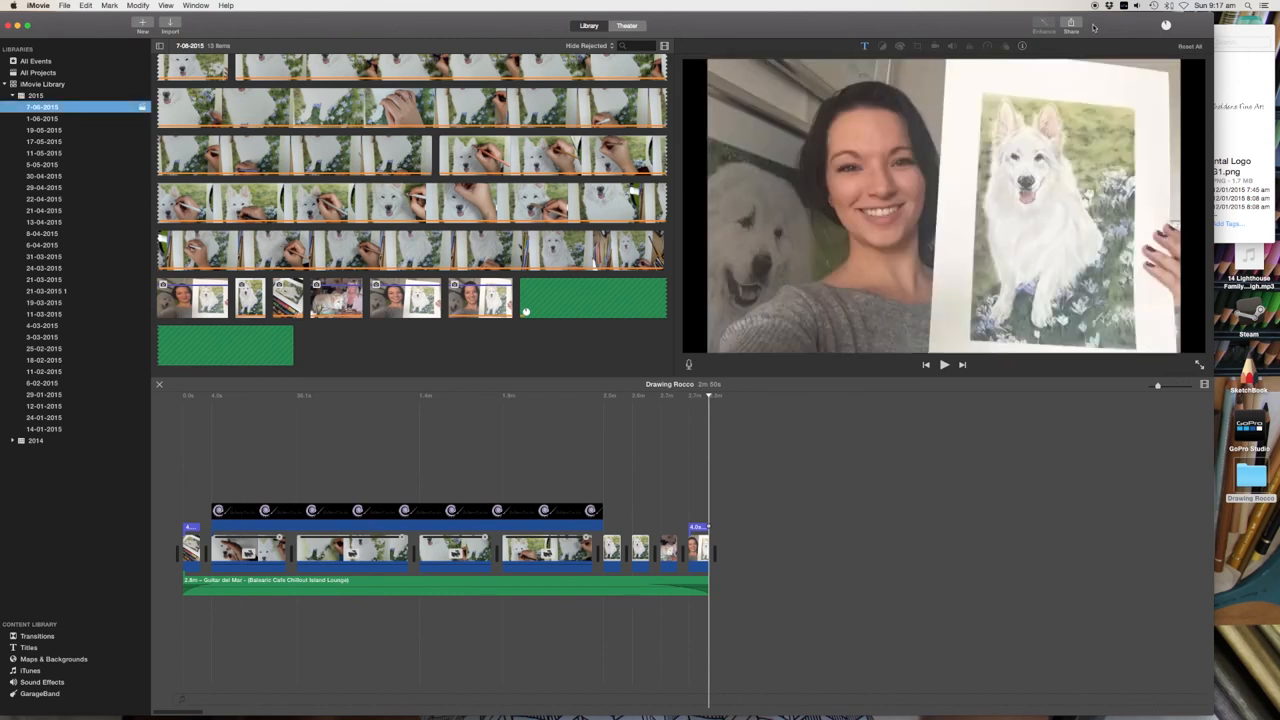
click(1072, 28)
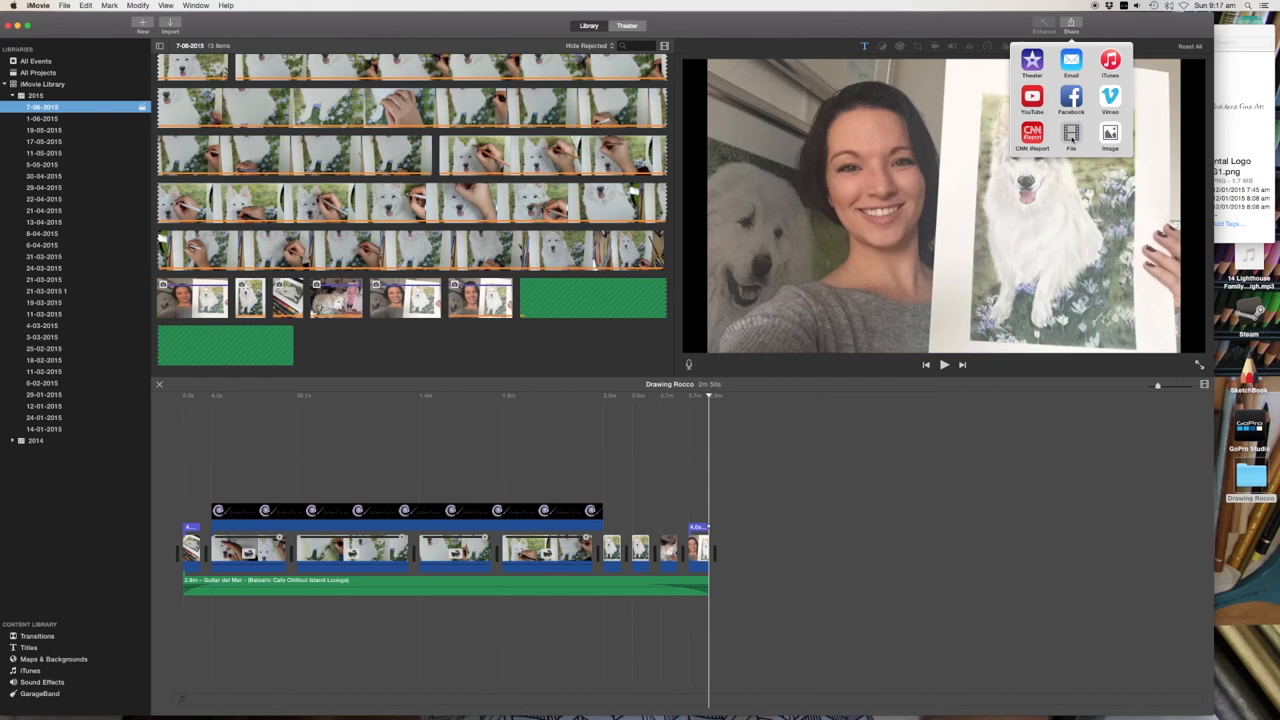
Step: Export the movie as a high-quality file named 'Drawing Rocco Video' into the Drawing Rocco folder
click(1072, 138)
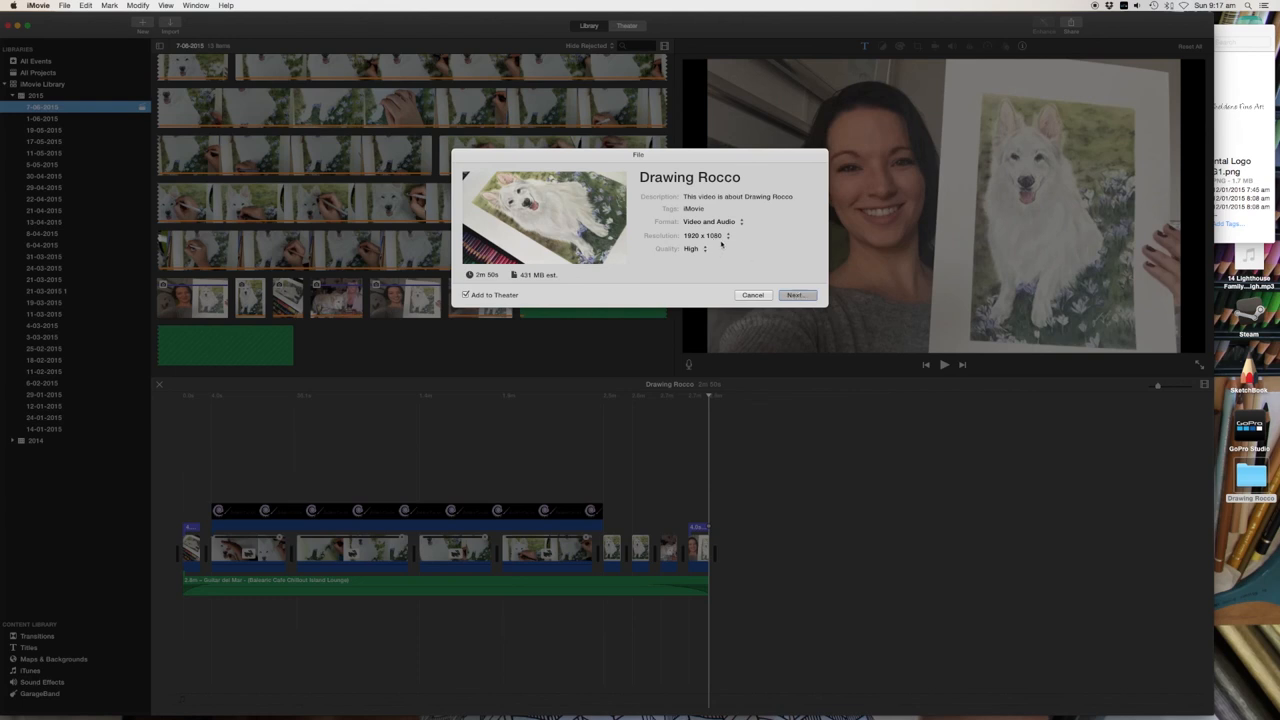
click(796, 294)
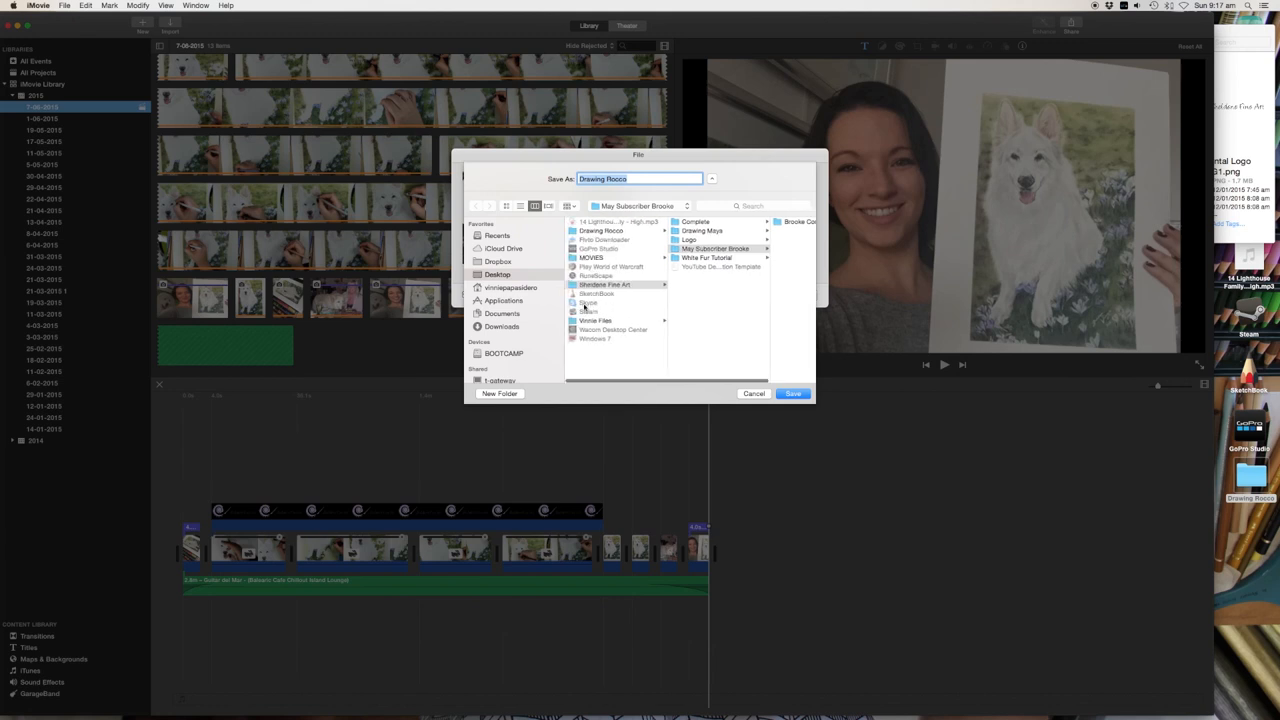
click(600, 232)
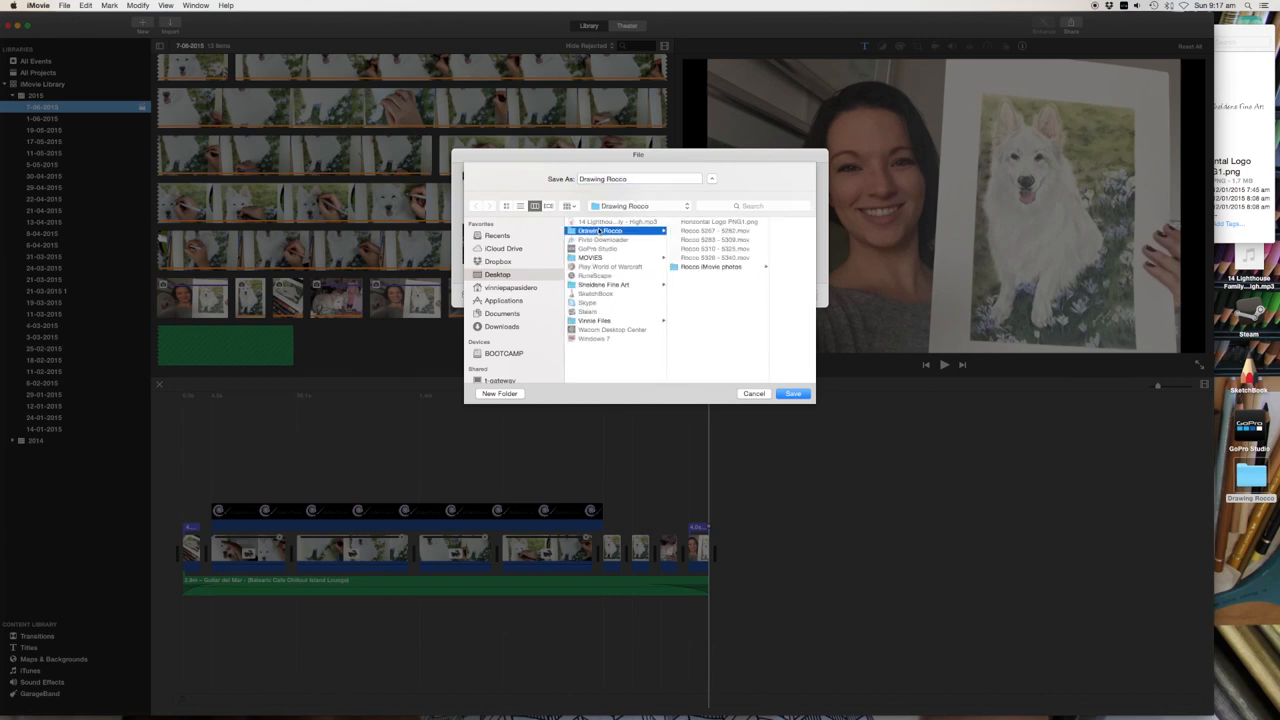
click(640, 178)
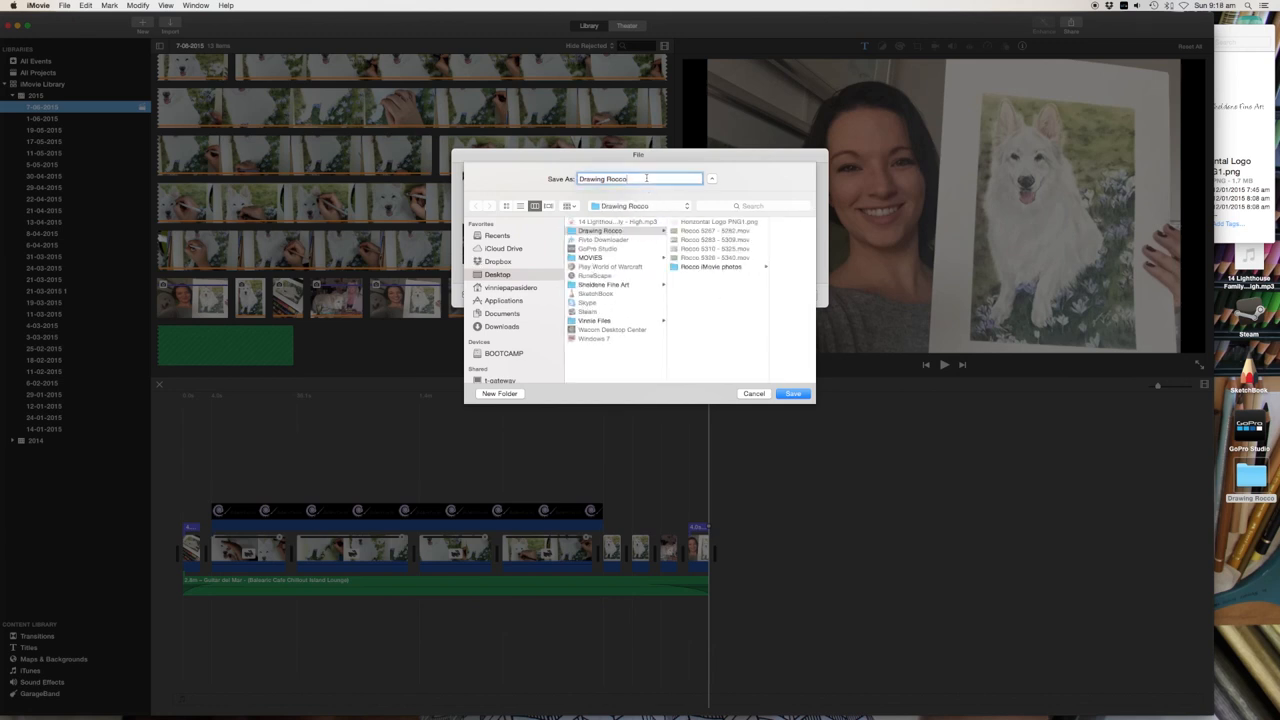
text(Video)
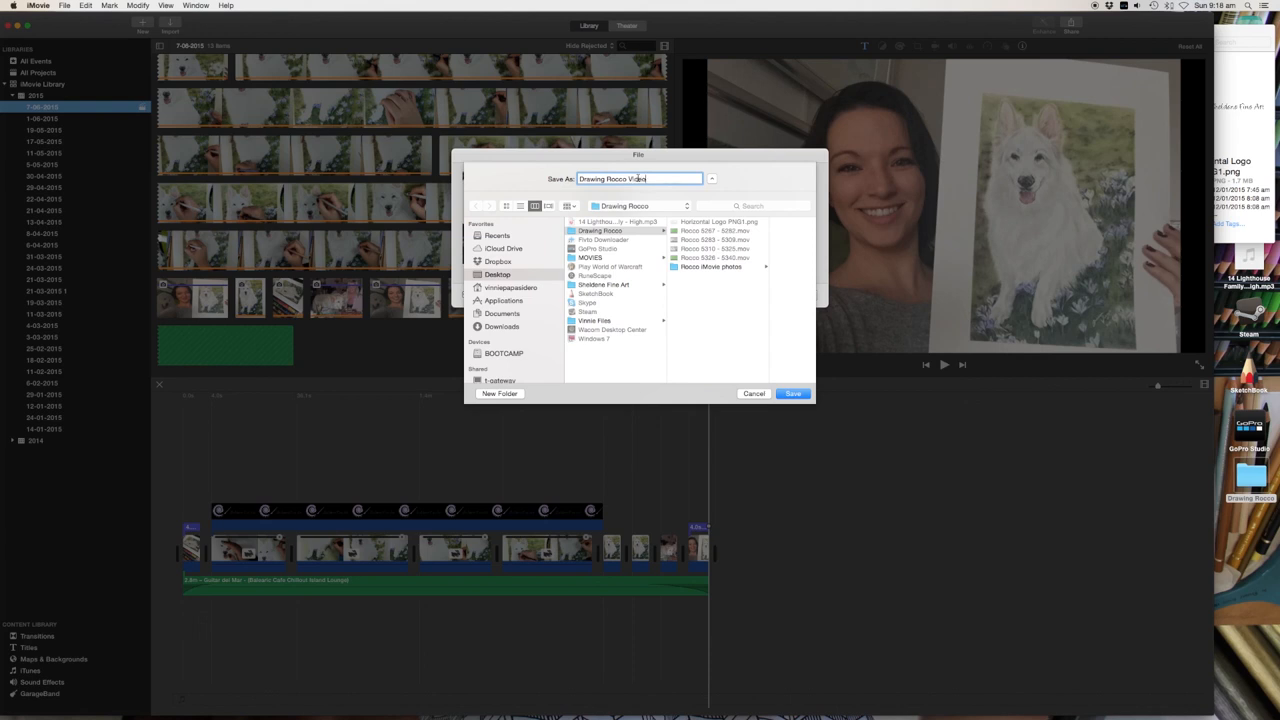
click(792, 392)
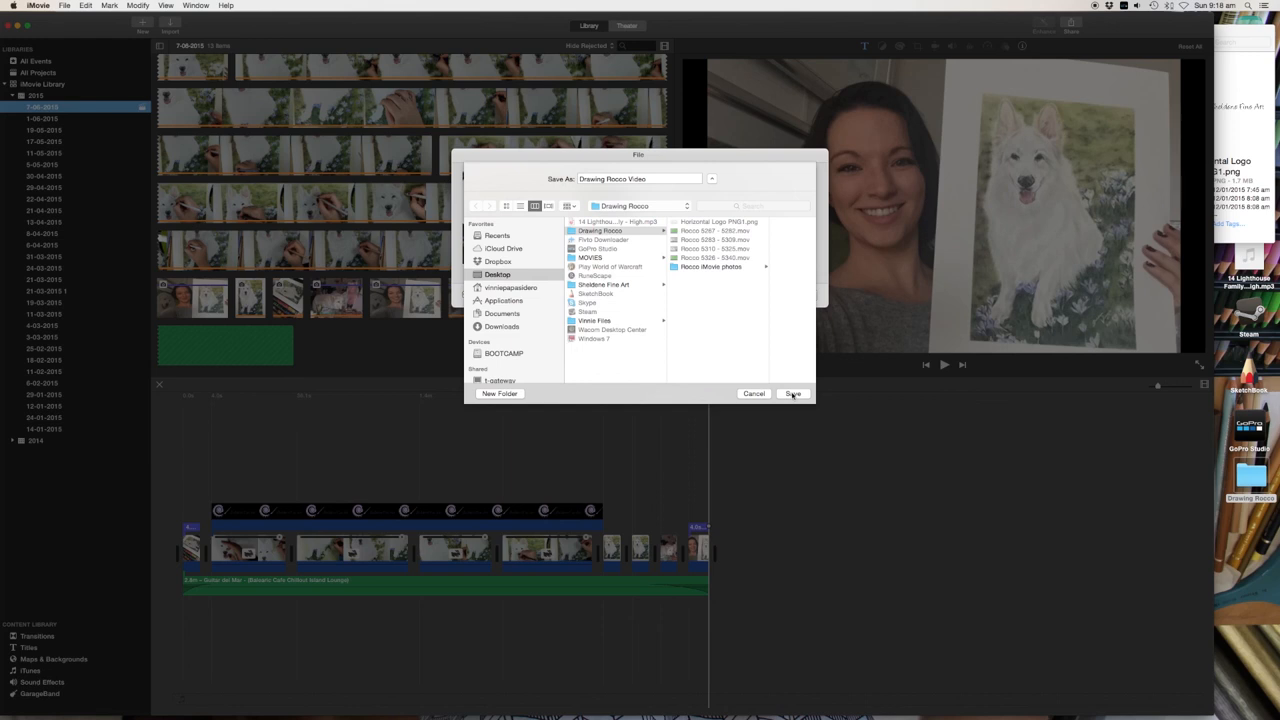
click(792, 392)
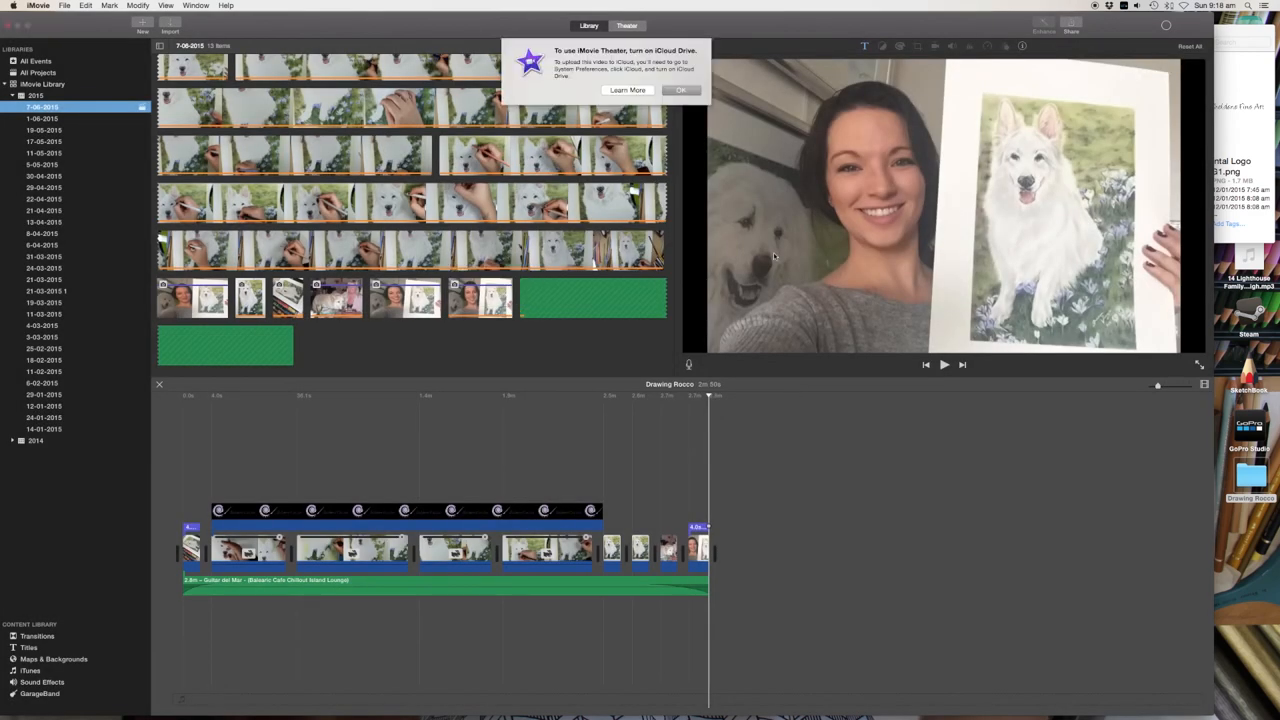
Step: Dismiss the iCloud Drive notice and view the Drawing Rocco export progress
click(680, 90)
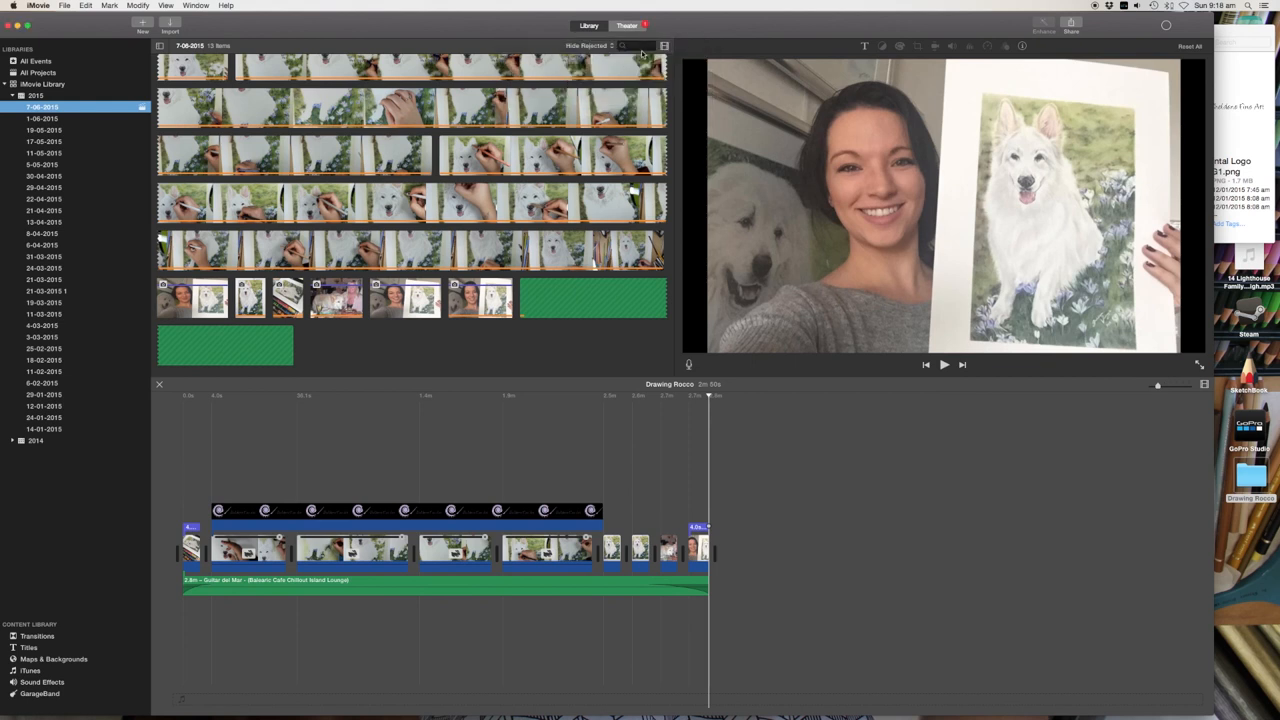
mouse_move(1168, 28)
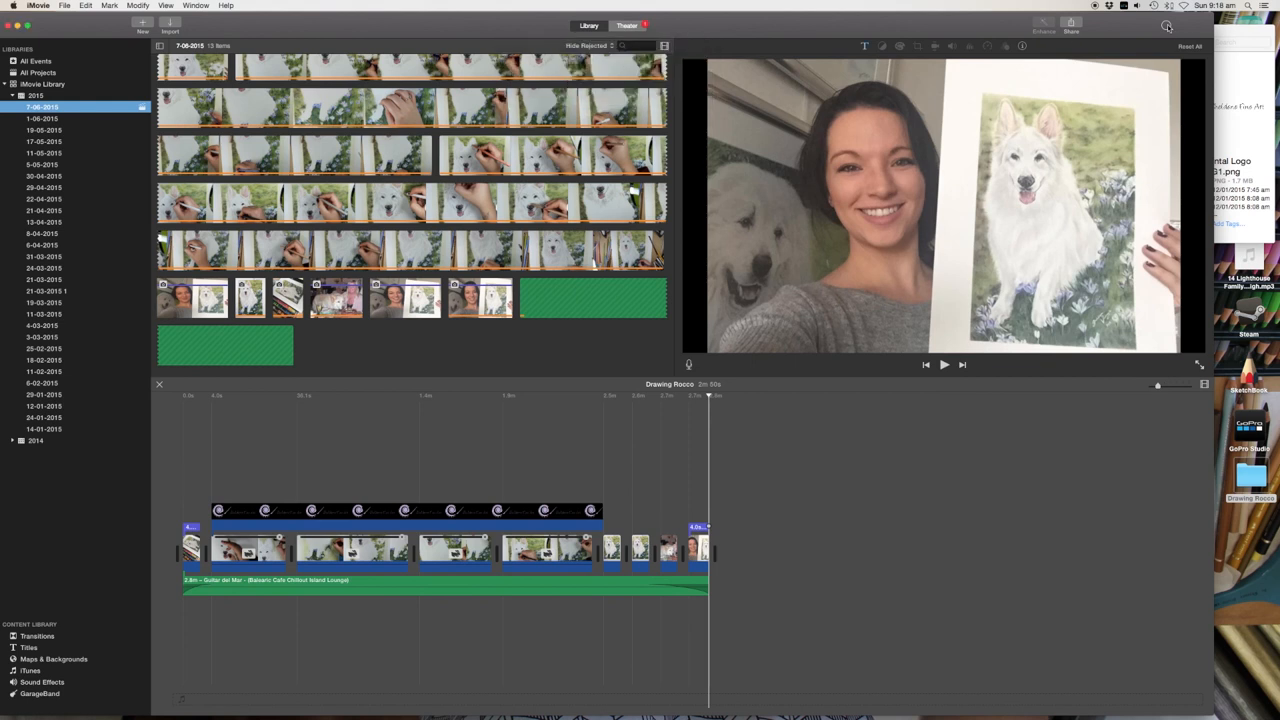
click(1072, 28)
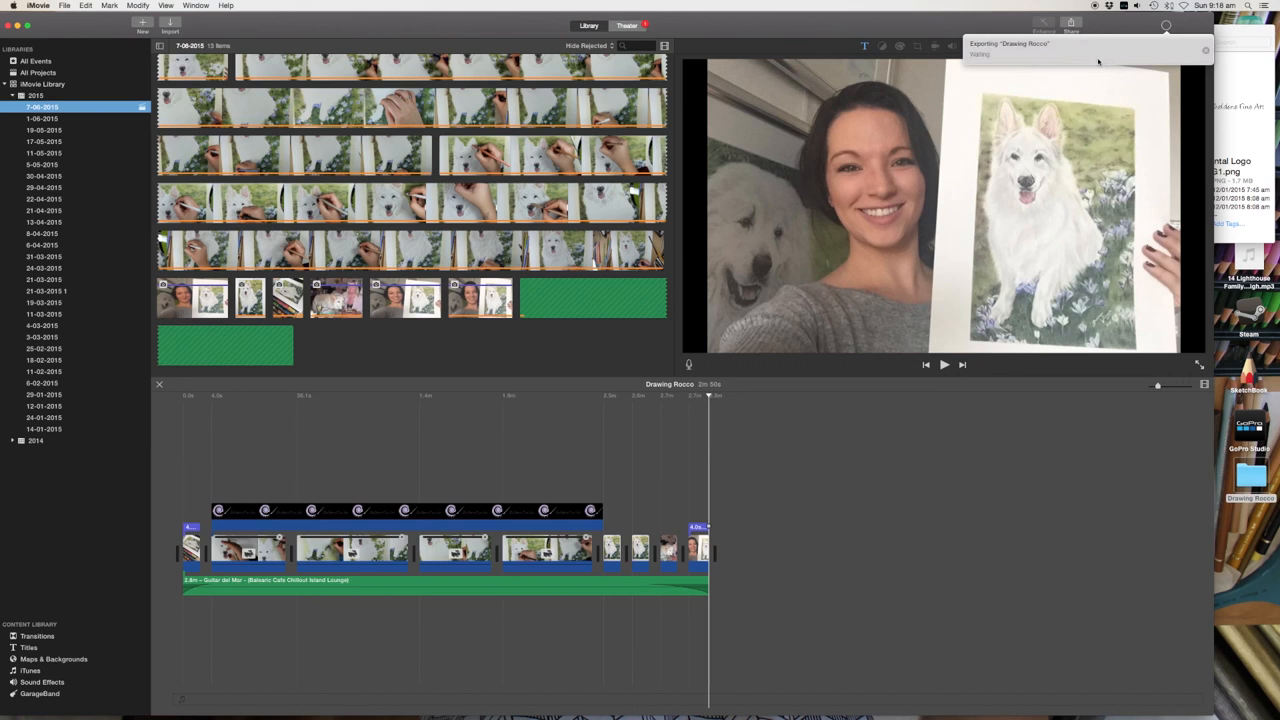
mouse_move(996, 60)
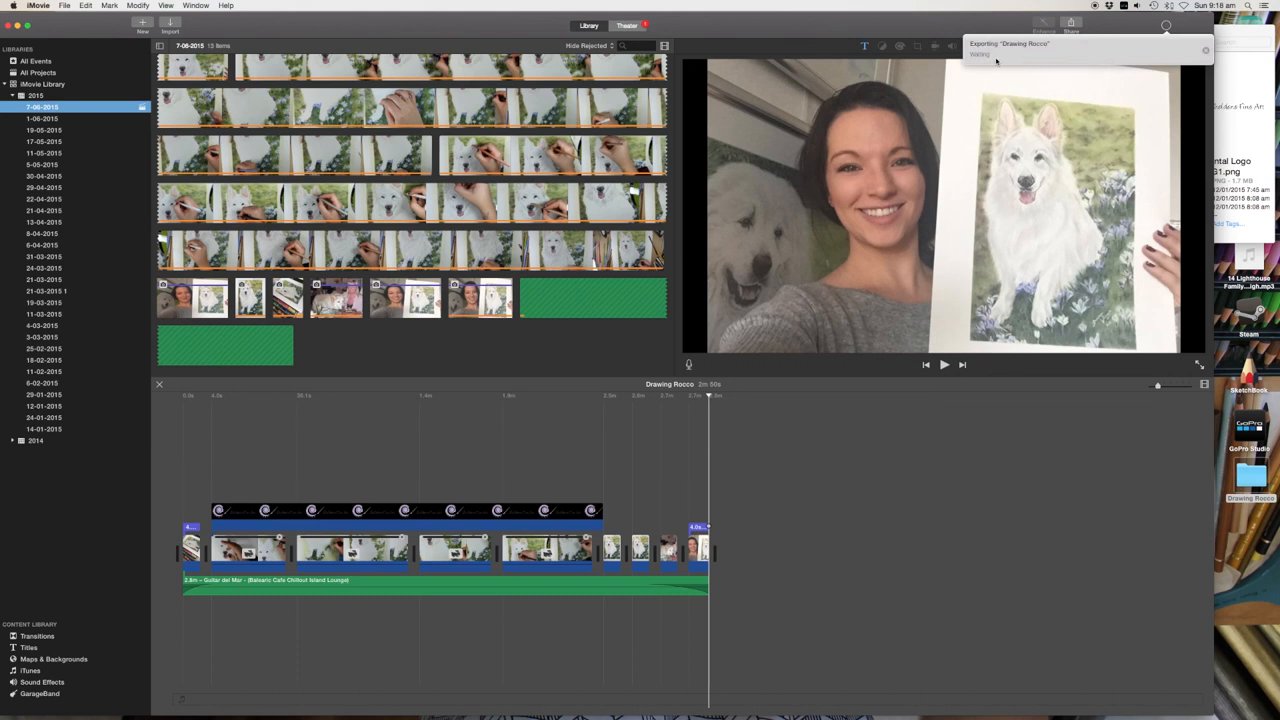
mouse_move(990, 62)
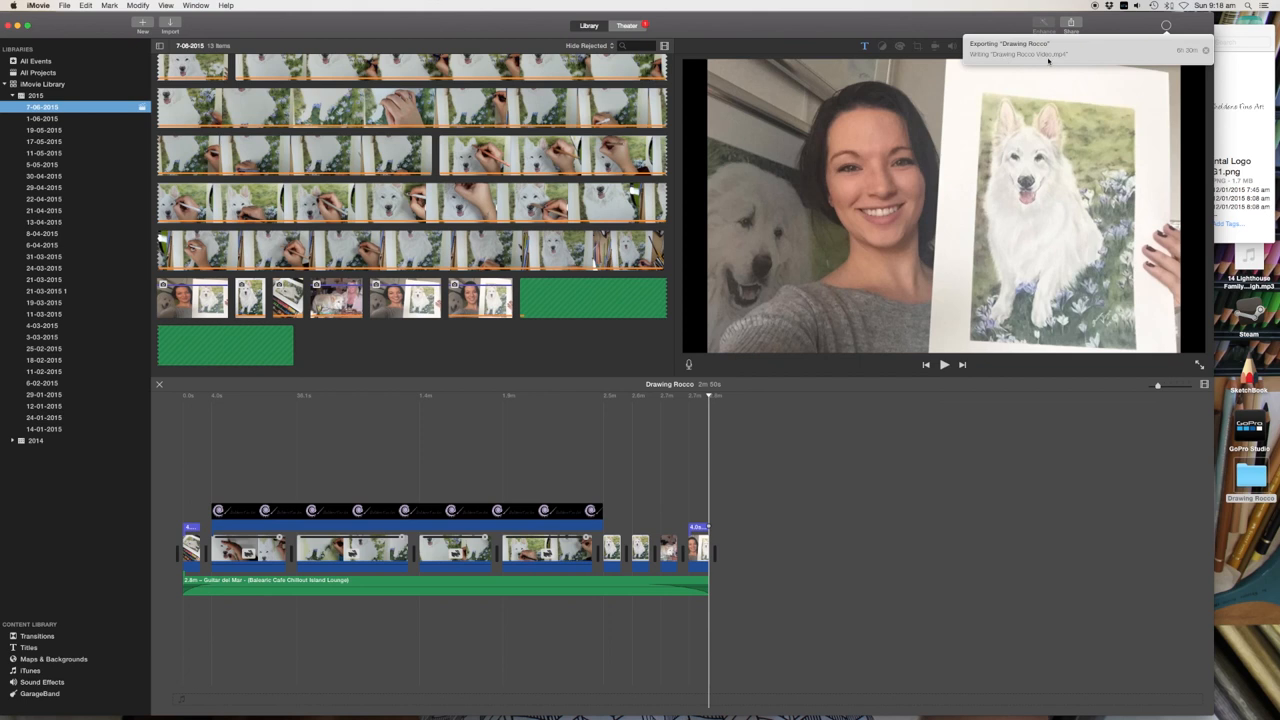
mouse_move(1126, 52)
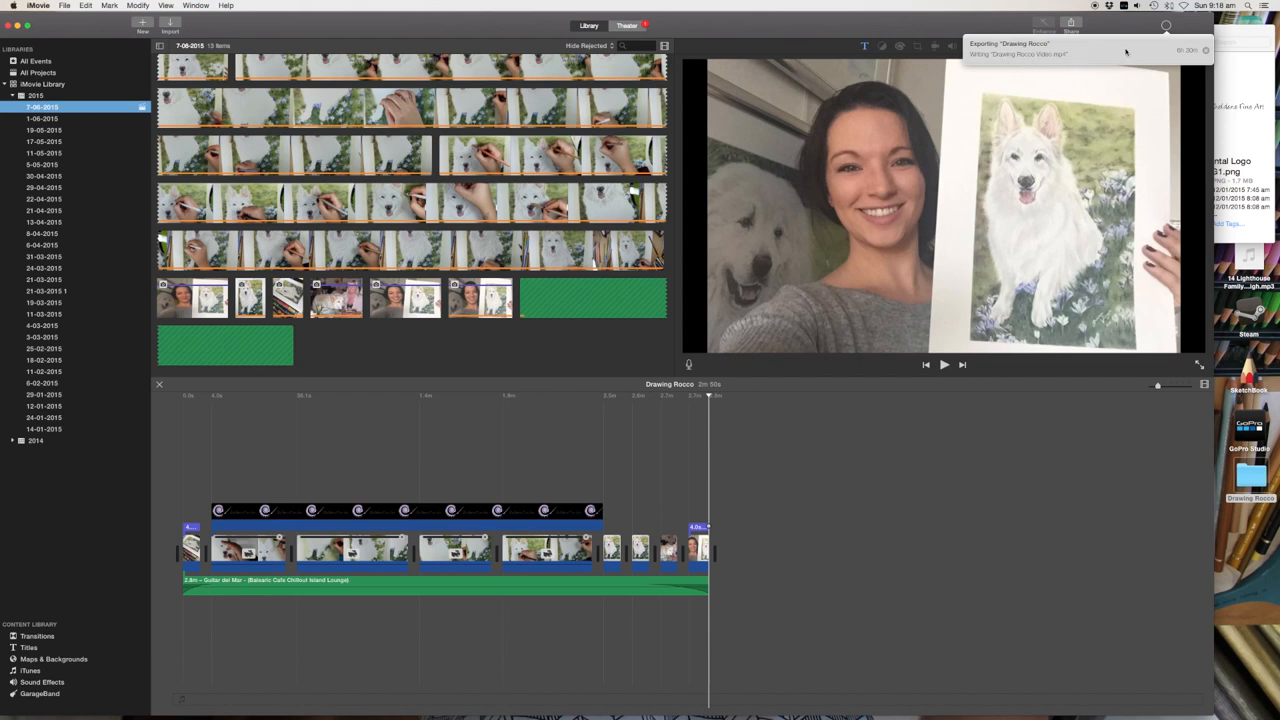
mouse_move(1196, 58)
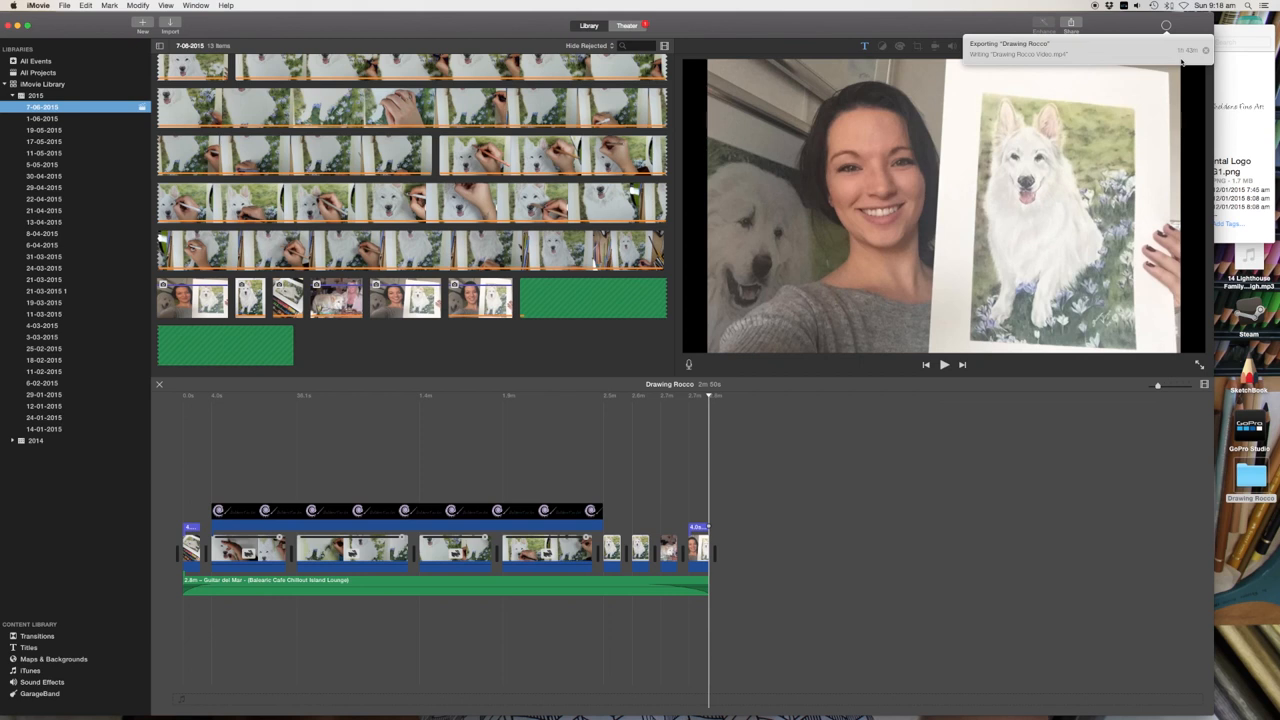
mouse_move(1196, 70)
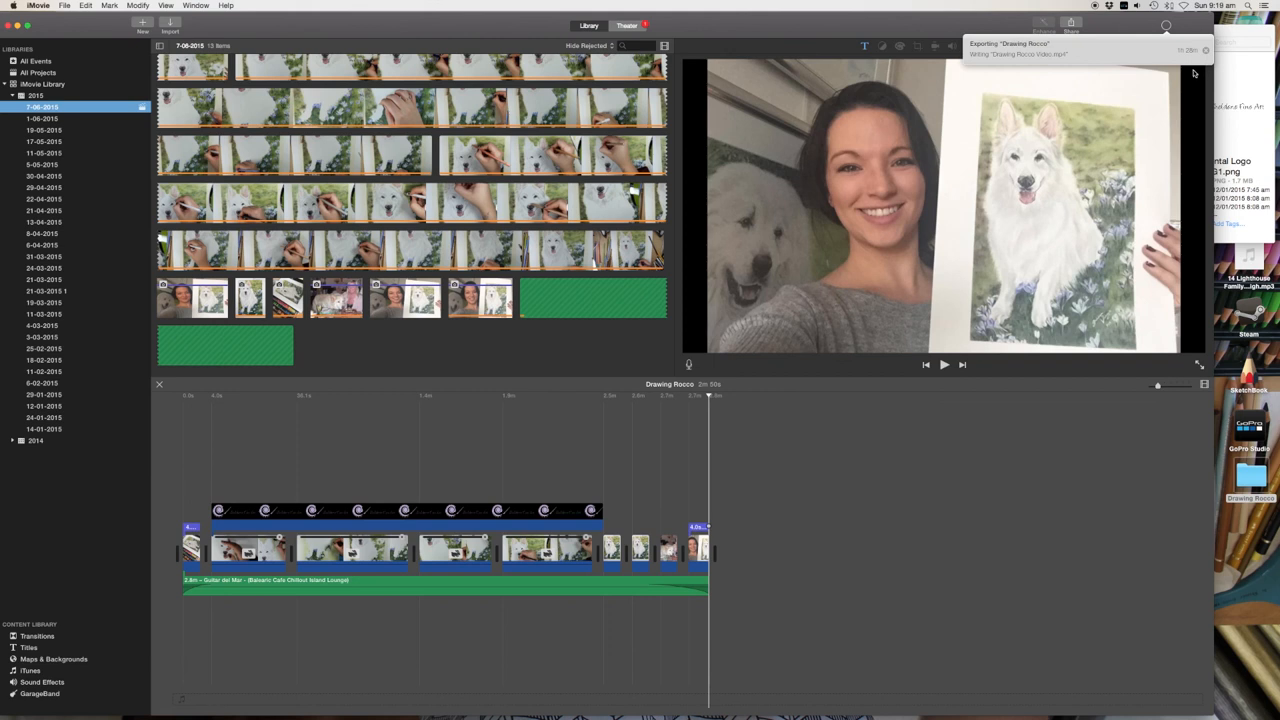
mouse_move(1108, 36)
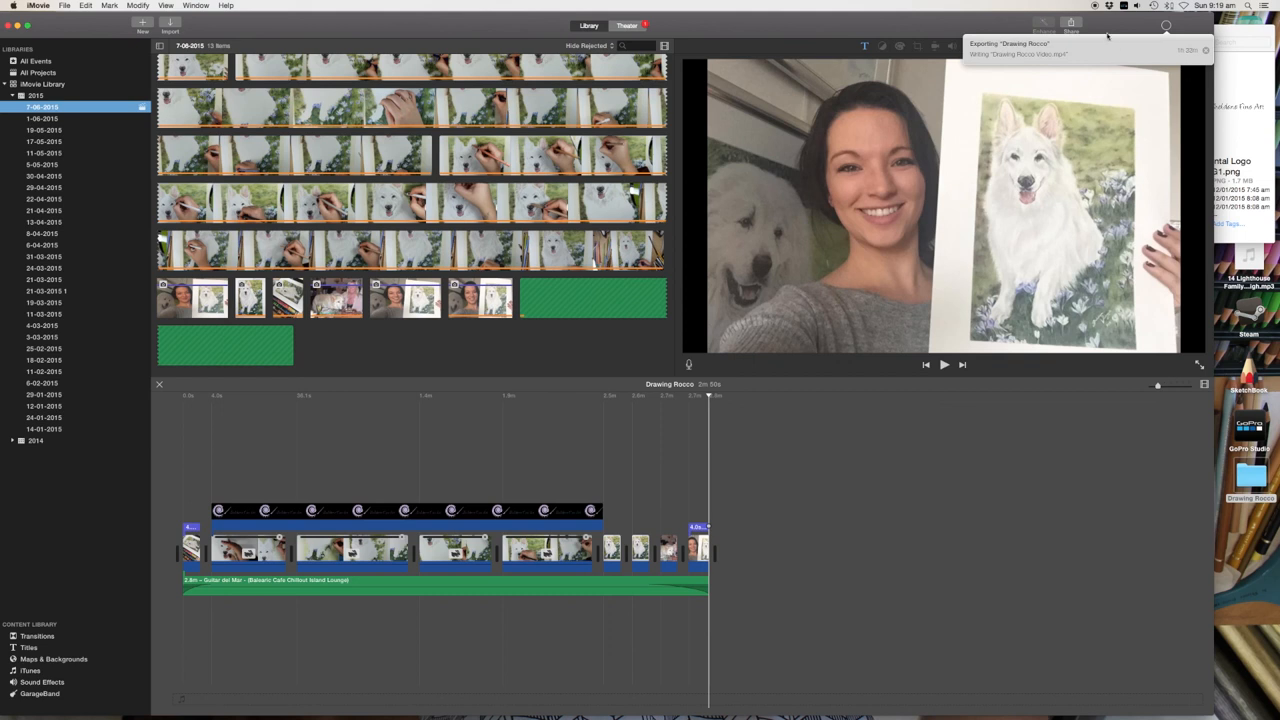